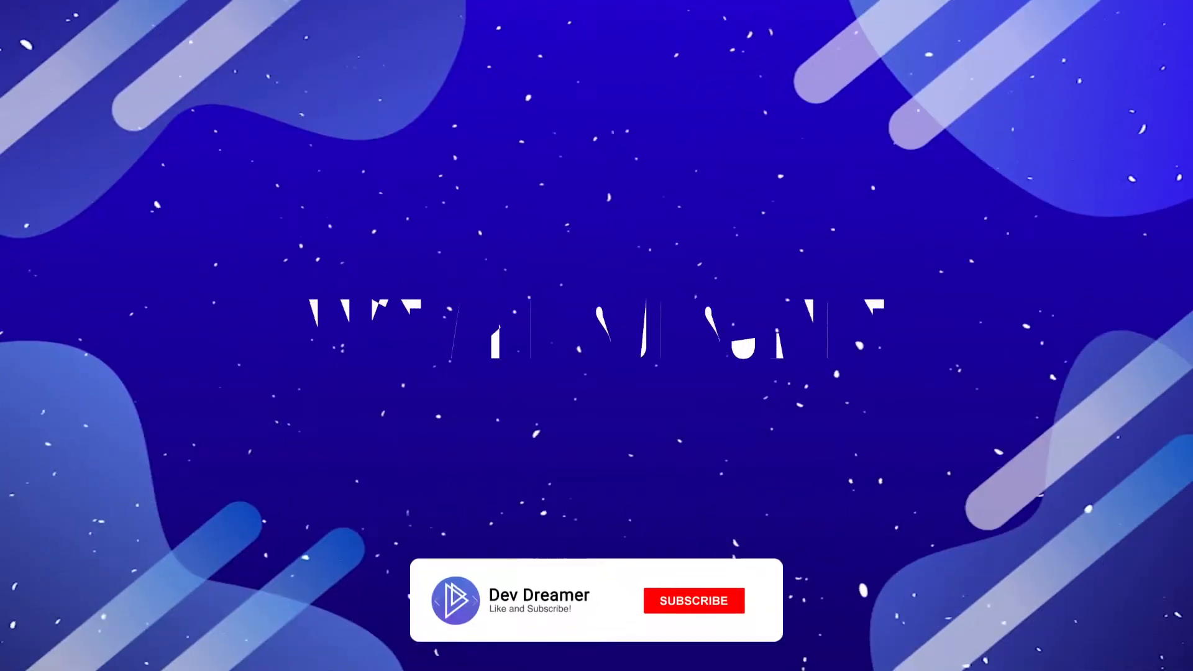
# Step: Declare let channel = "Dev Dreamer"; in script.js
pyautogui.click(692, 601)
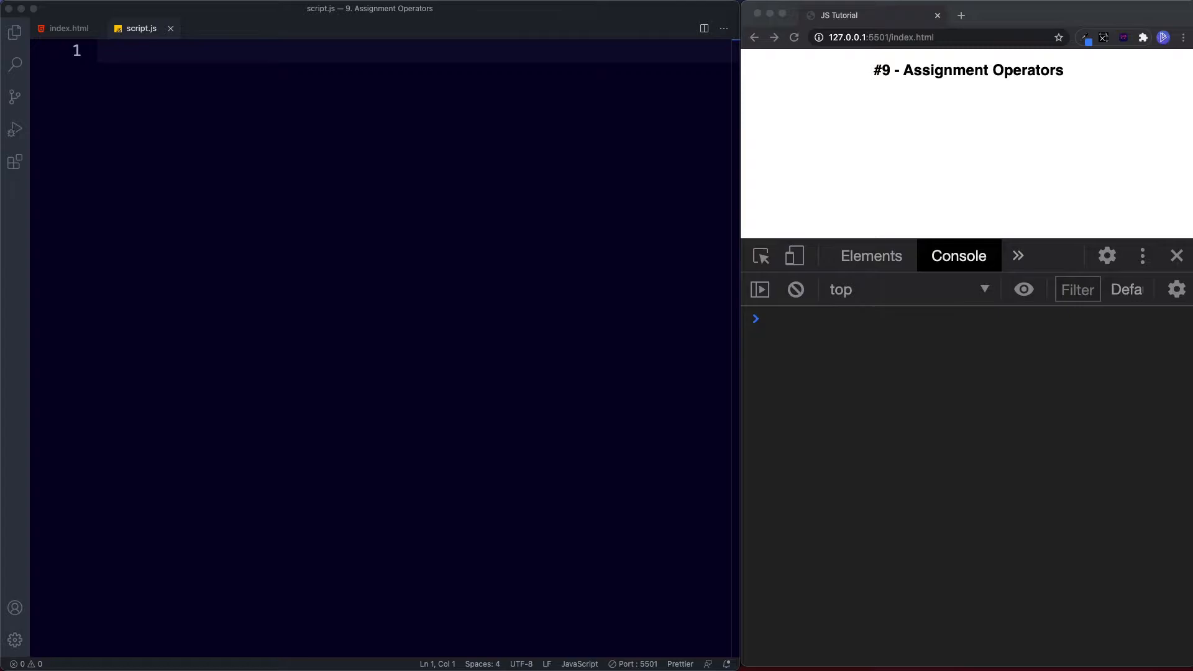
pyautogui.moveTo(504, 233)
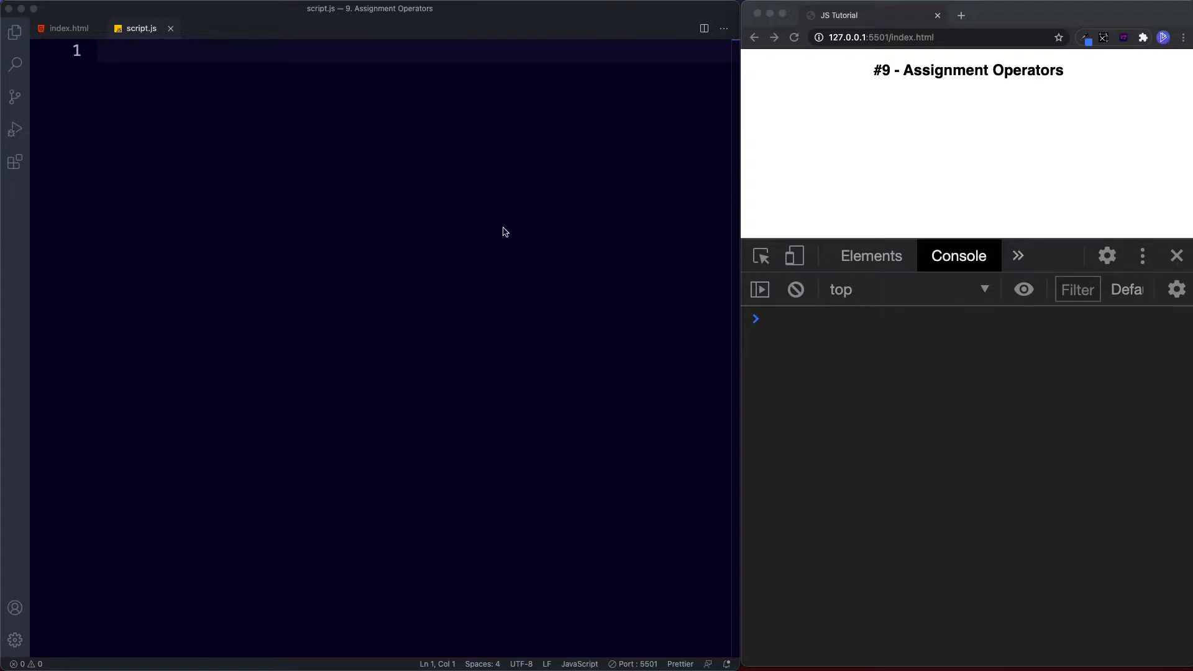
pyautogui.write('let chan')
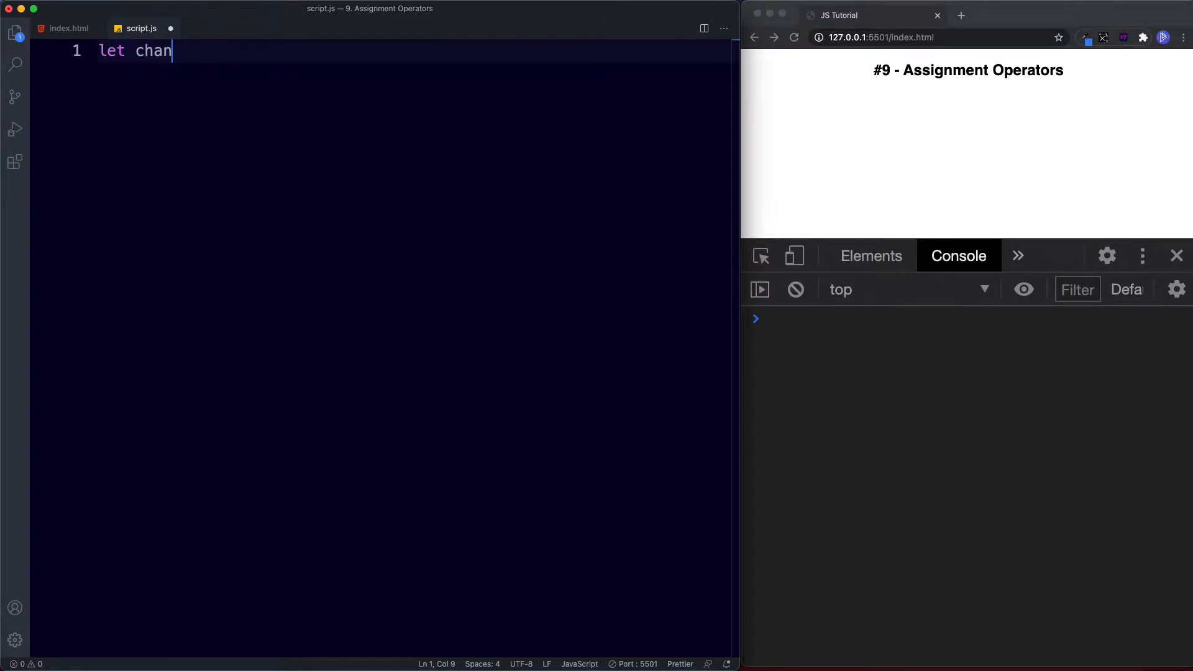
pyautogui.write('nel = "Dev "')
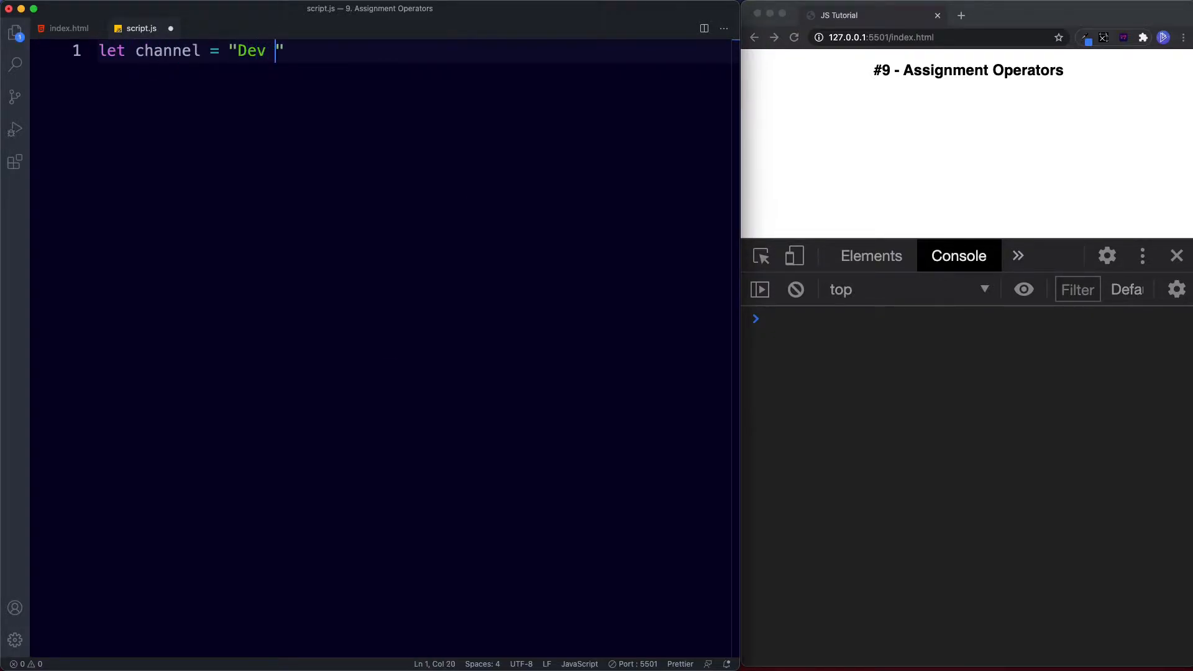
pyautogui.write('Dreamer')
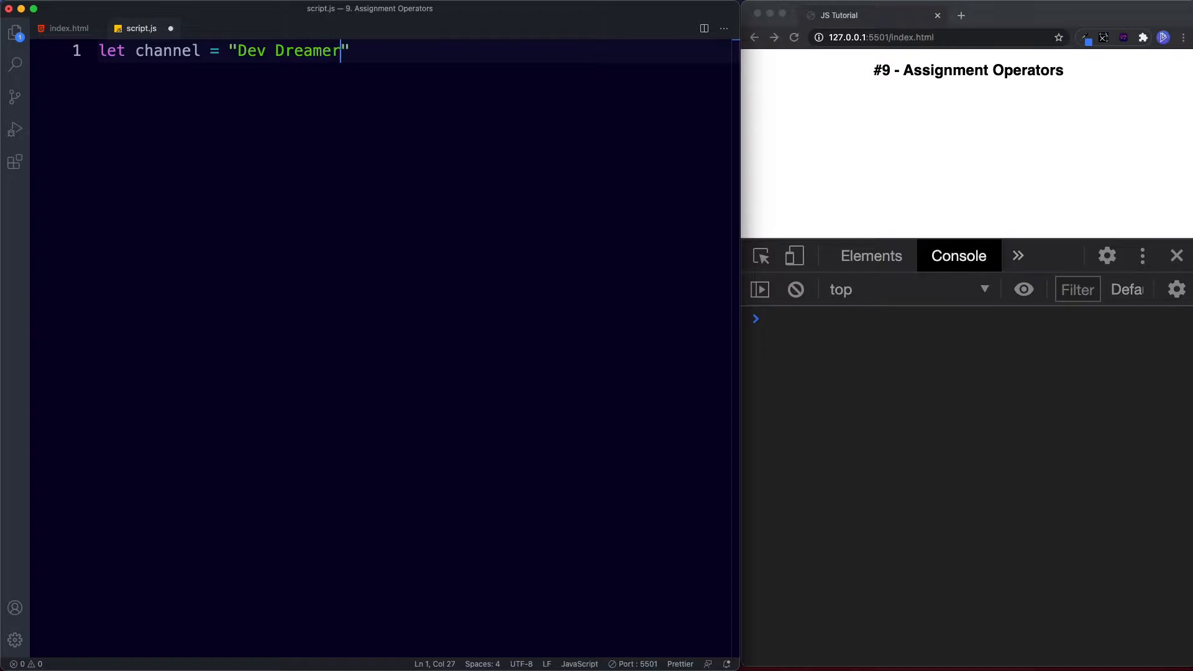
pyautogui.write(';')
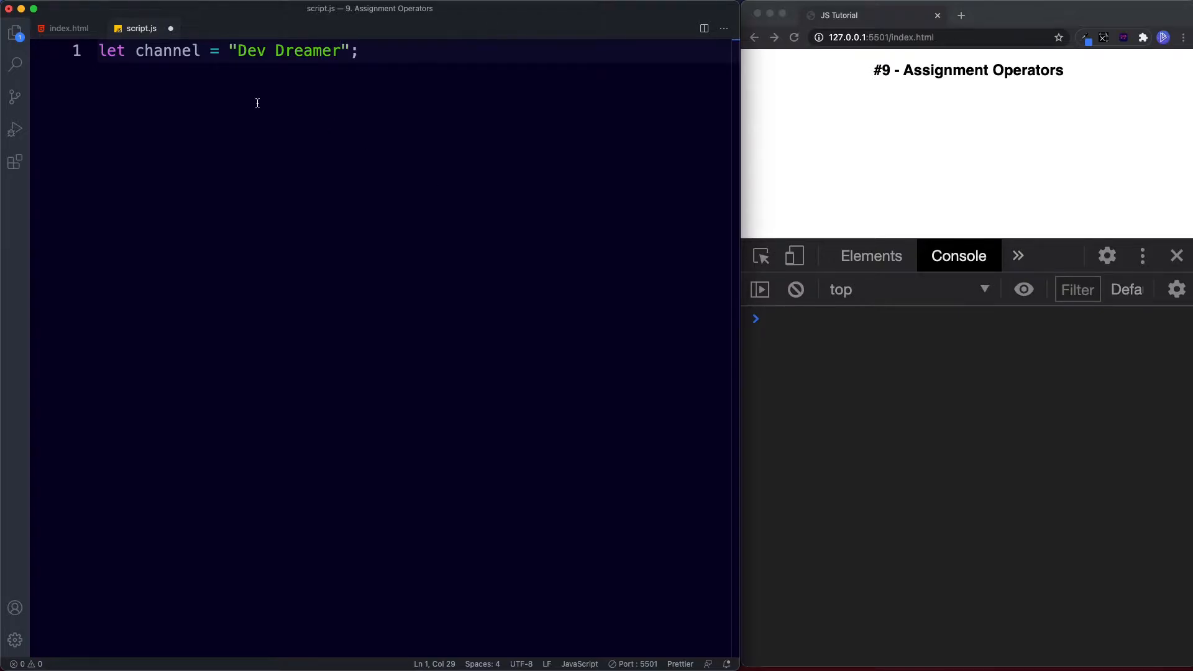
# Step: Add console.log(channel) so the console prints Dev Dreamer
pyautogui.doubleClick(213, 51)
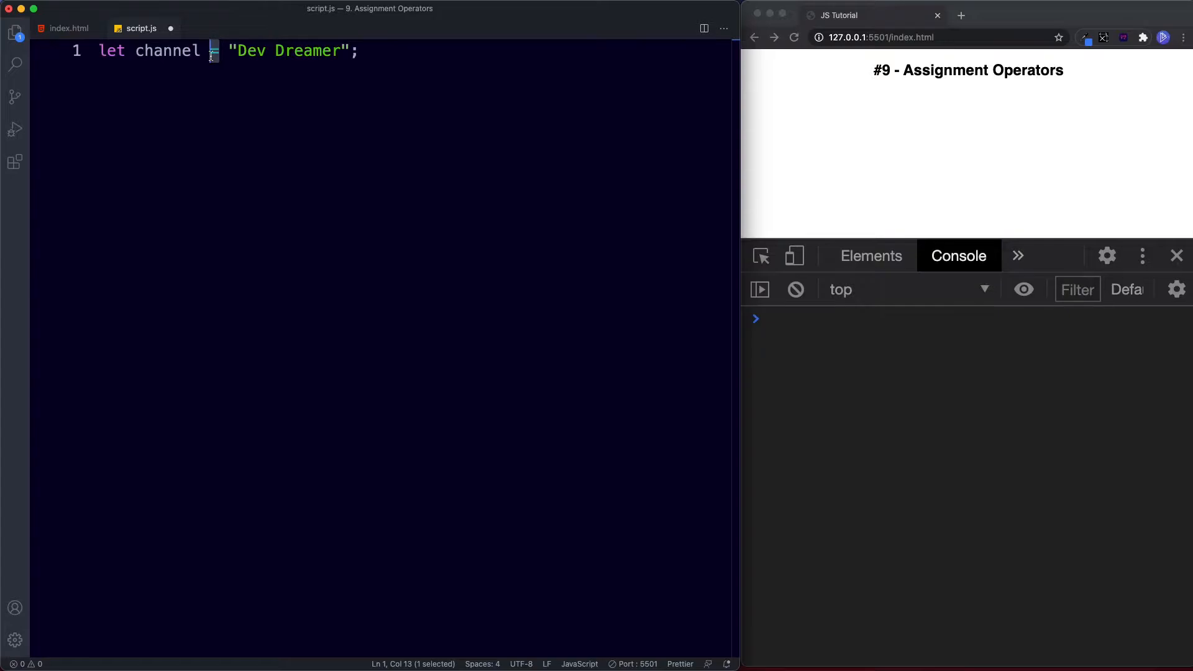
pyautogui.moveTo(226, 51); pyautogui.dragTo(358, 51)
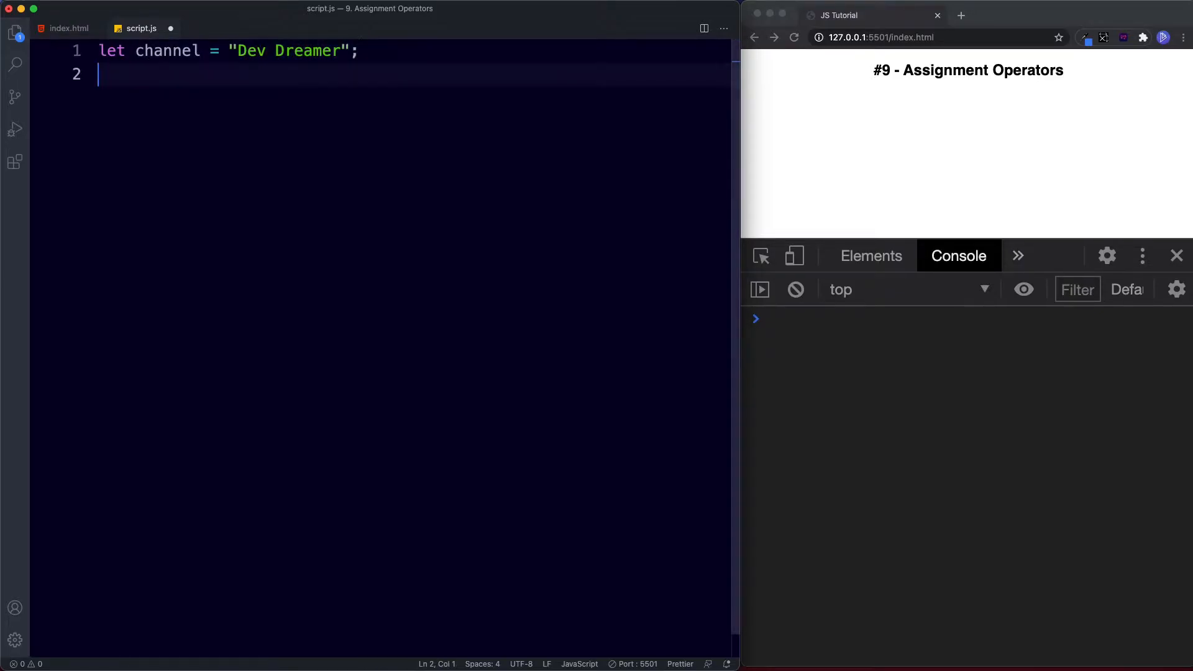
pyautogui.write('console.log(channel);')
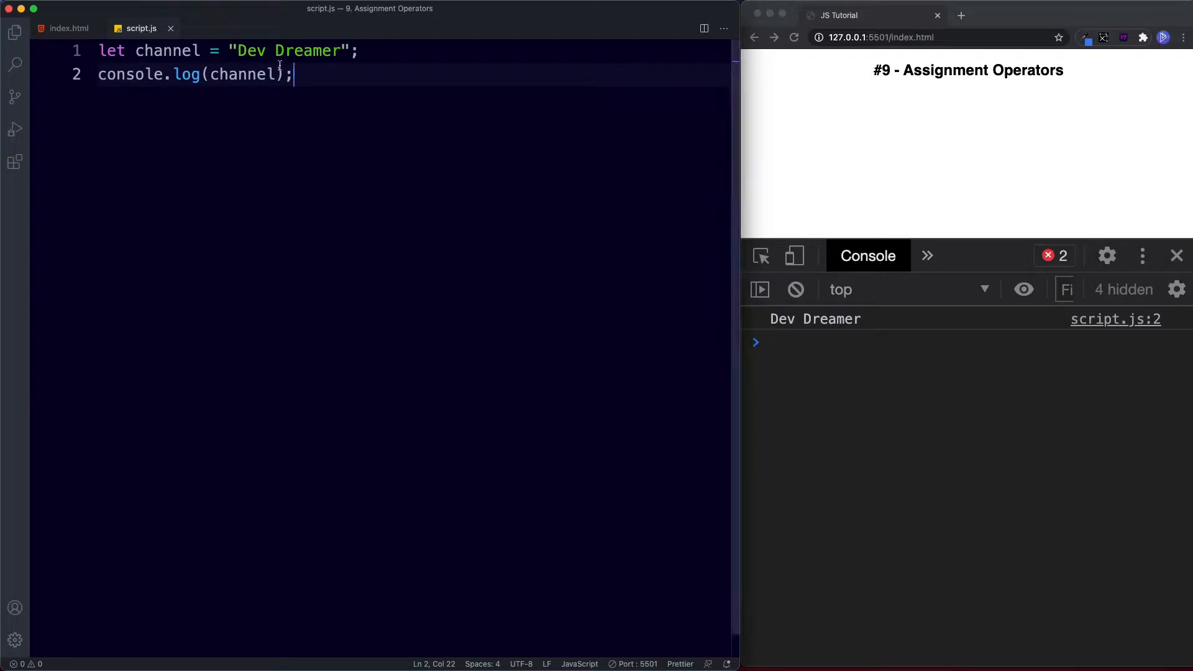
pyautogui.moveTo(408, 165)
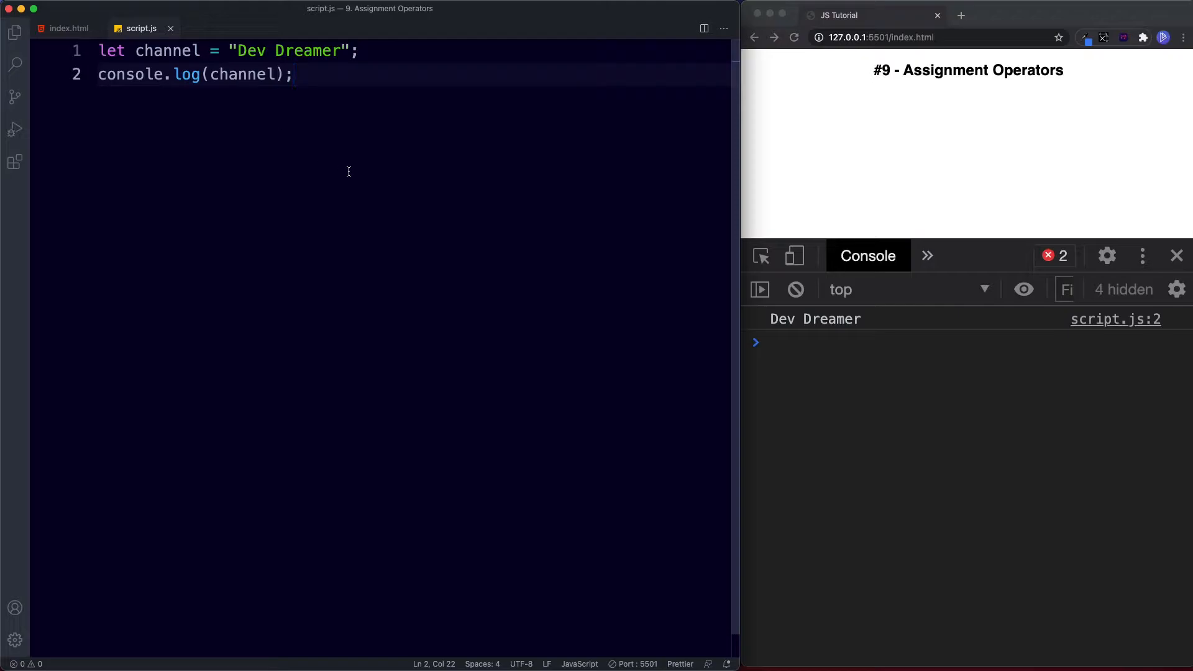
# Step: Replace the channel code with let score = 100;
pyautogui.press('cmd+a')
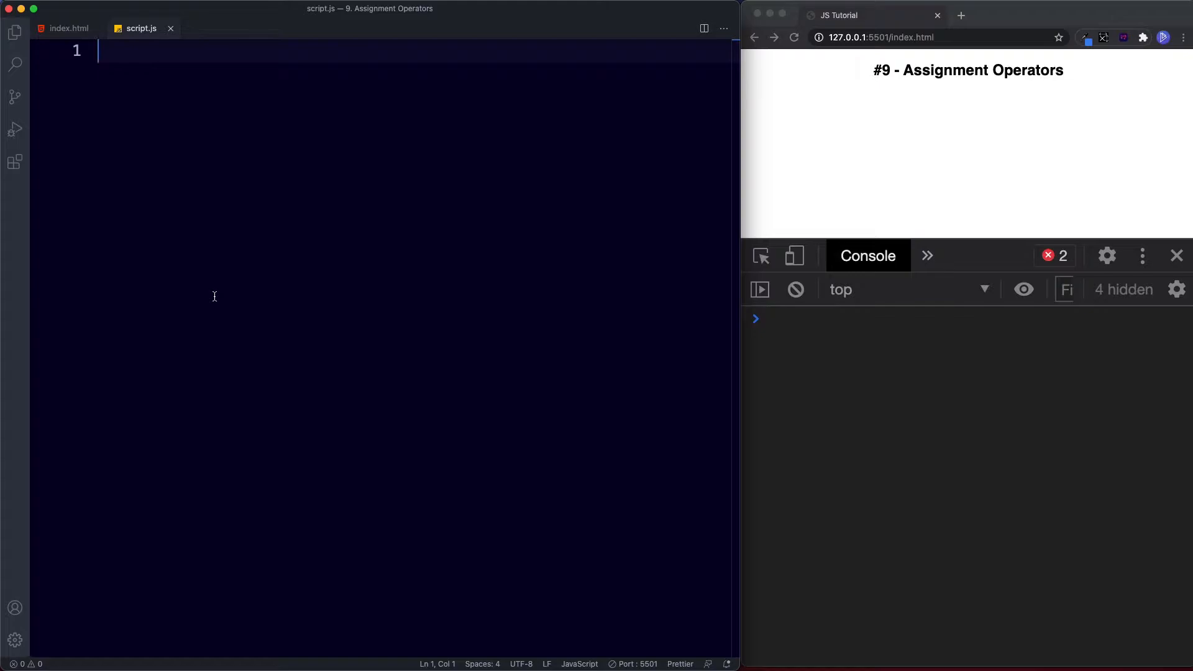
pyautogui.write('let s')
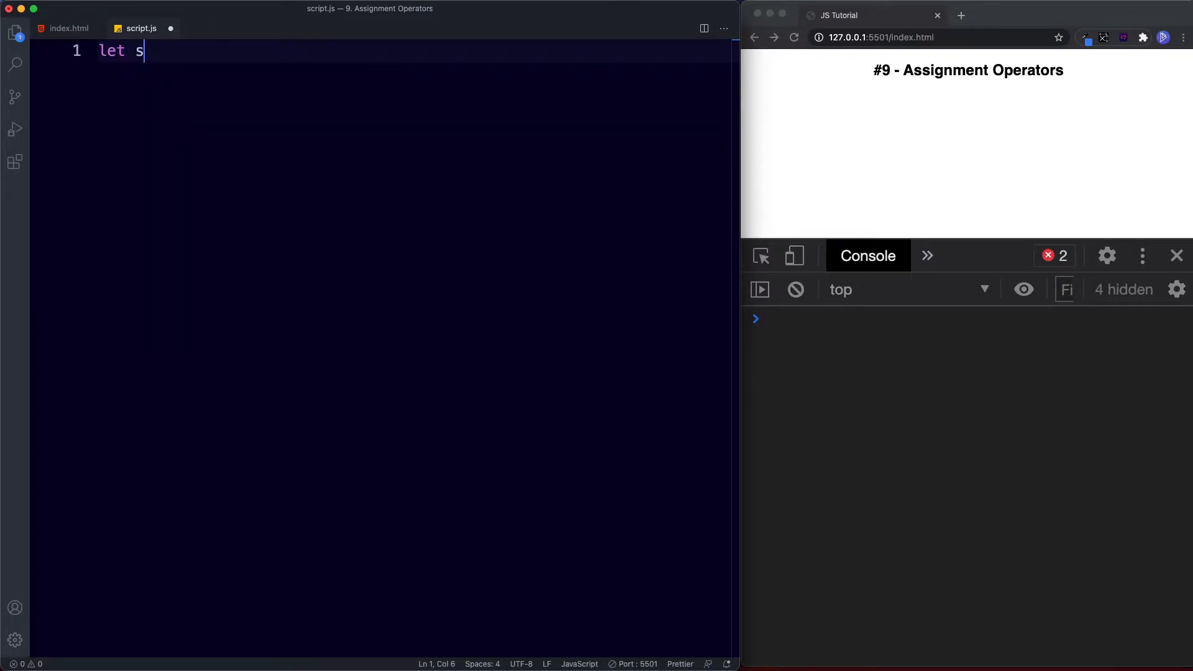
pyautogui.write('core = 100')
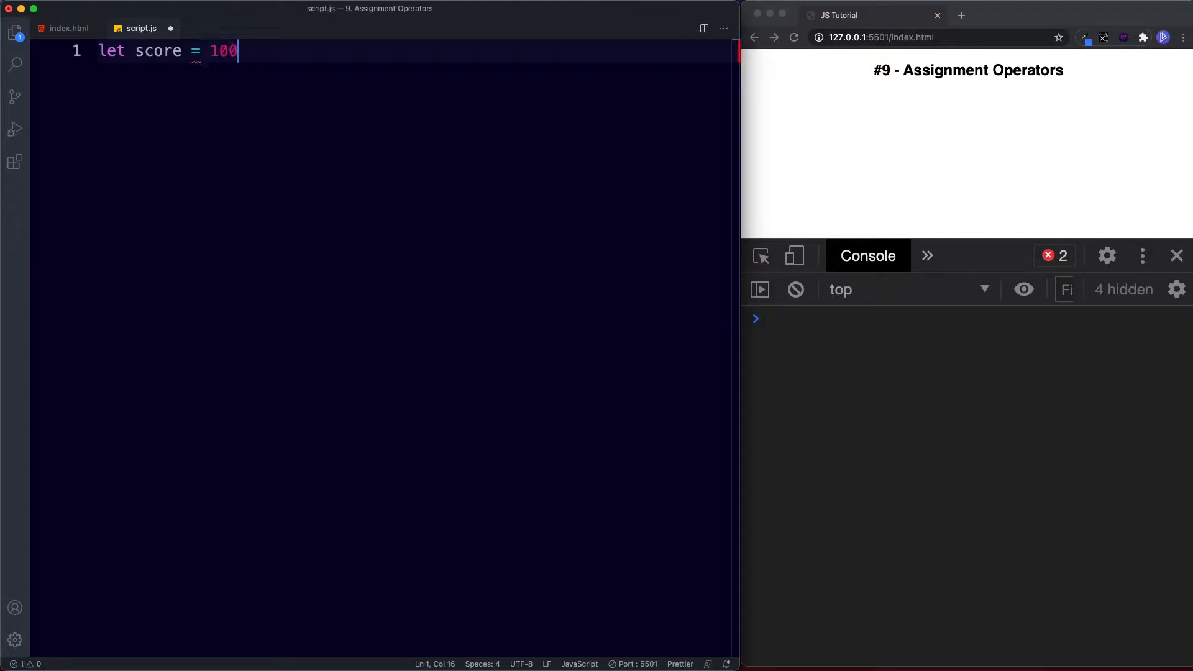
pyautogui.write(';')
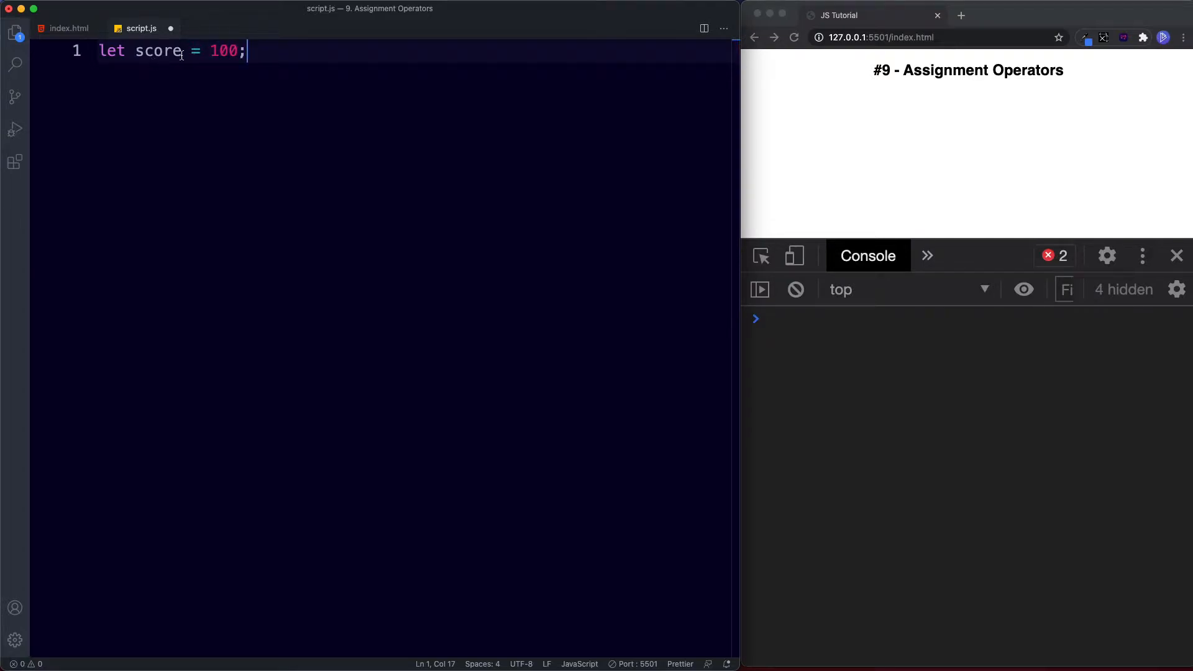
pyautogui.moveTo(158, 51)
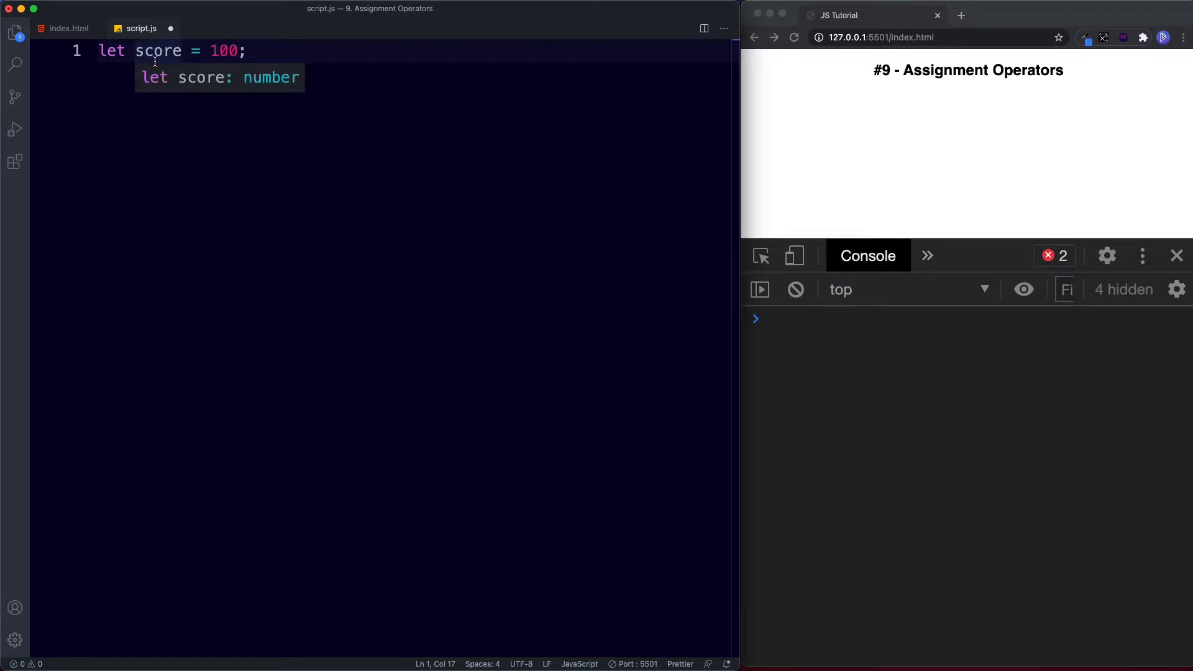
# Step: Add score = score + 100; and console.log(score); then save so 200 is logged
pyautogui.doubleClick(158, 51)
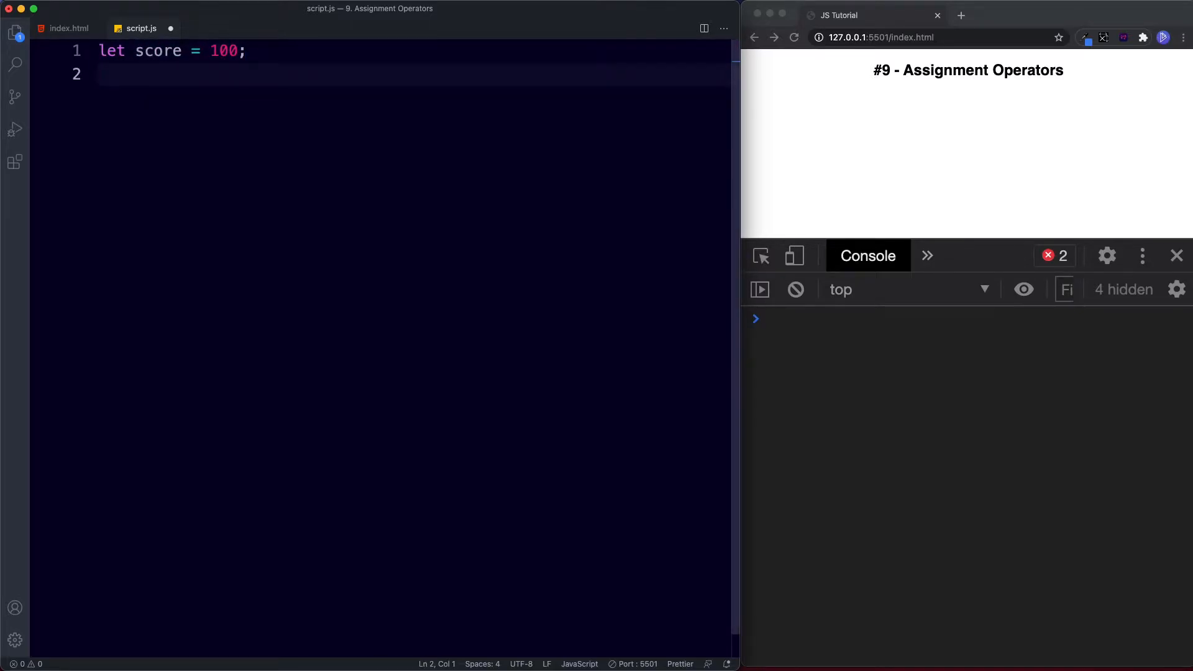
pyautogui.write('scoe')
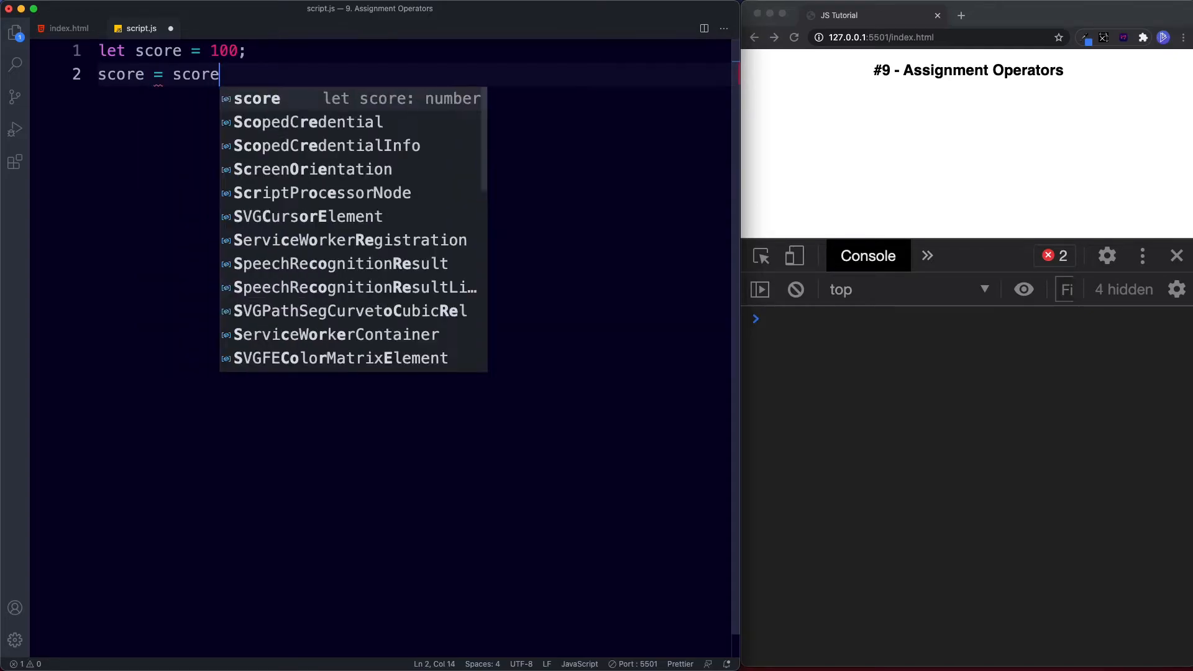
pyautogui.write('+ 100')
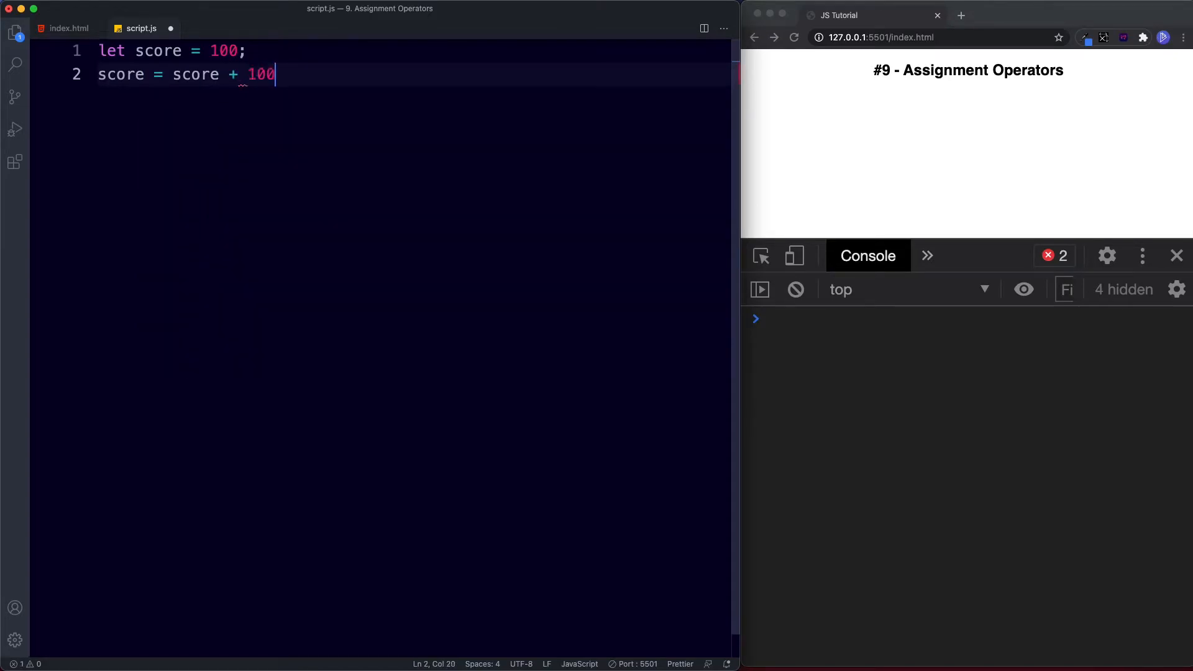
pyautogui.write(';')
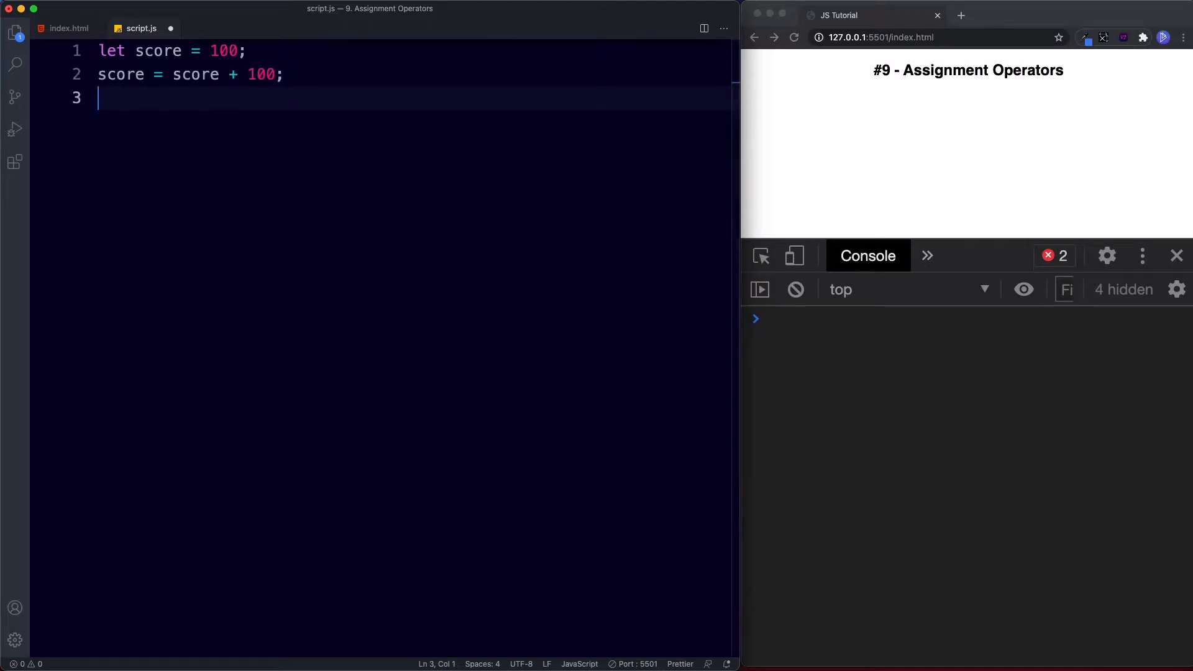
pyautogui.write('console.log(score);')
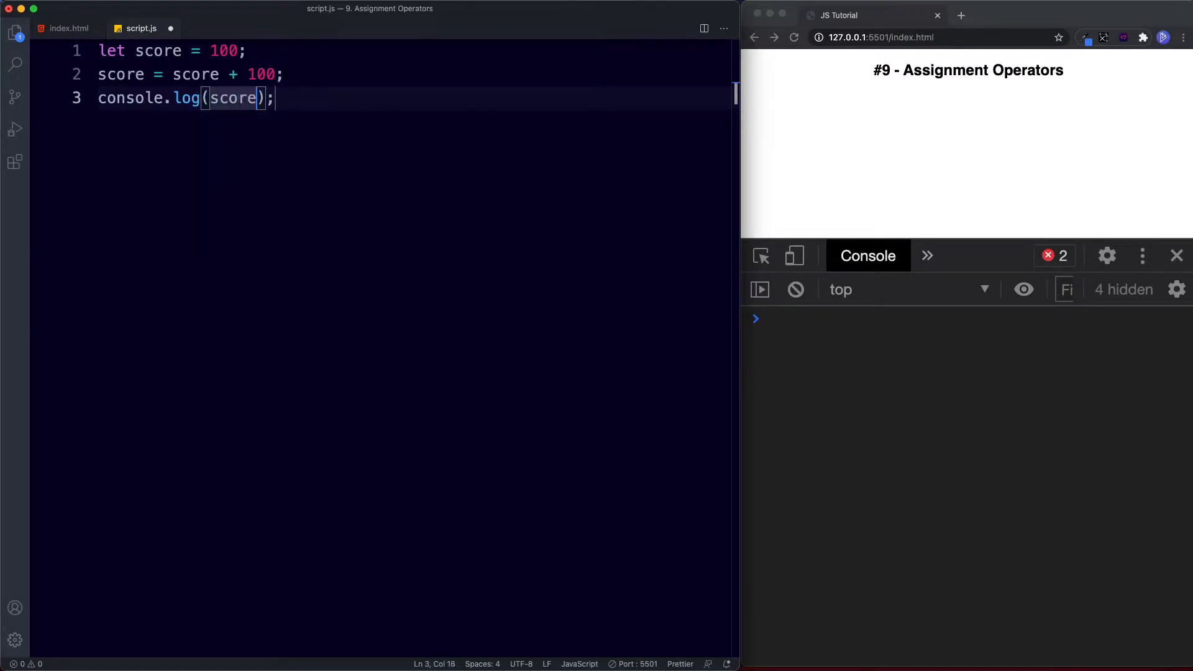
pyautogui.press('cmd+s')
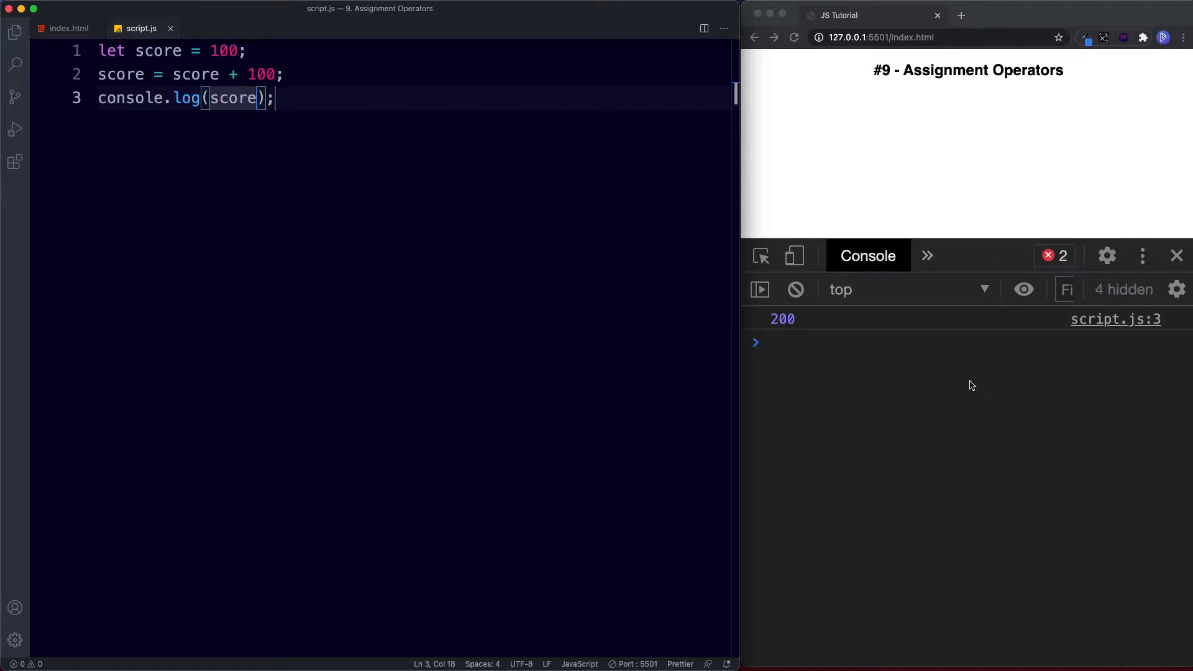
pyautogui.moveTo(792, 327)
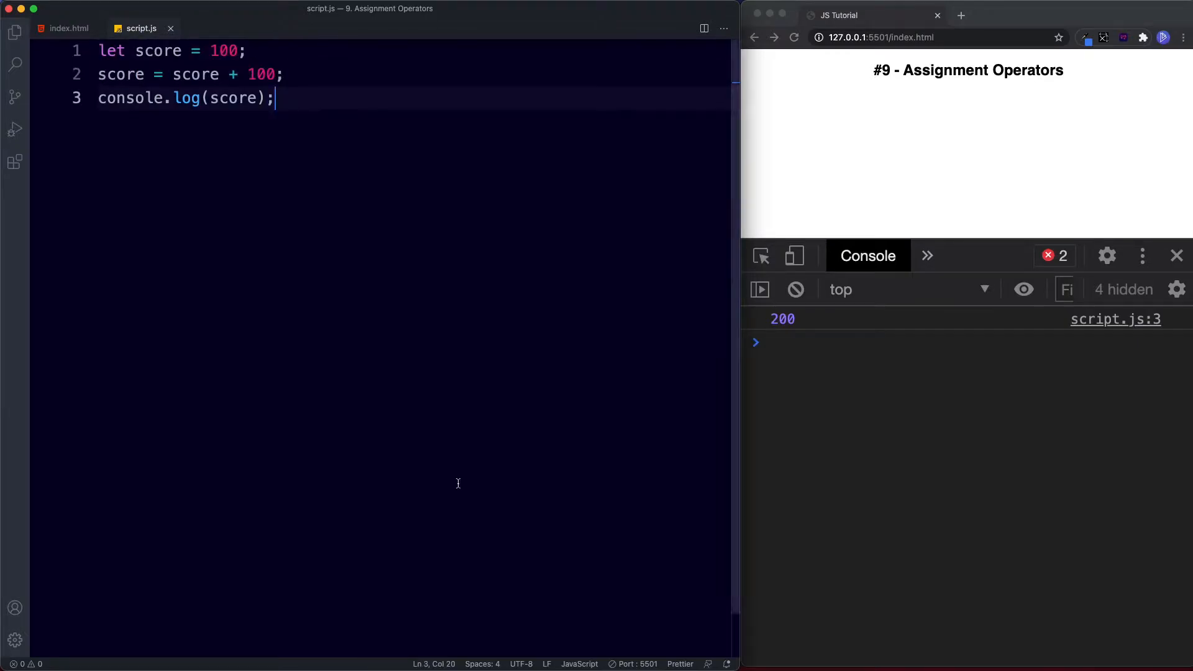
# Step: Rewrite score = score + 100 as score += 100; keeping the 200 result
pyautogui.moveTo(173, 73); pyautogui.dragTo(284, 74)
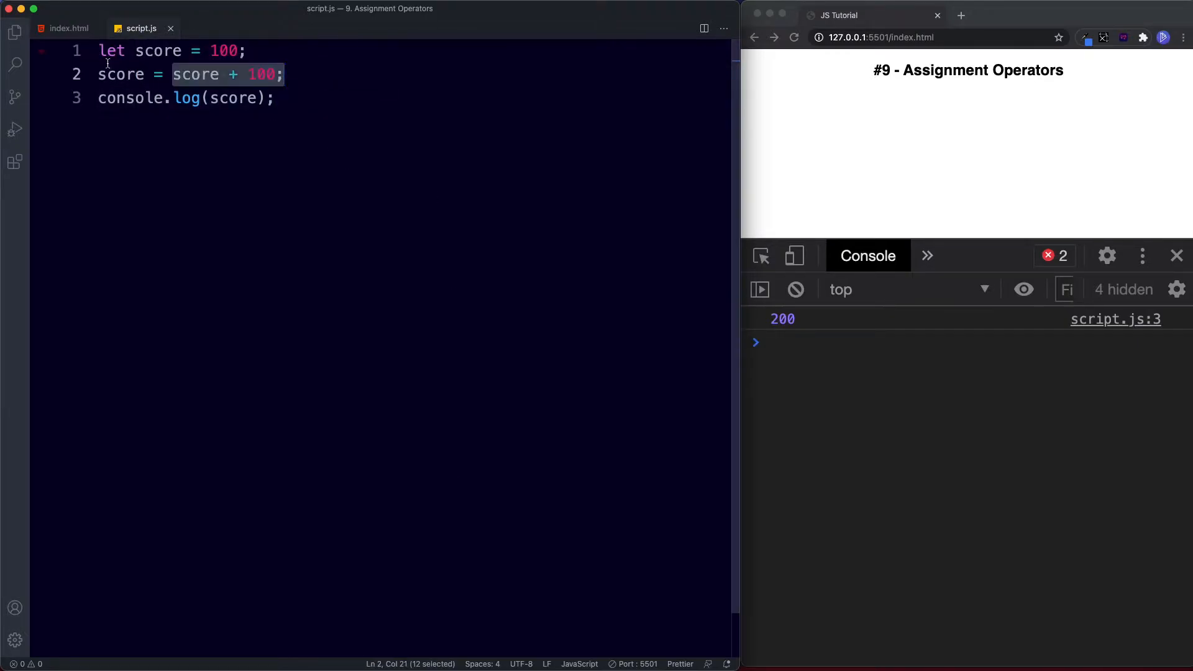
pyautogui.doubleClick(121, 73)
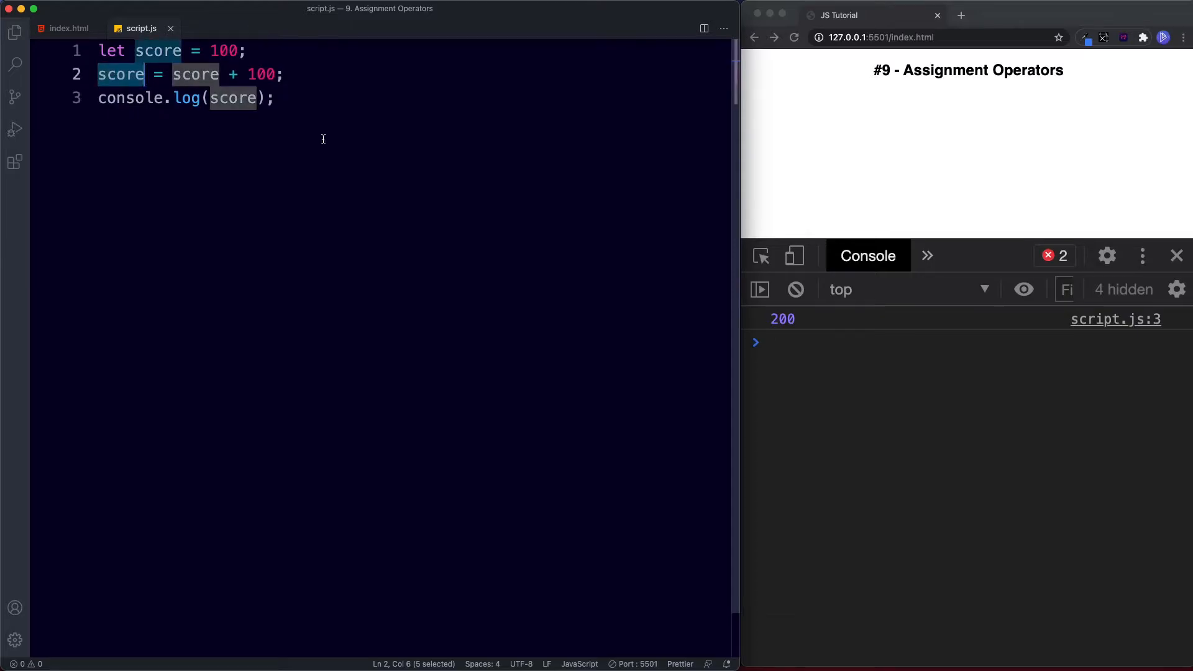
pyautogui.click(273, 97)
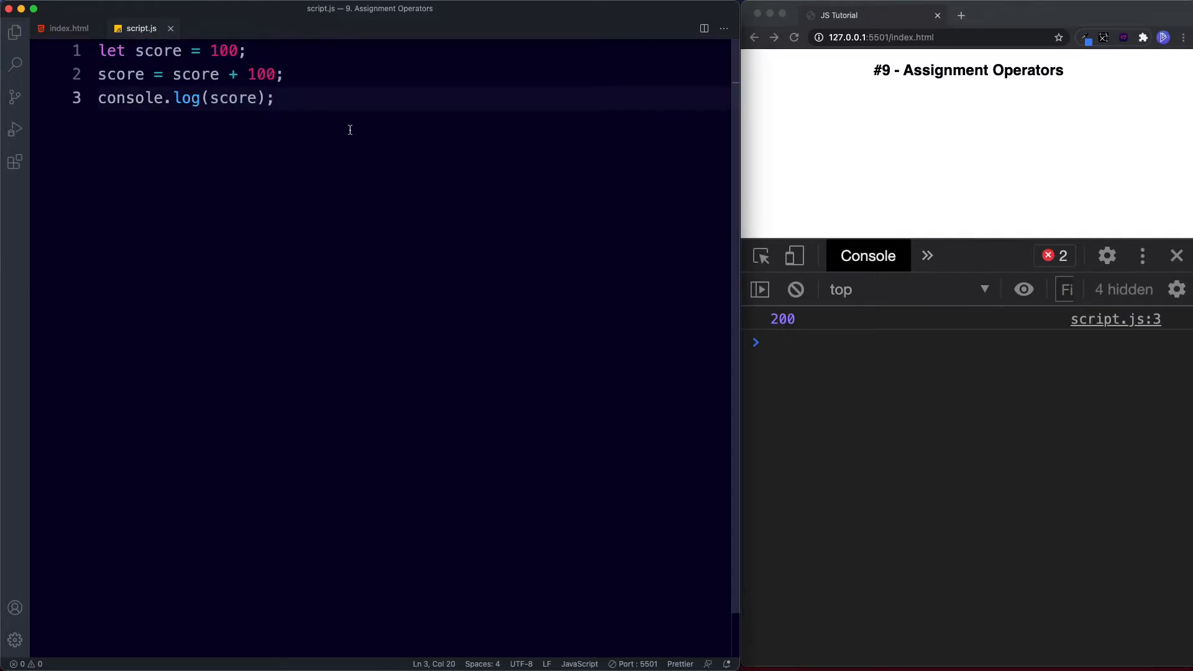
pyautogui.moveTo(350, 404)
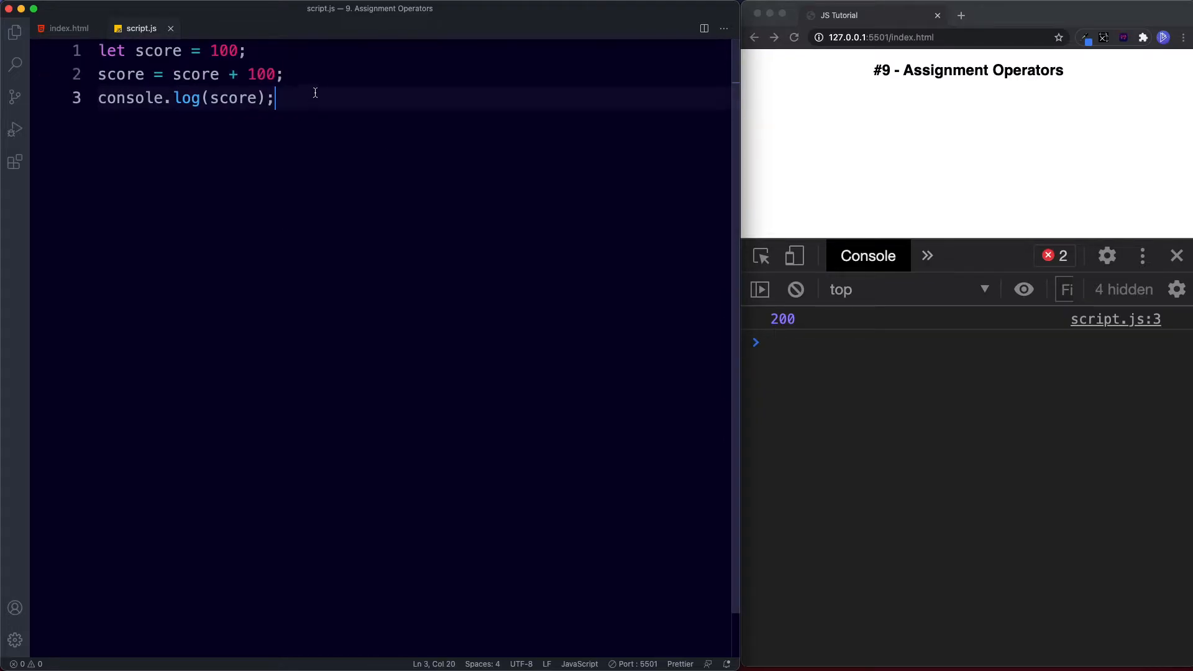
pyautogui.write('score +=')
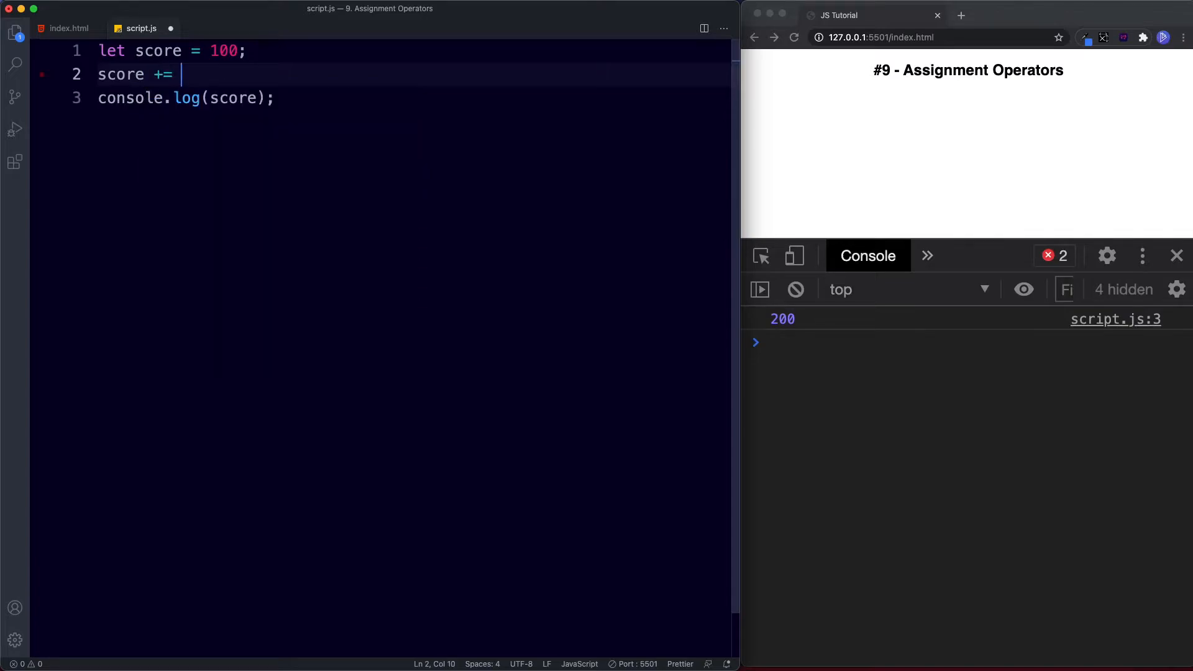
pyautogui.write('100;')
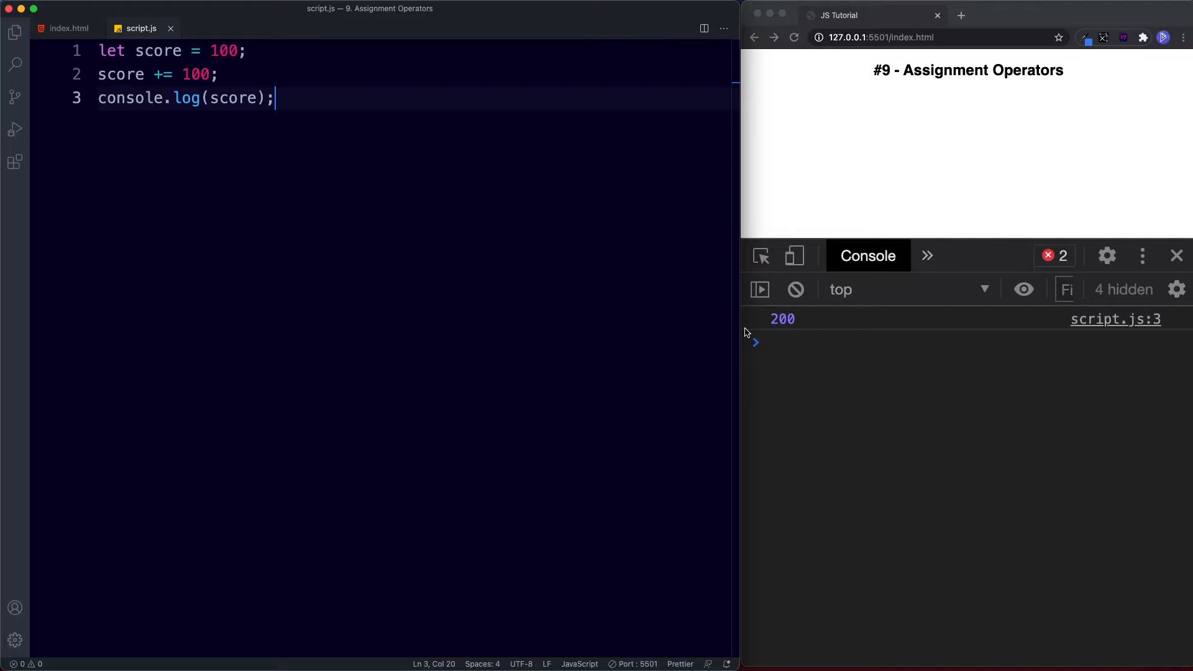
pyautogui.moveTo(508, 279)
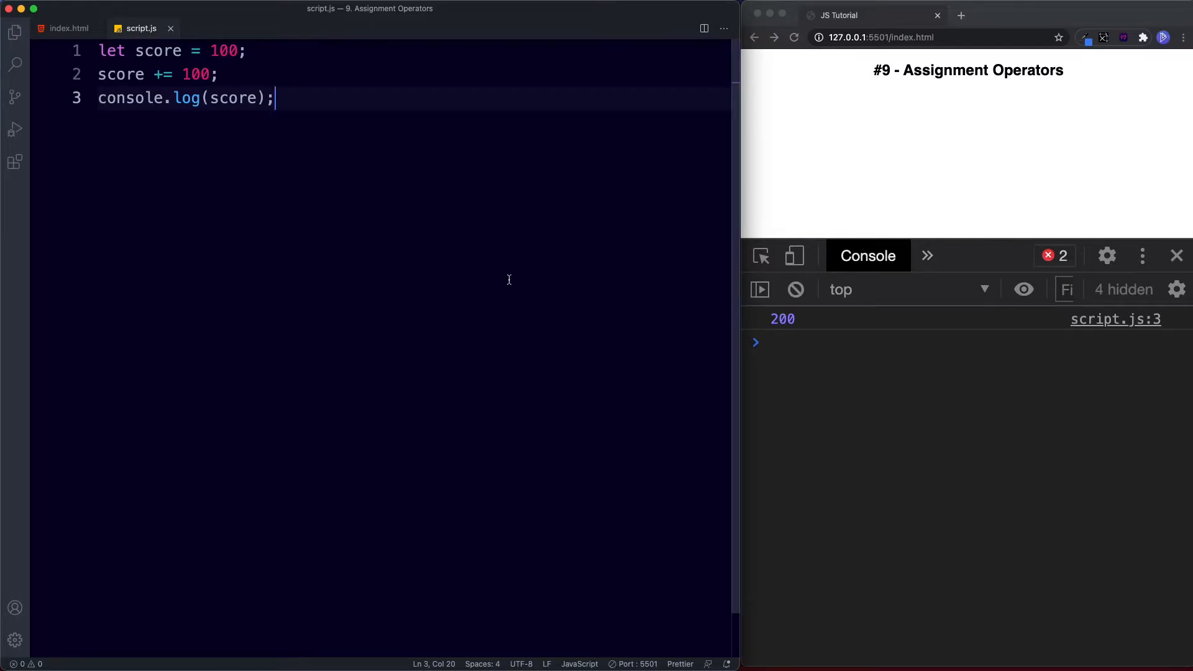
pyautogui.doubleClick(162, 73)
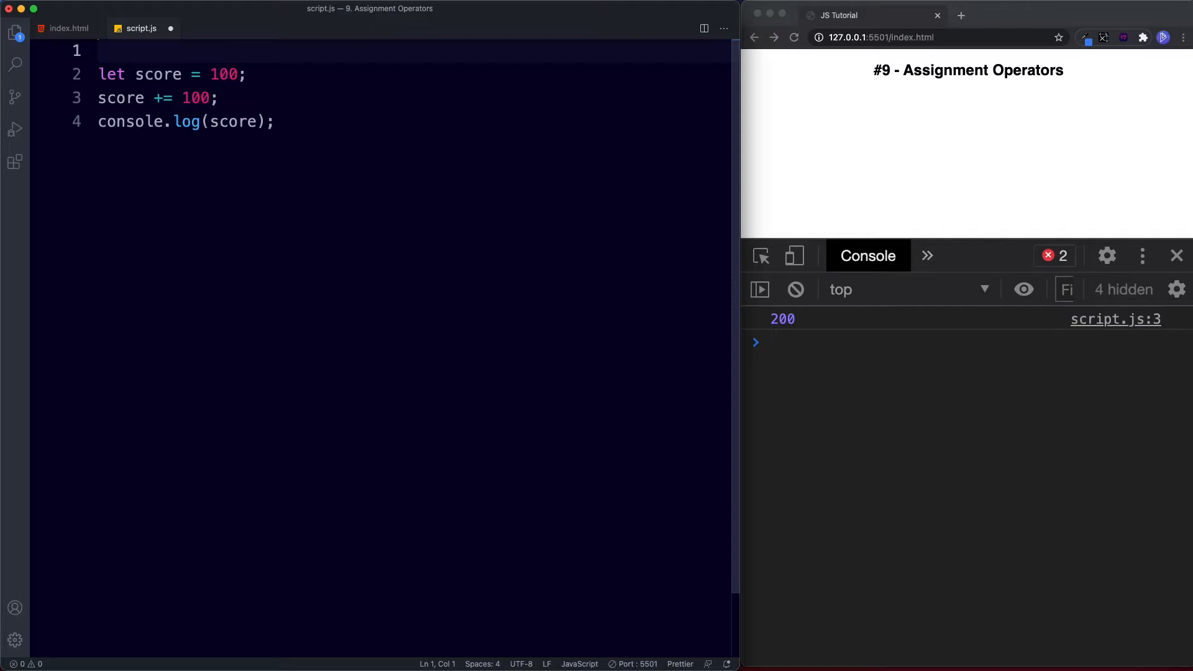
# Step: Add // += and // -= comments and declare let balance = 5000;
pyautogui.write('// += operator')
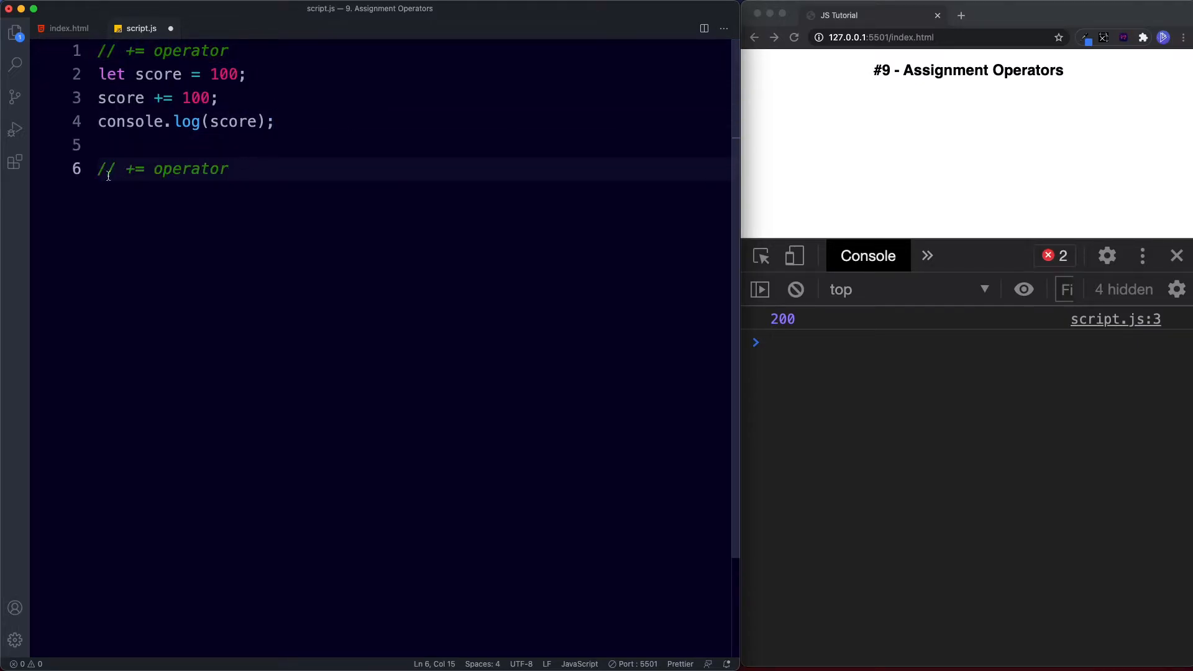
pyautogui.write('-')
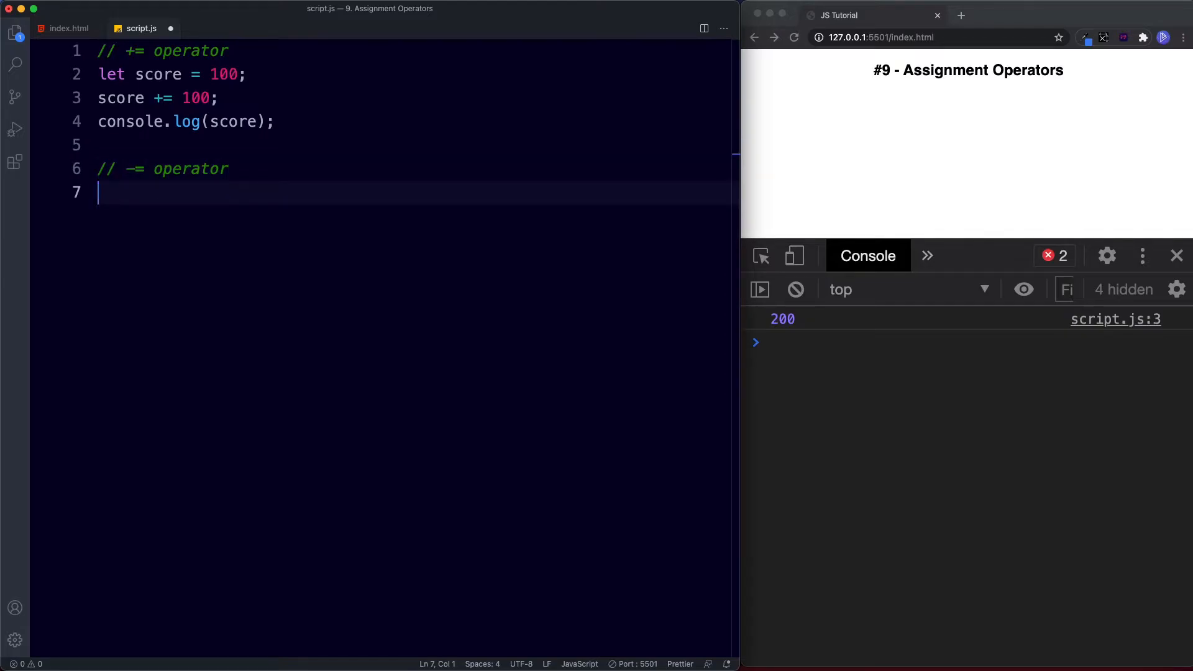
pyautogui.write('let balance =')
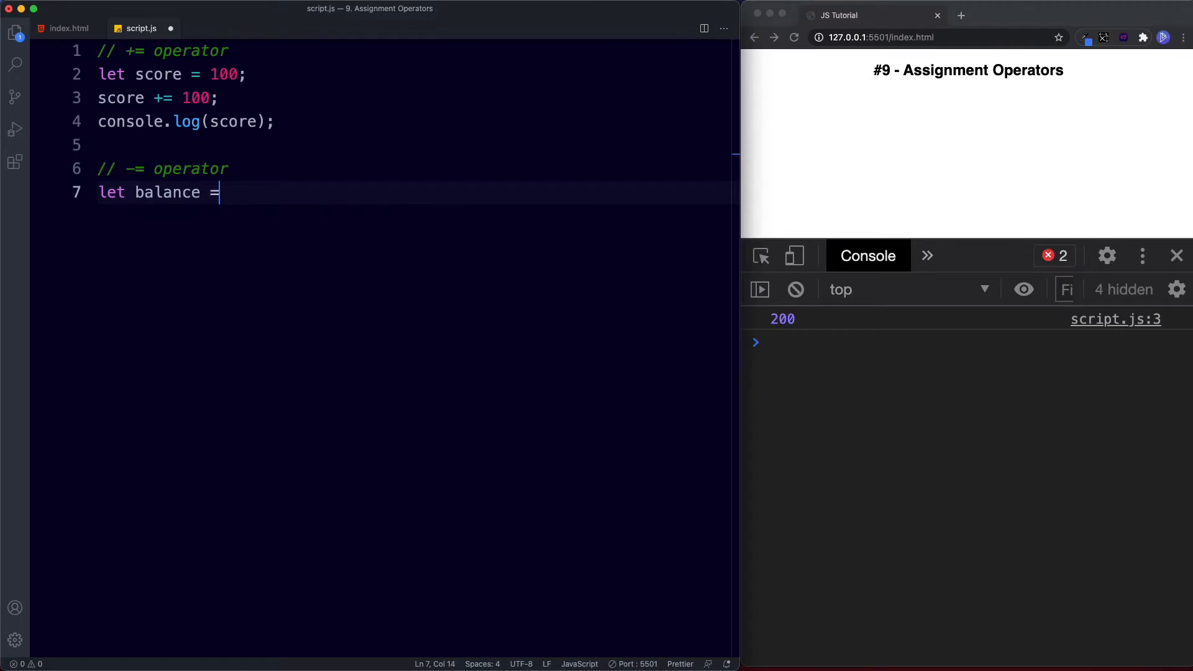
pyautogui.write('5000;')
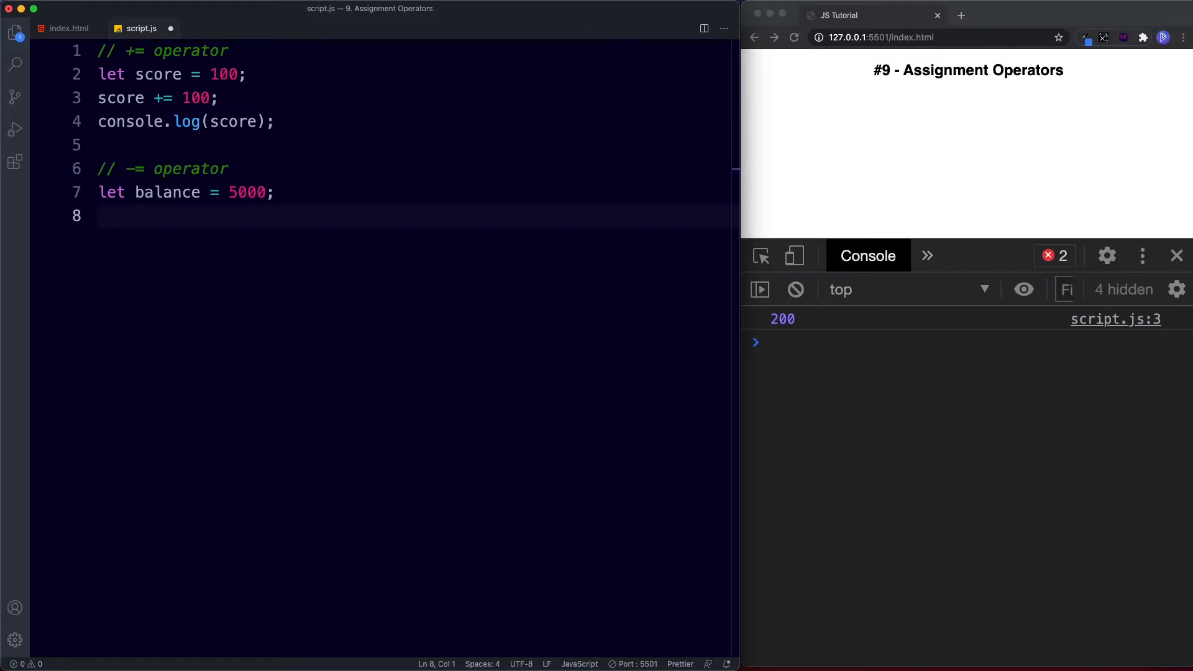
# Step: Write balance -= 400; and log balance so 4600 appears, then start a // * comment
pyautogui.write('b')
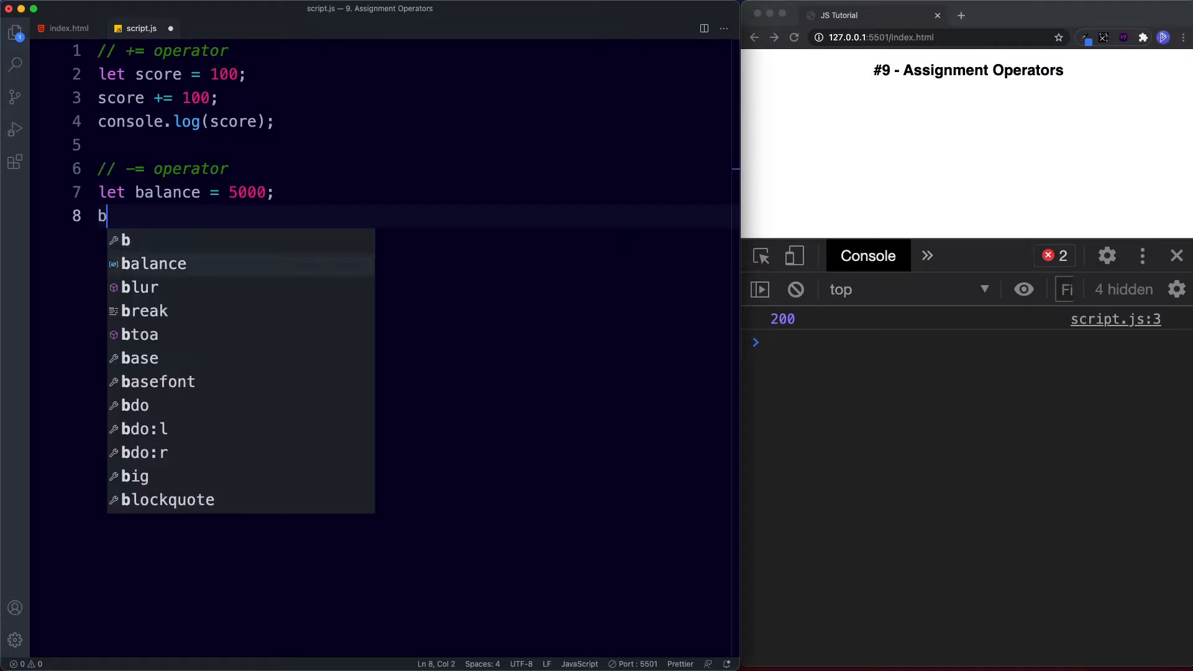
pyautogui.write('alance -')
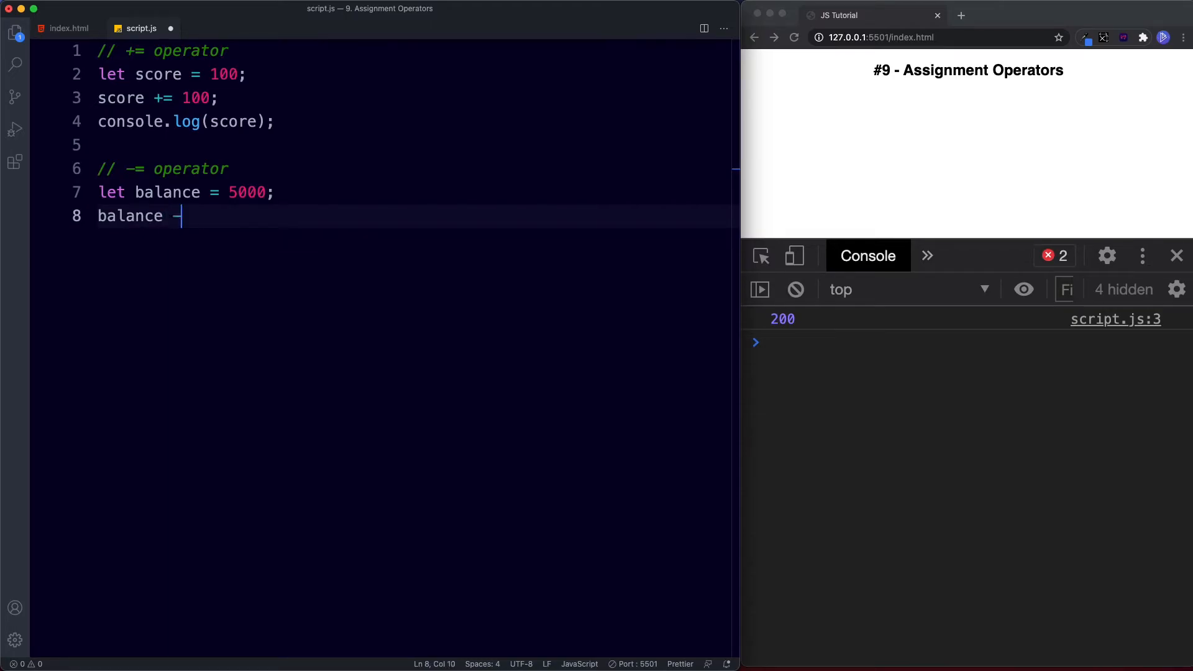
pyautogui.write('= 400;')
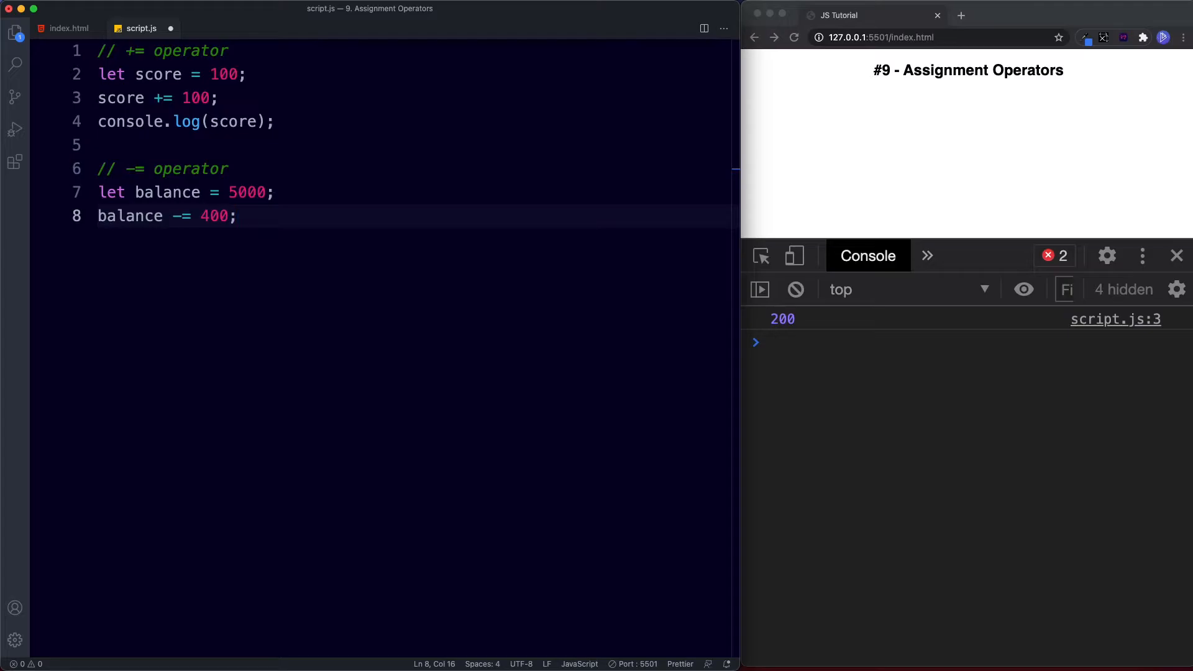
pyautogui.write('balance = bala')
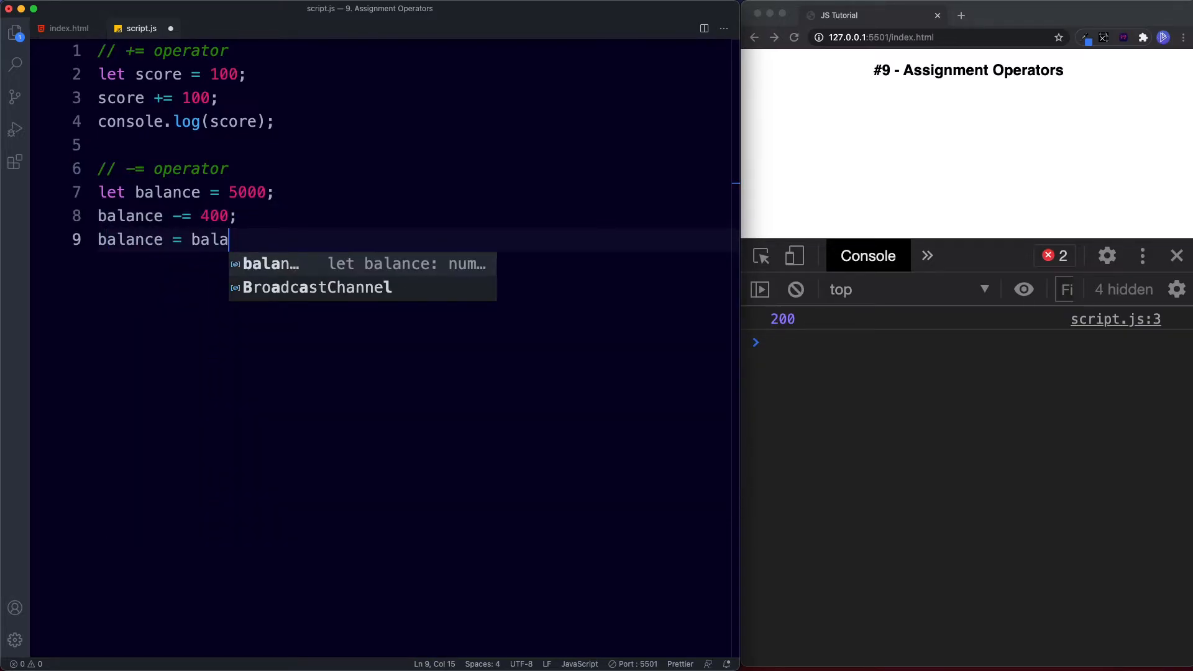
pyautogui.write('nce - 400')
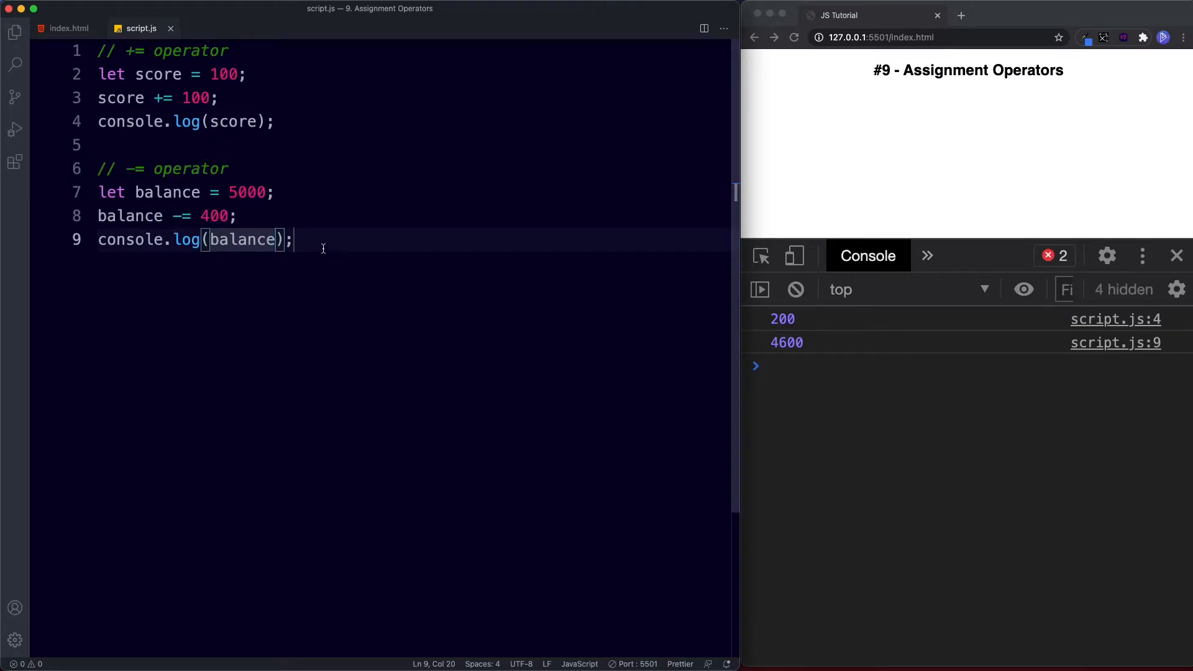
pyautogui.press('Enter')
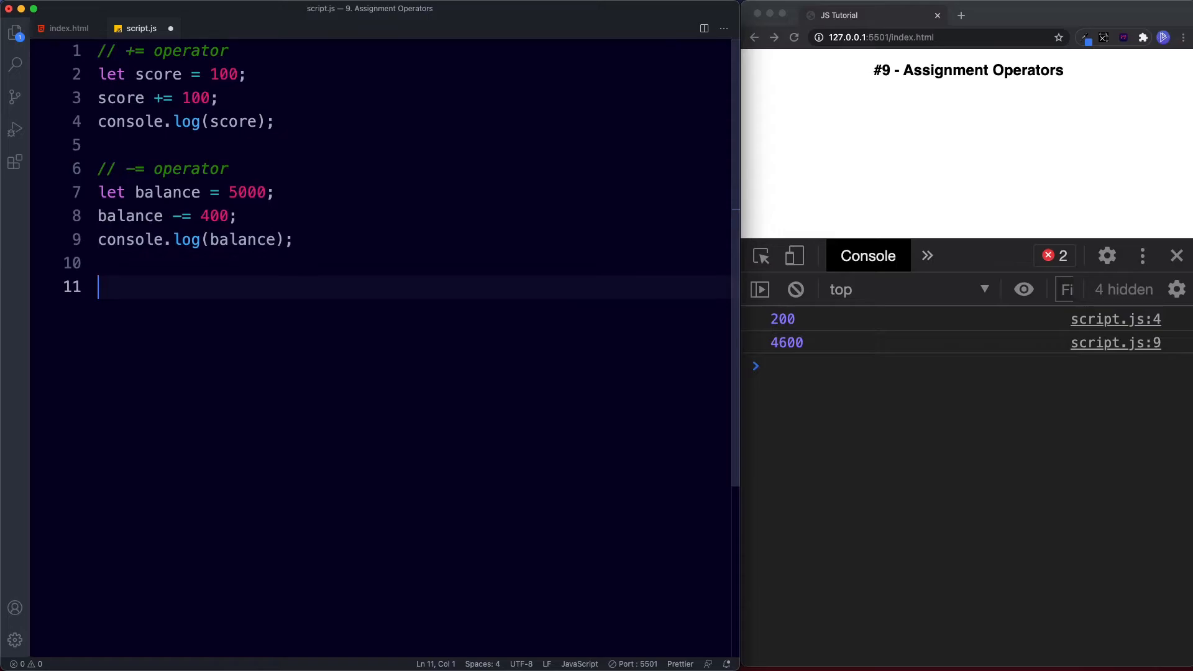
pyautogui.write('// *= operator')
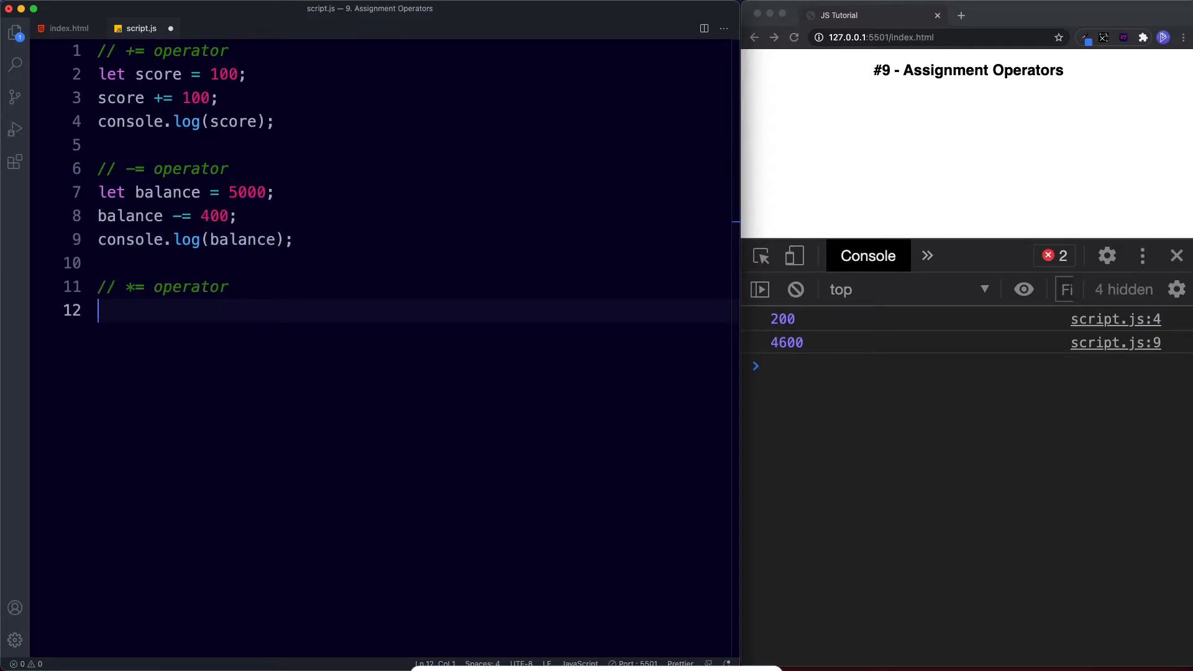
# Step: Declare let donation = 100;, double it with donation *= 2; and log donation
pyautogui.write('let d')
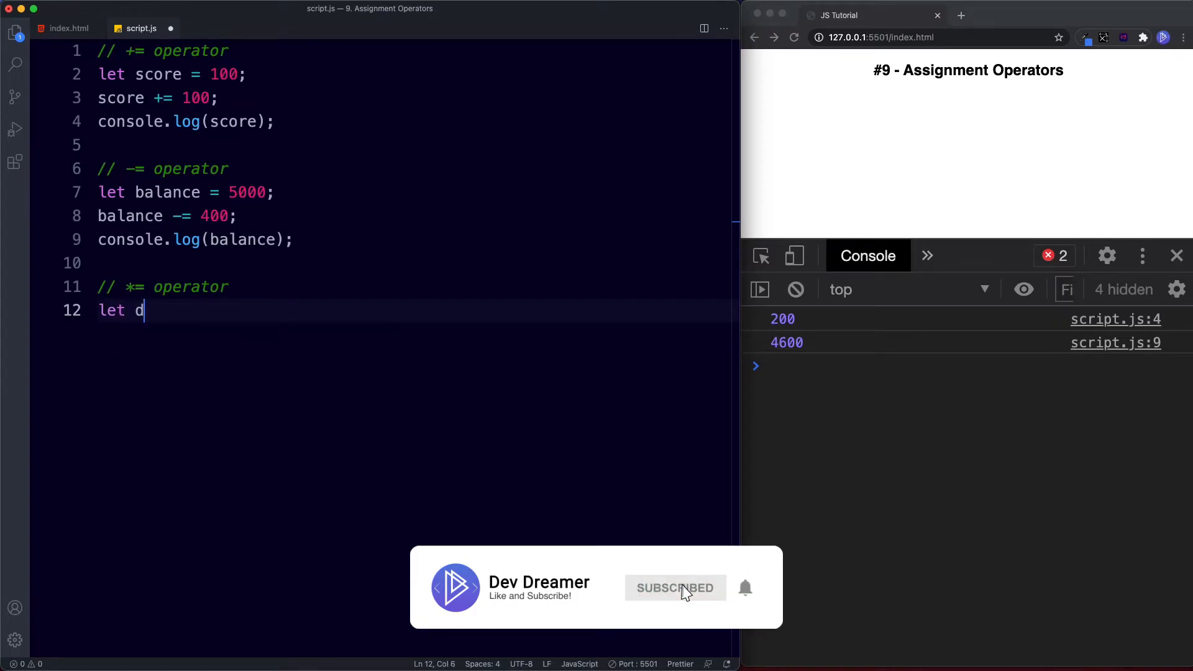
pyautogui.write('onation =')
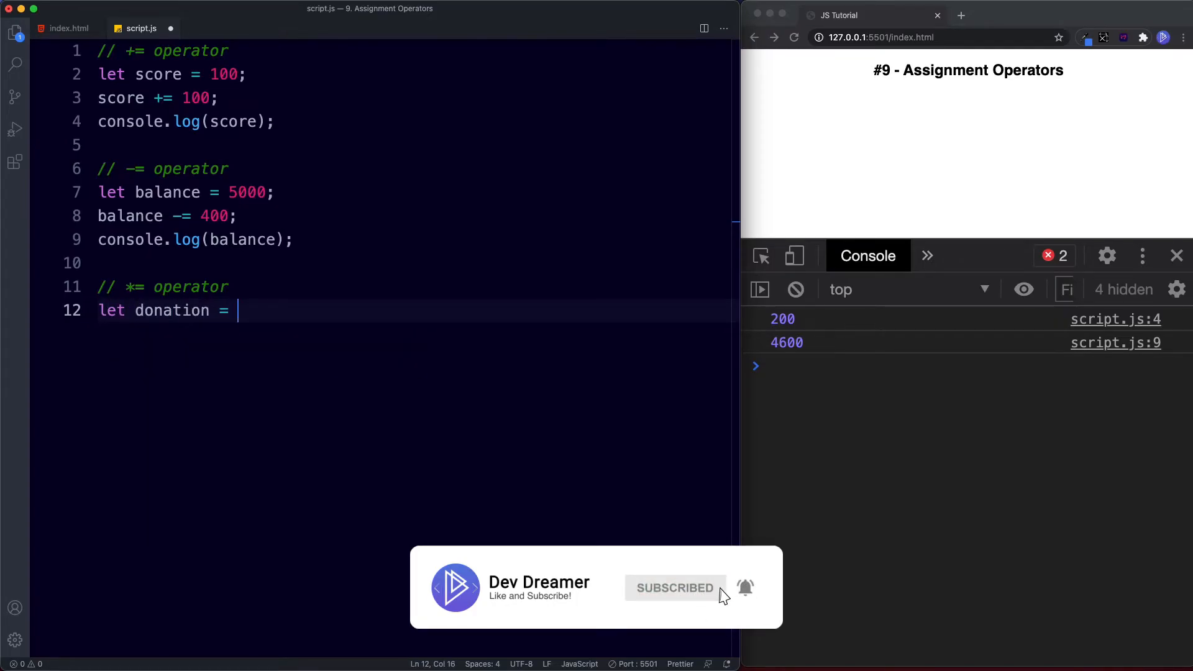
pyautogui.write('100;')
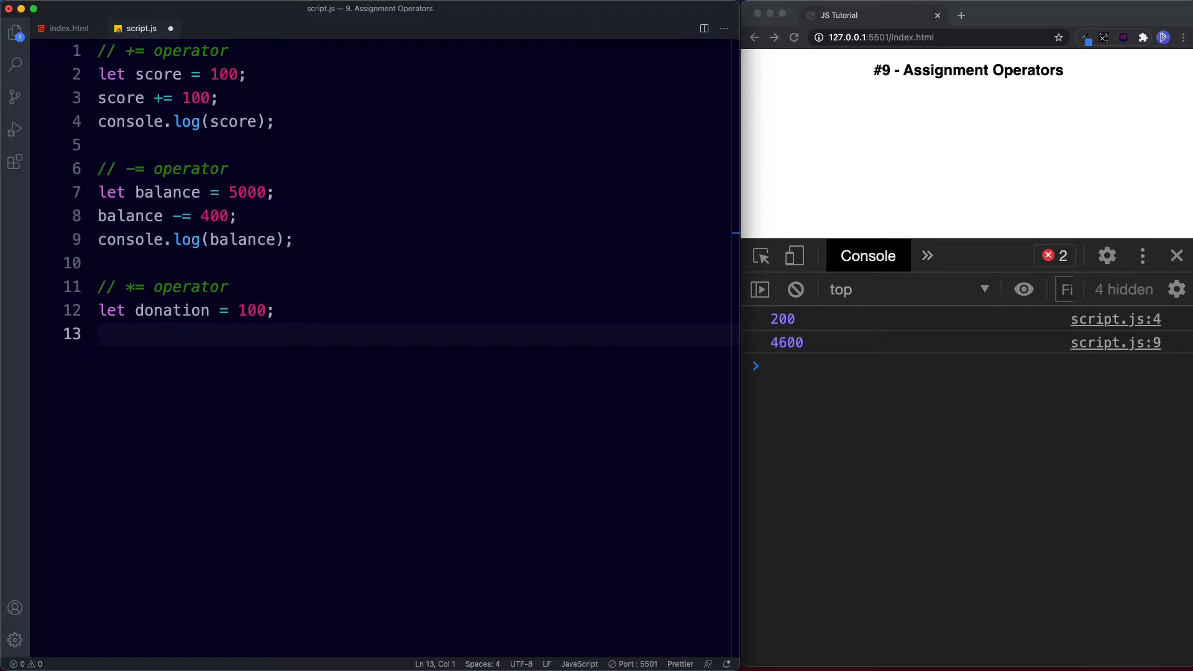
pyautogui.write('donation = donation *2')
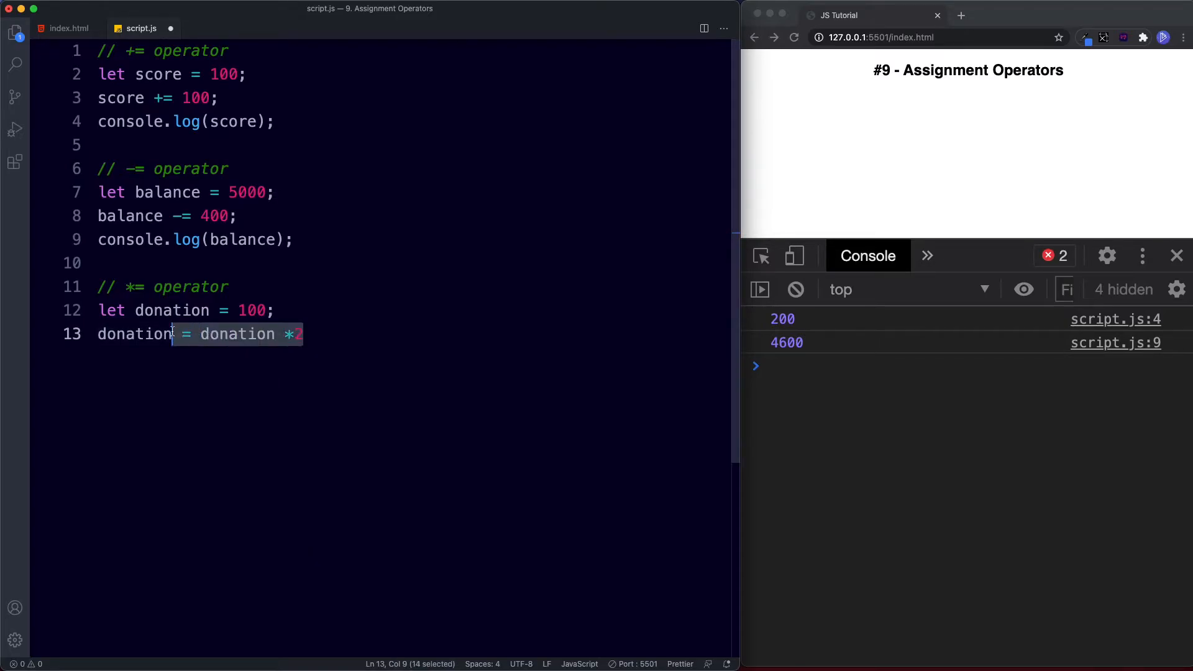
pyautogui.write('*= 2;')
pyautogui.write('console.log();')
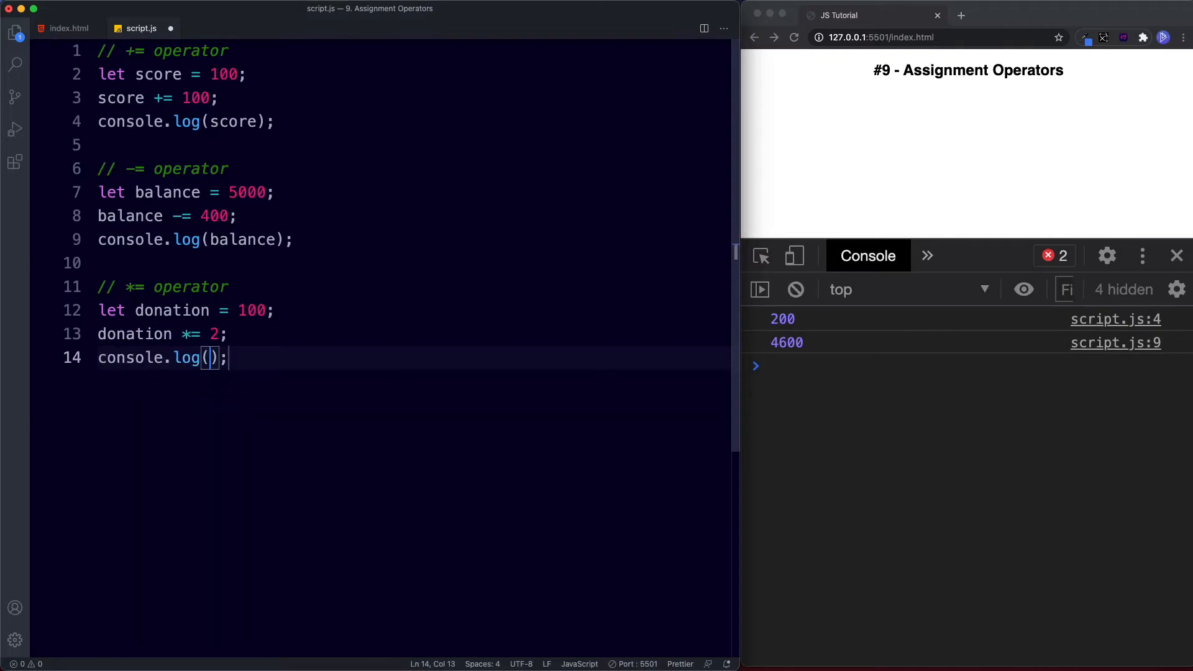
pyautogui.write('donation')
pyautogui.write('// = operator')
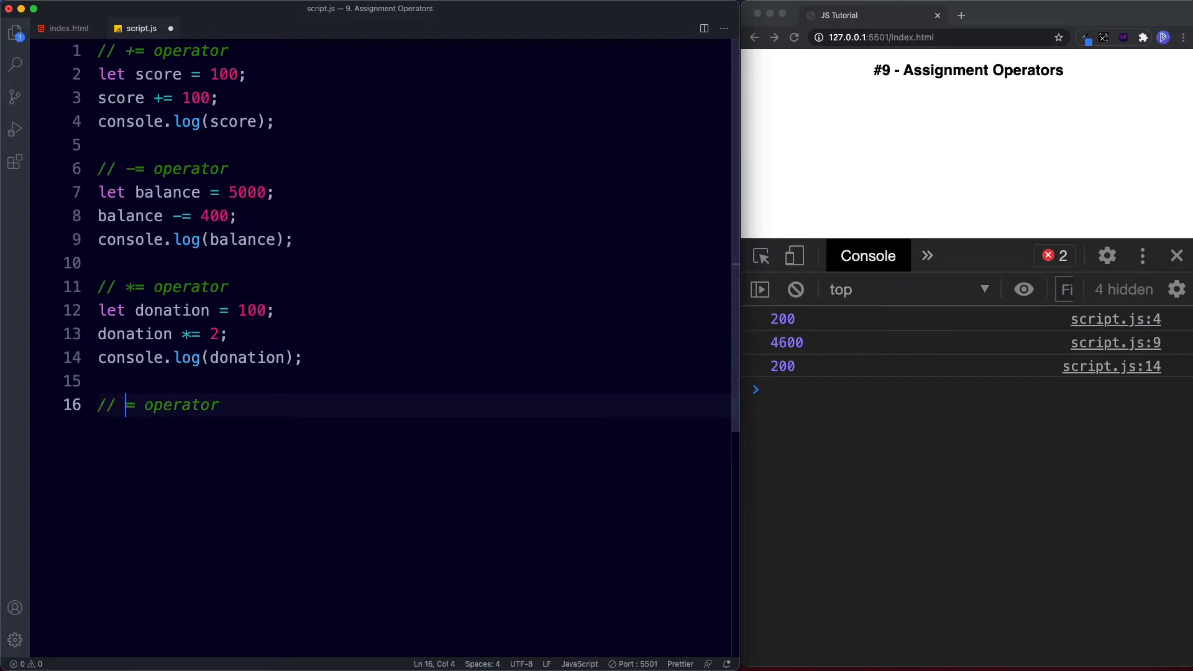
# Step: Add the // /= comment and declare let sweets = 10;
pyautogui.write('/')
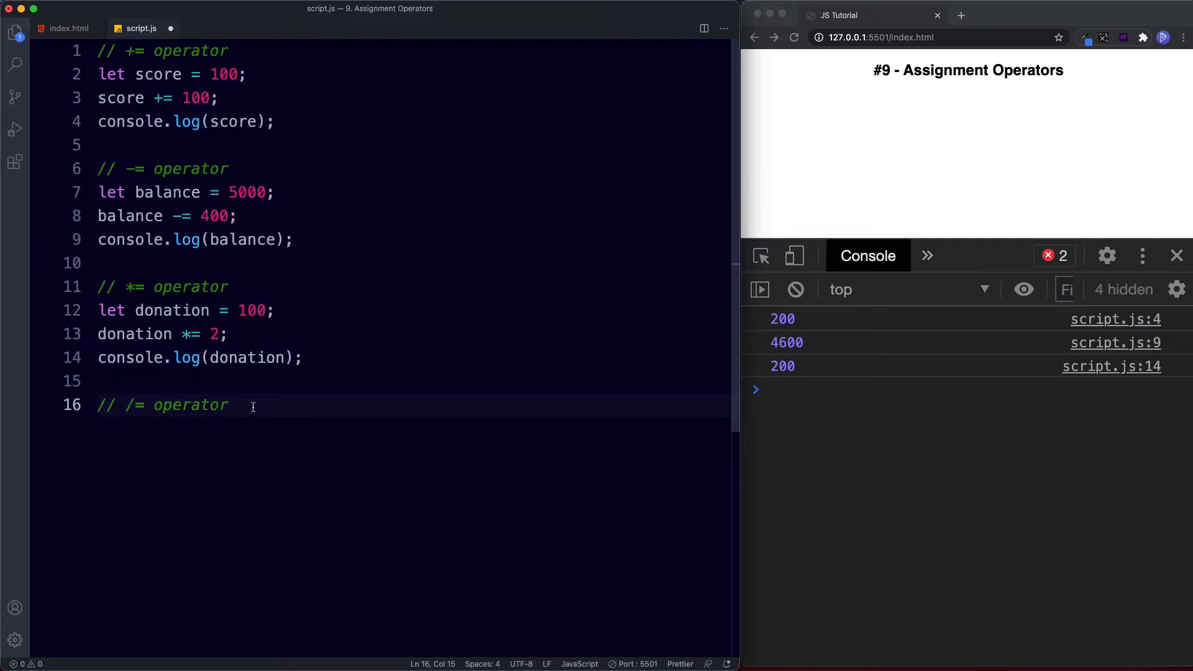
pyautogui.write('let sweets')
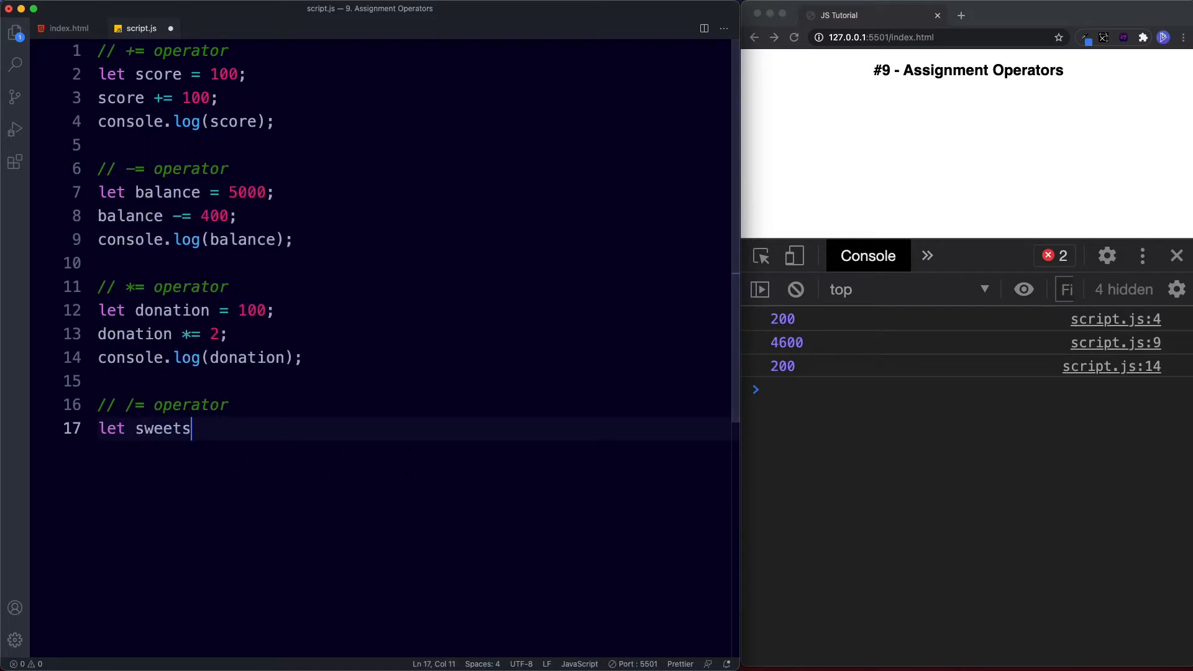
pyautogui.write('= 10;')
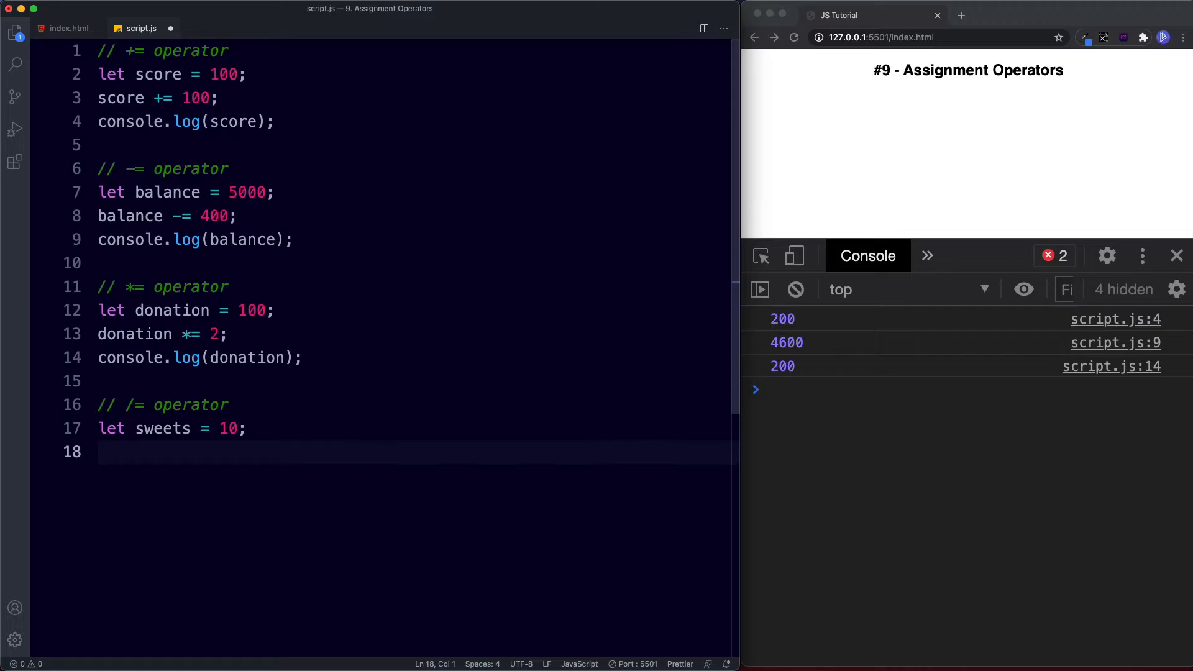
pyautogui.write('s')
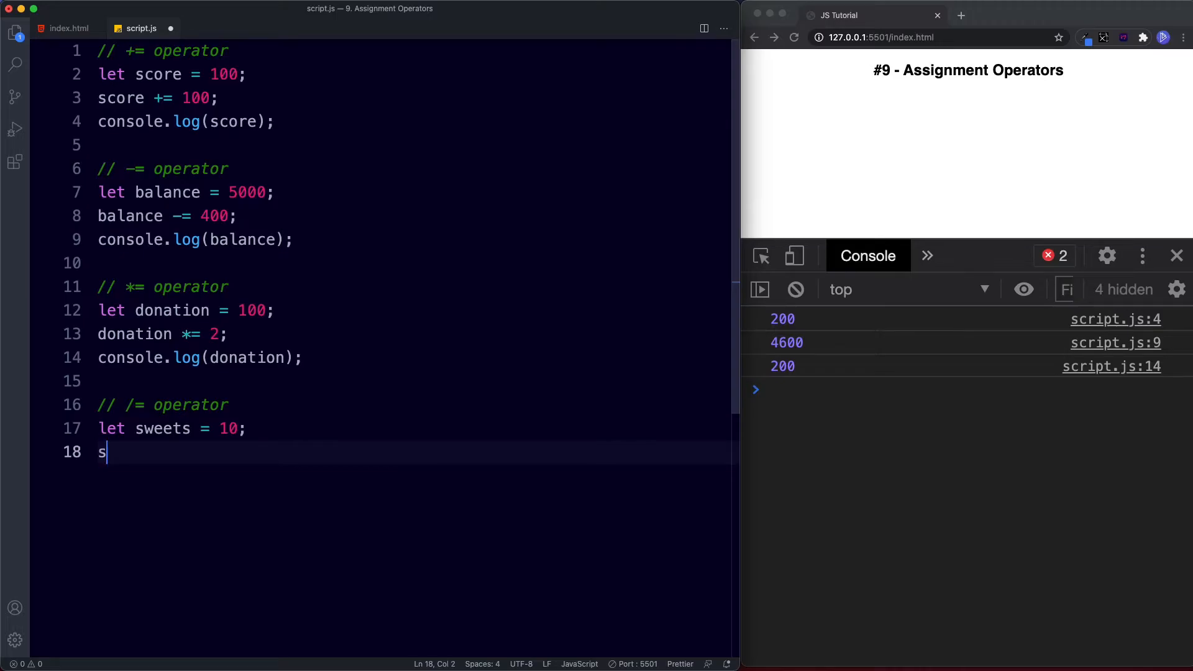
# Step: Write sweets /= 10; and console.log(sweets) so the console prints 1
pyautogui.write('weets')
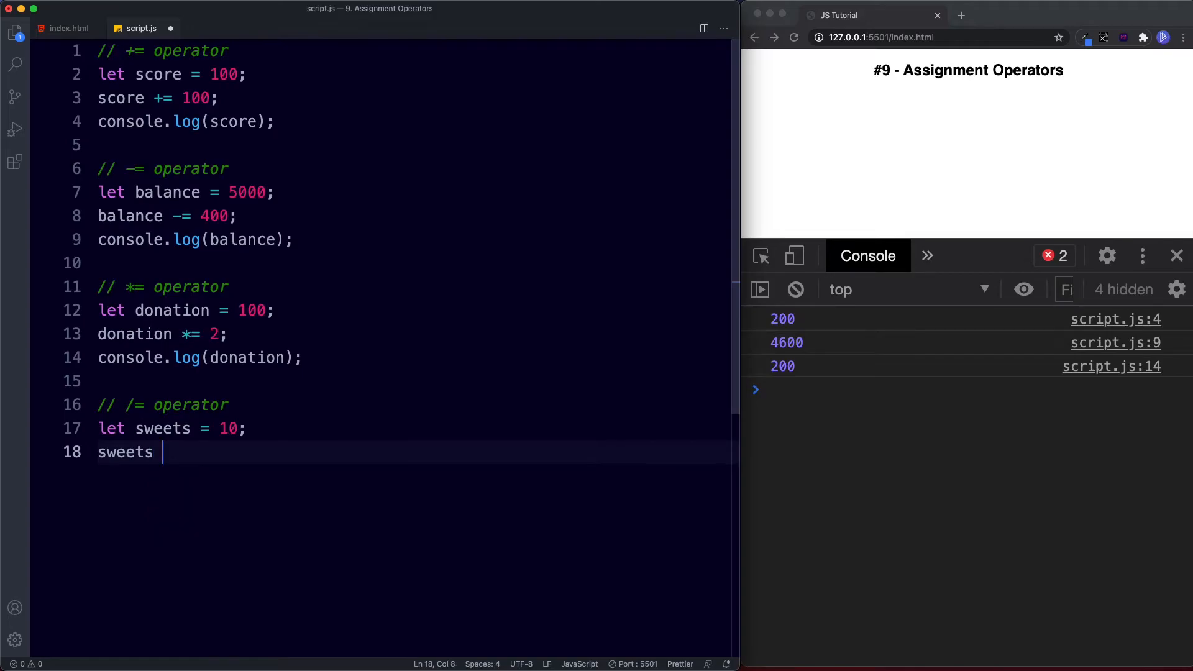
pyautogui.write('/=')
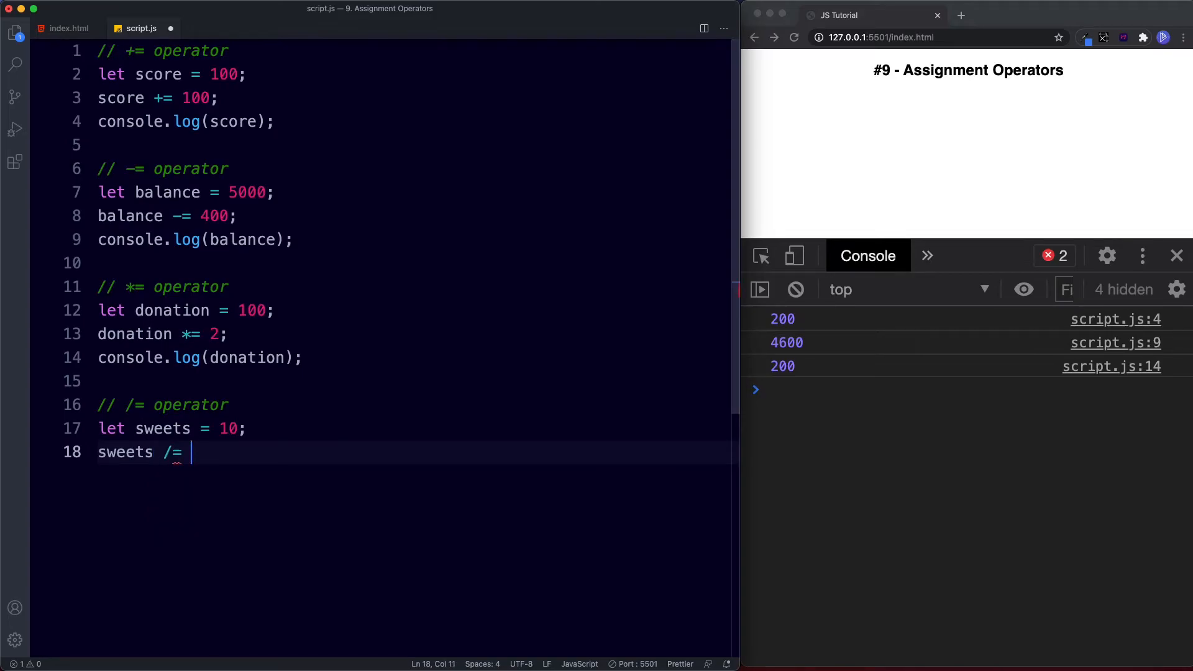
pyautogui.write('10;')
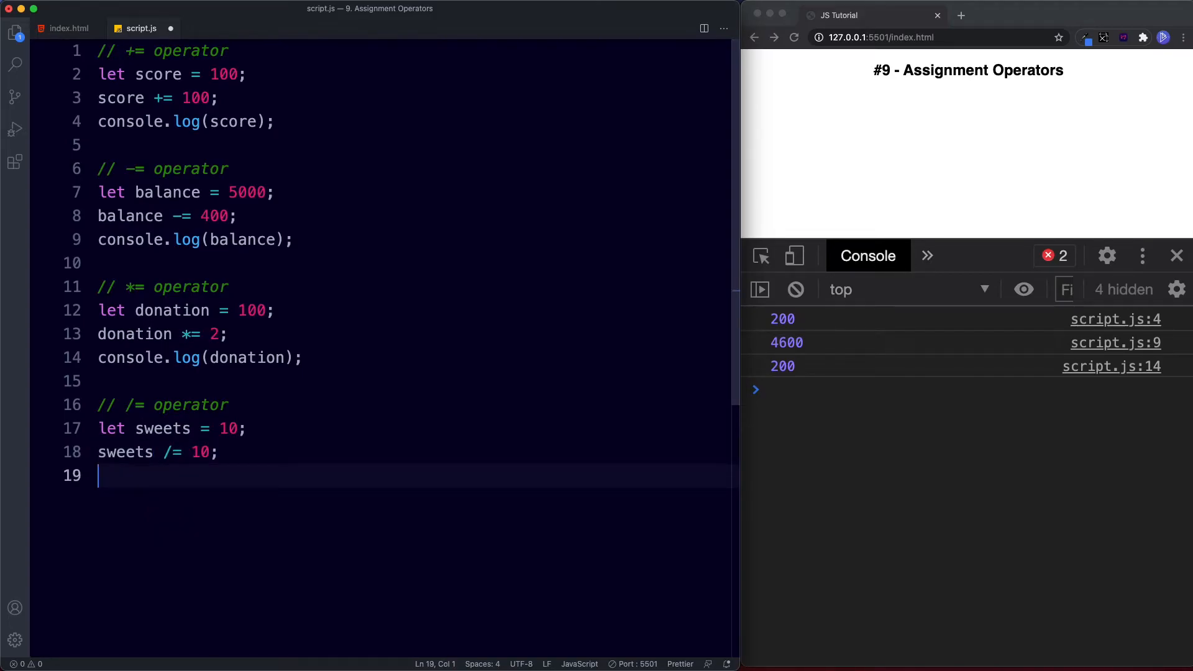
pyautogui.write('console.log(sweet)')
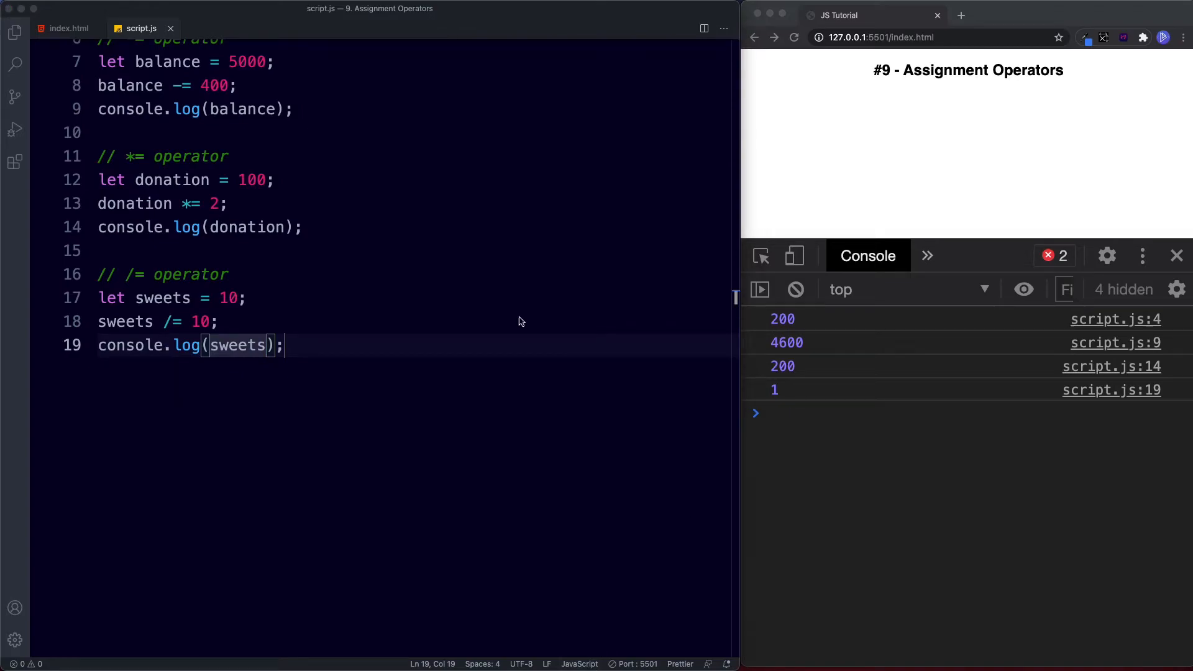
# Step: Add the // %= comment and declare let pizzaSlices = 10
pyautogui.write('//')
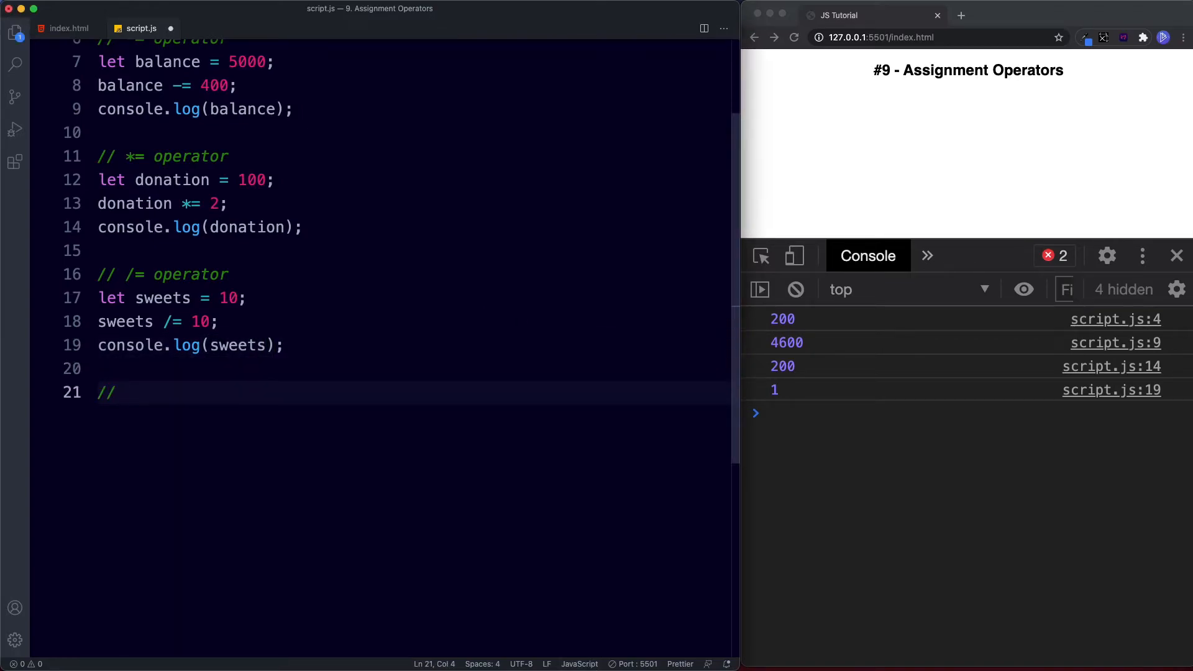
pyautogui.write('%= operator')
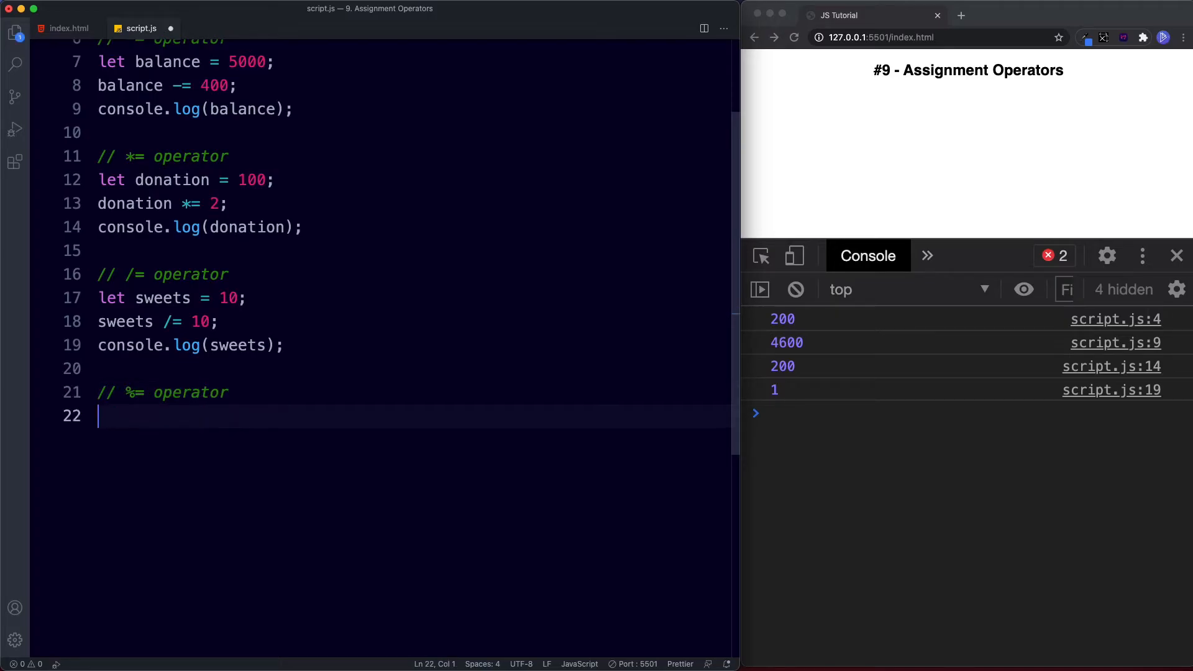
pyautogui.write('let pizzaS')
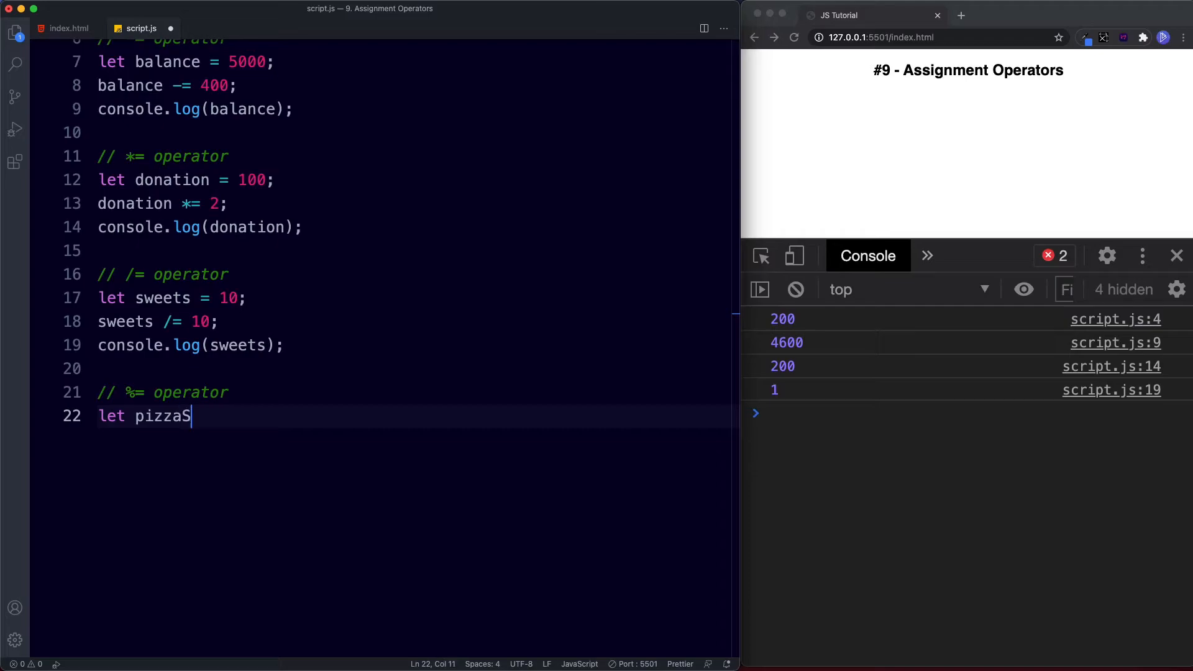
pyautogui.write('lices = 10;')
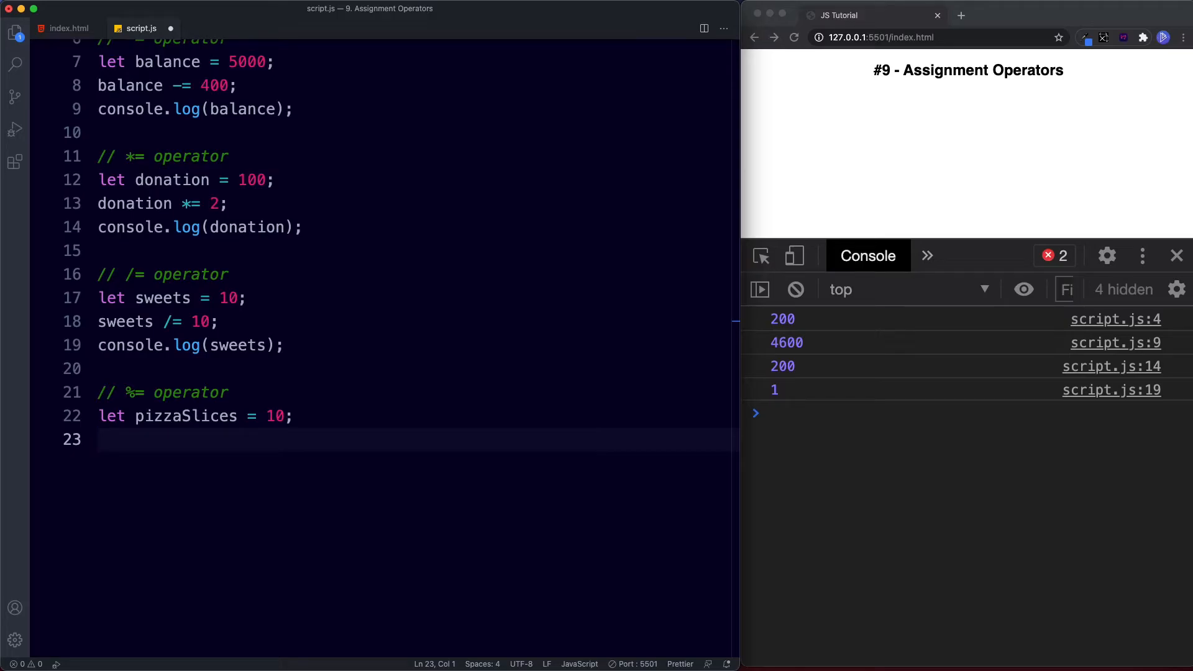
# Step: Write pizzaSlices %= 3; and log pizzaSlices, saving so 1 appears in the console
pyautogui.write('pizzaSlices %= 3;')
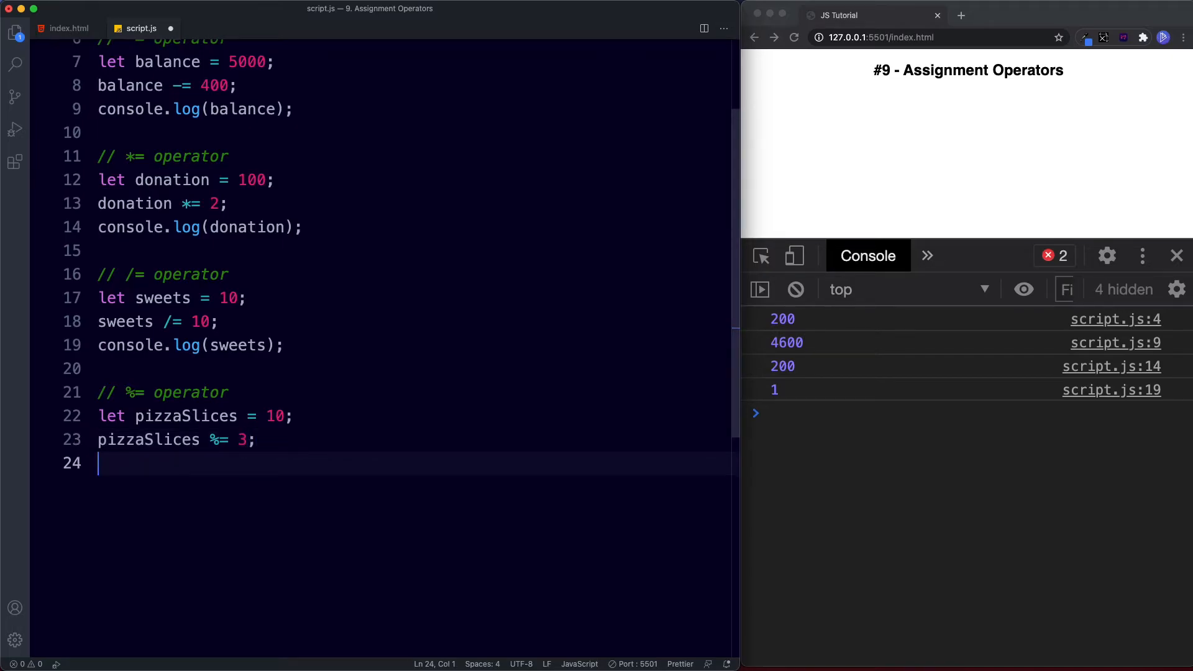
pyautogui.write('console.log(pizz);')
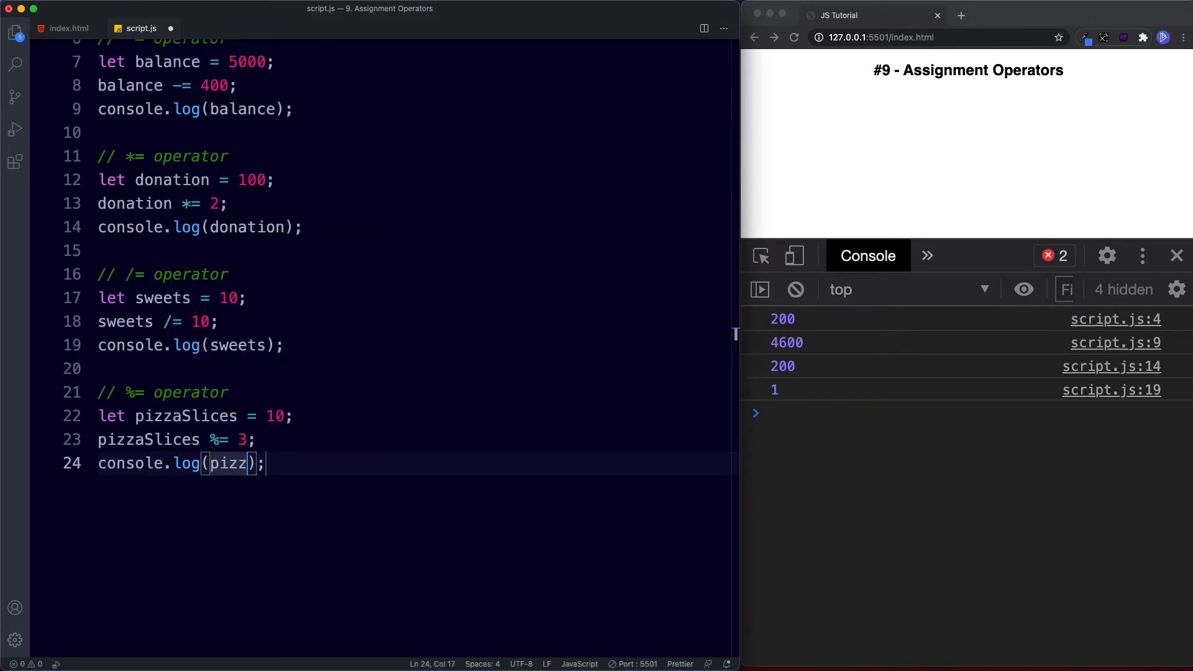
pyautogui.write('aSlices')
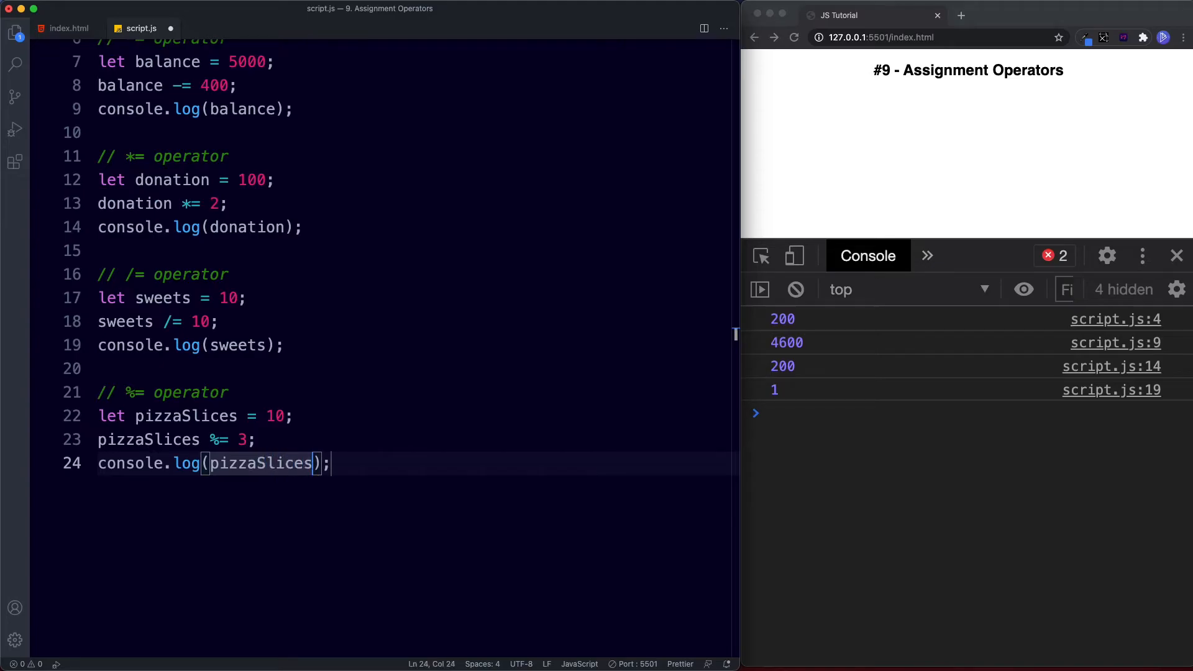
pyautogui.press('cmd+s')
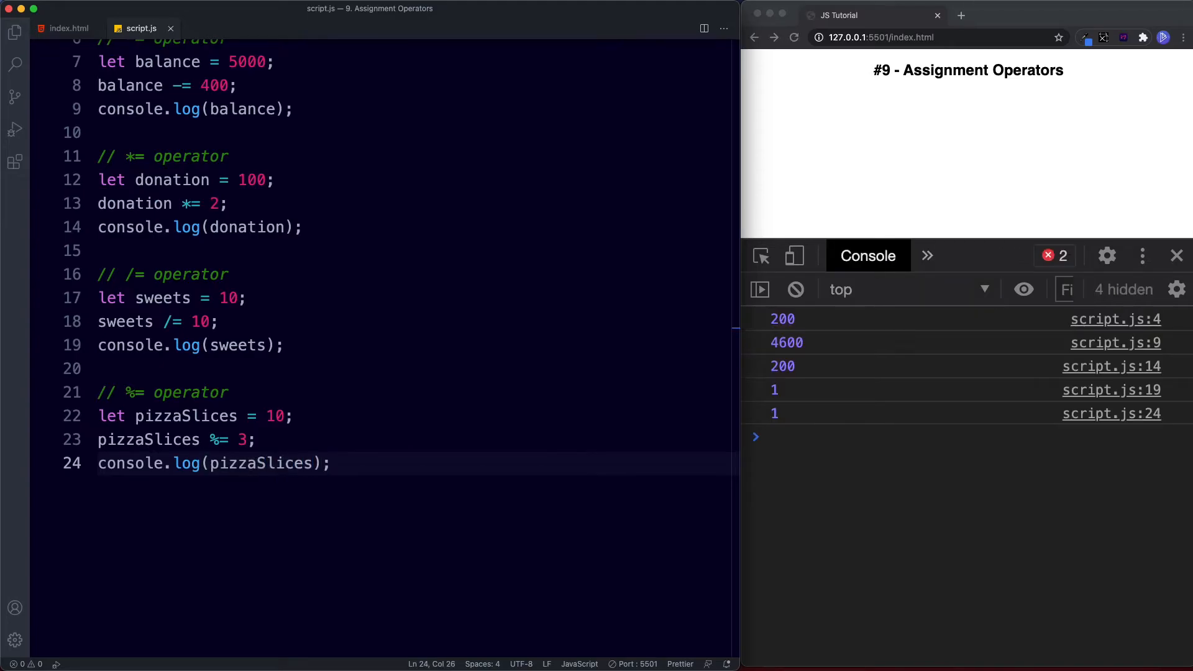
pyautogui.scroll(-3)
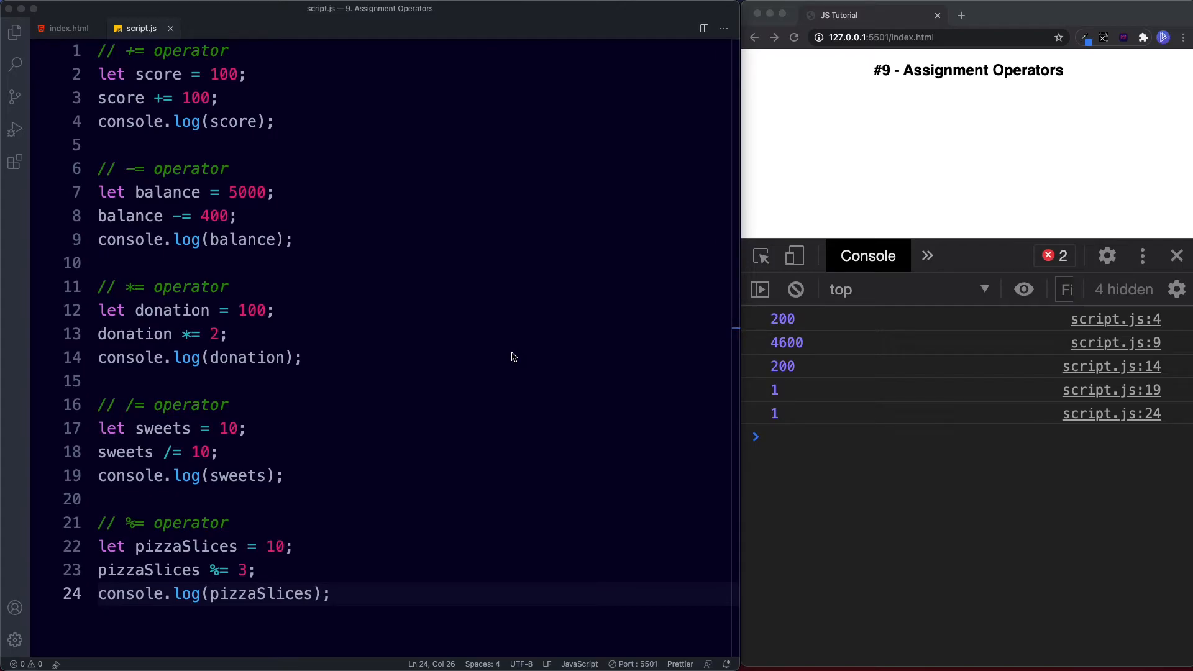
# Step: Scroll below the examples to where the TASKS comment block is pasted
pyautogui.scroll(-3)
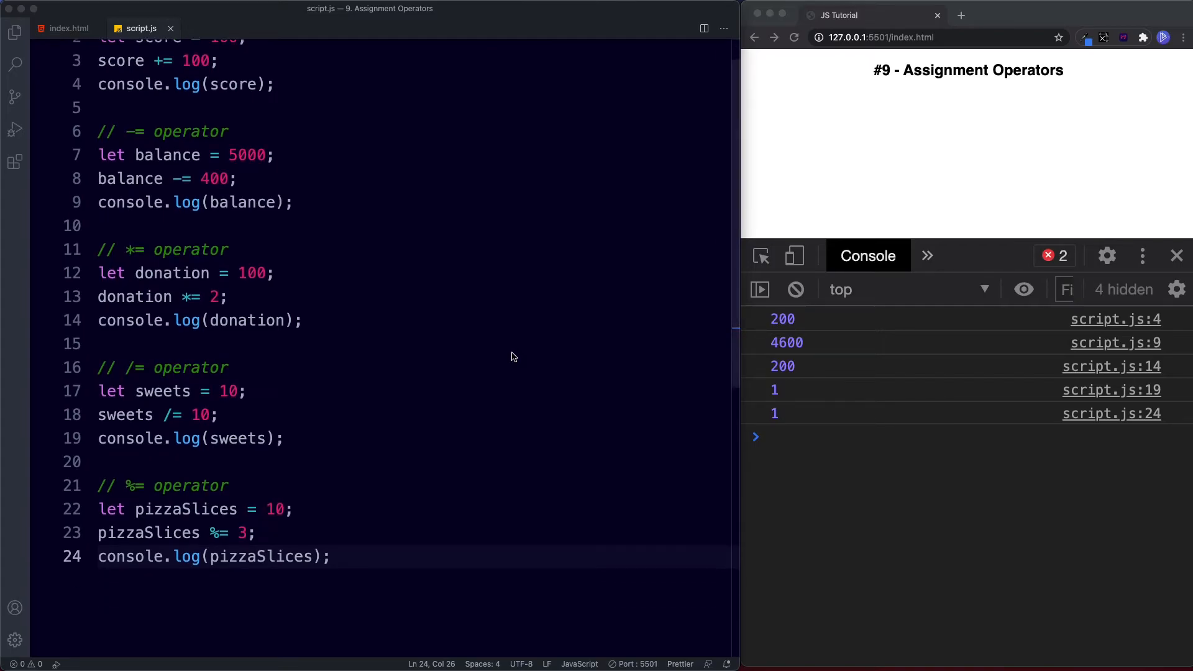
pyautogui.scroll(-3)
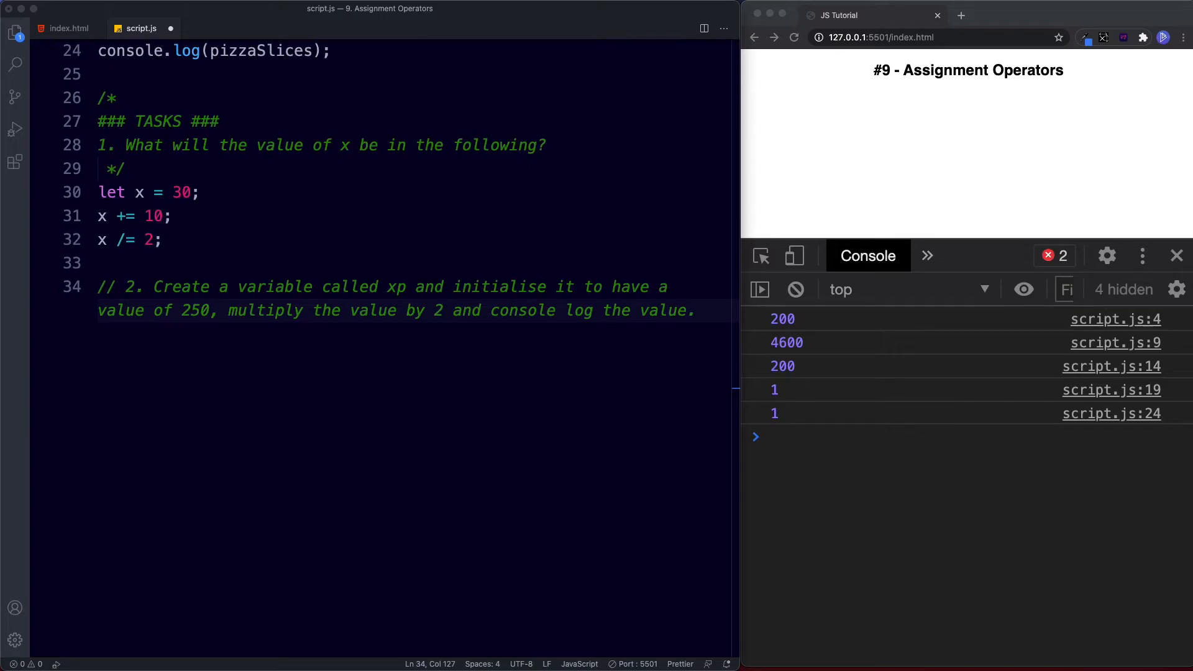
pyautogui.moveTo(137, 195)
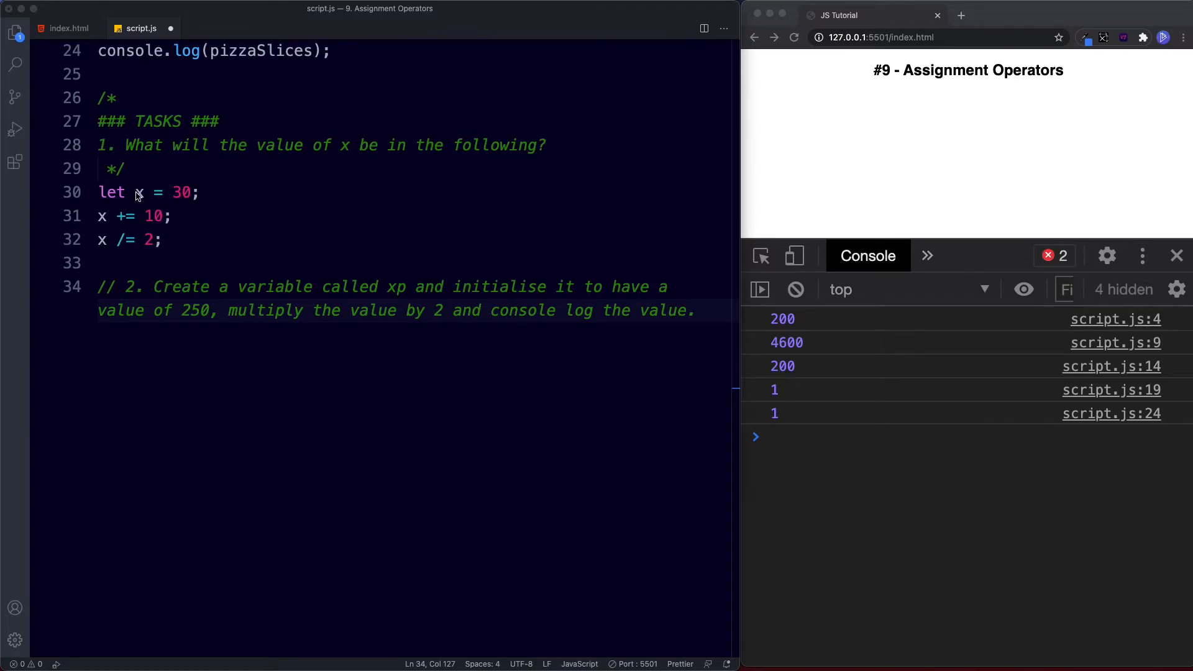
pyautogui.moveTo(181, 209)
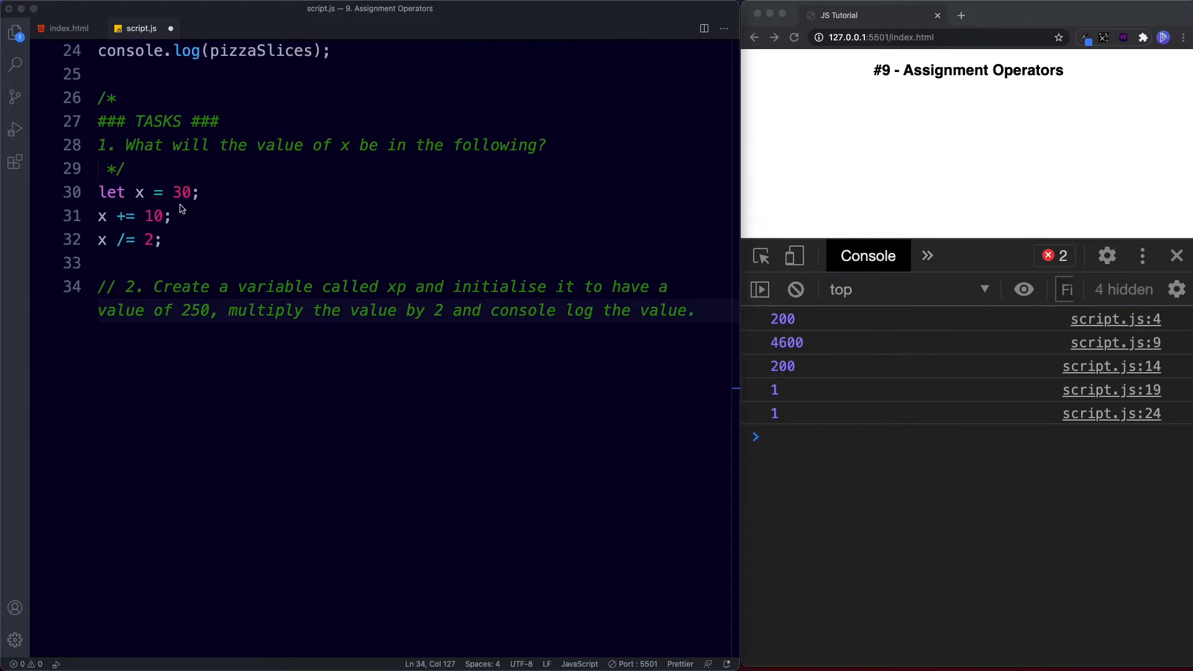
pyautogui.moveTo(147, 231)
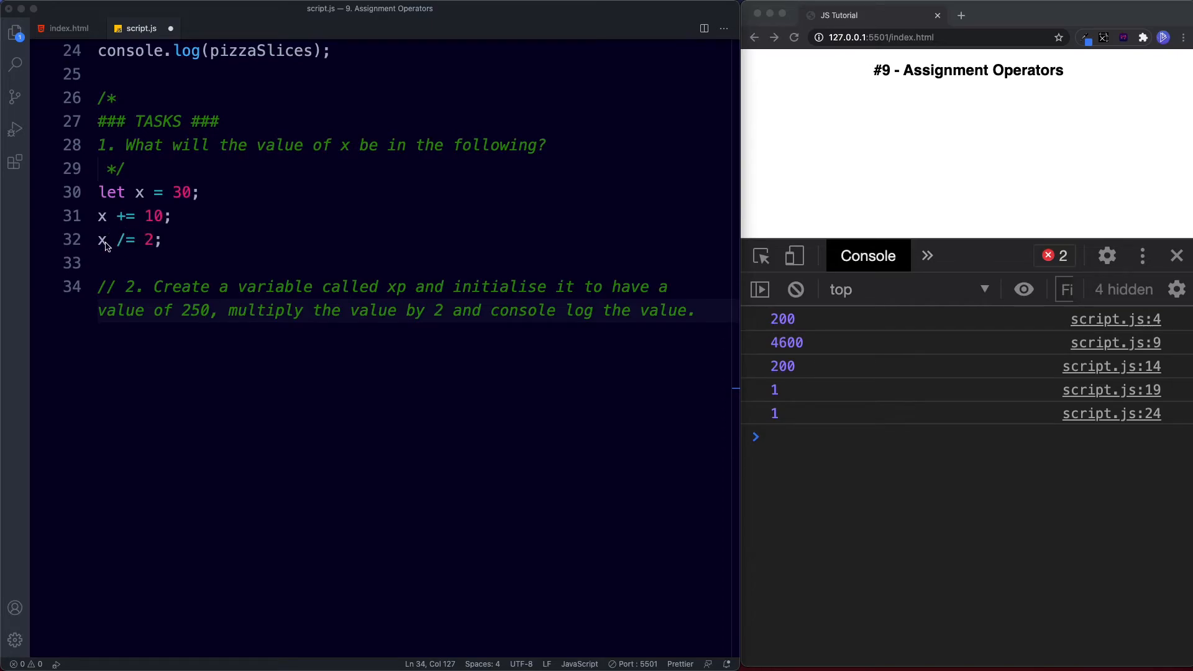
pyautogui.moveTo(146, 250)
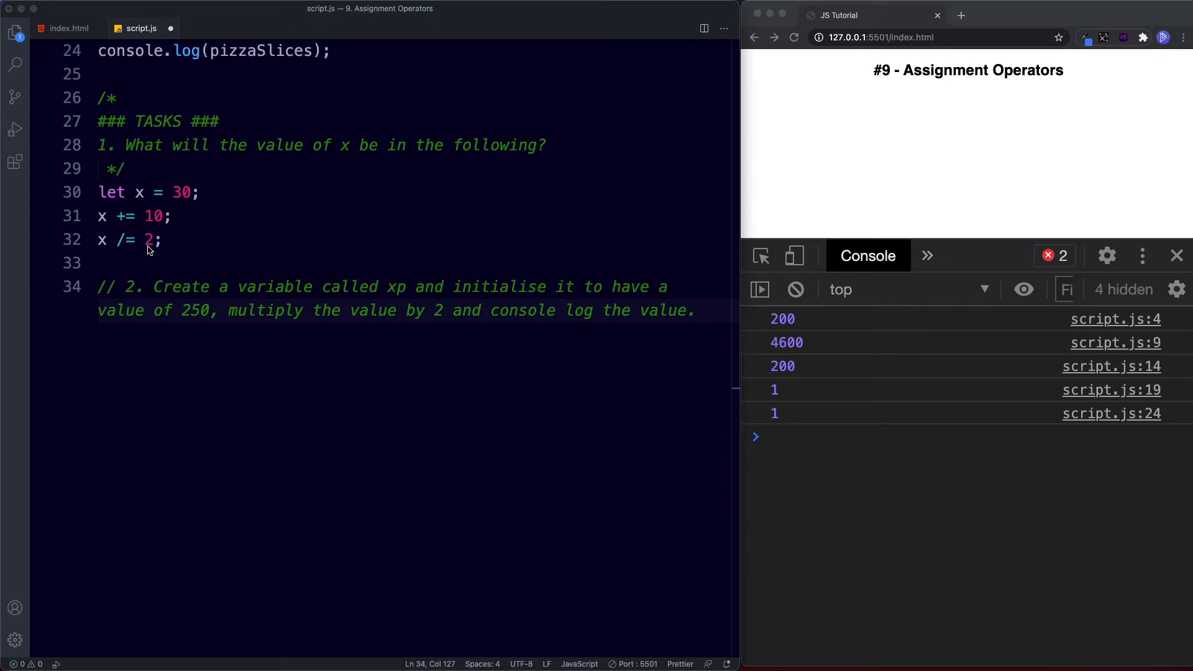
pyautogui.moveTo(172, 247)
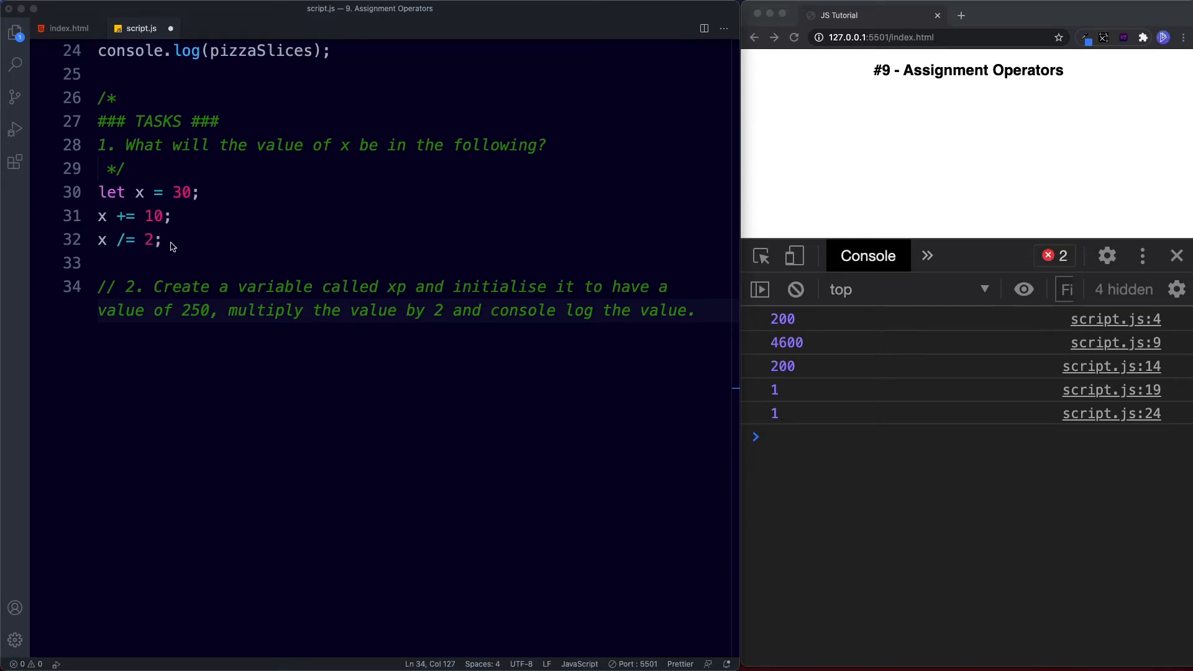
pyautogui.moveTo(218, 368)
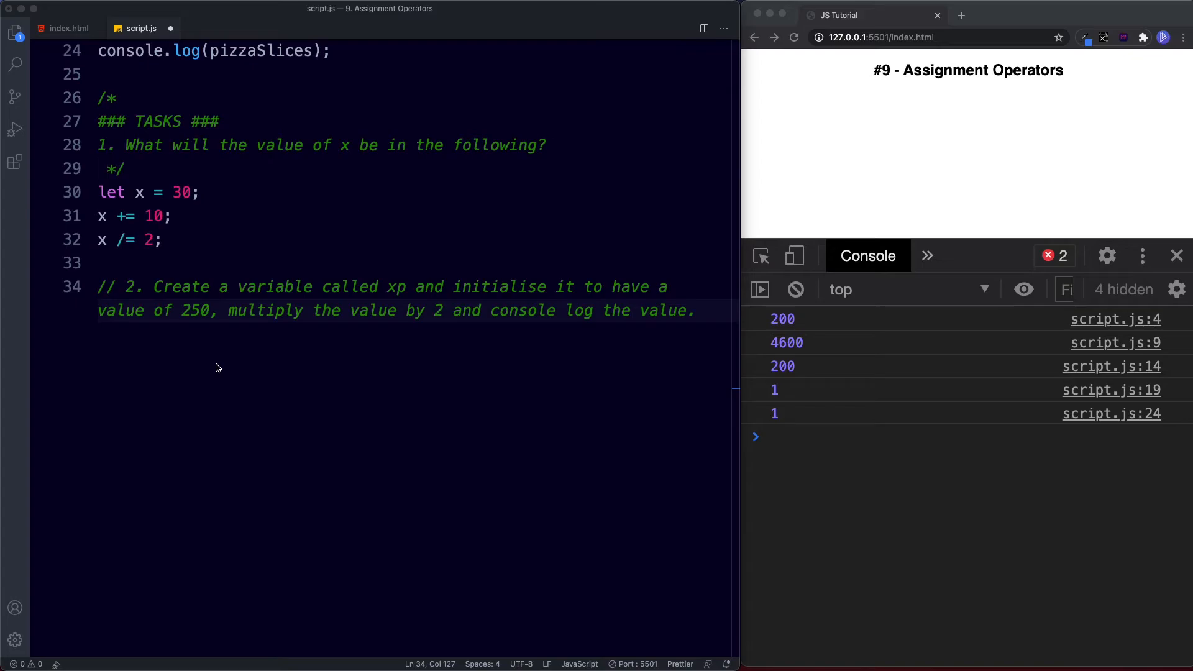
pyautogui.moveTo(250, 388)
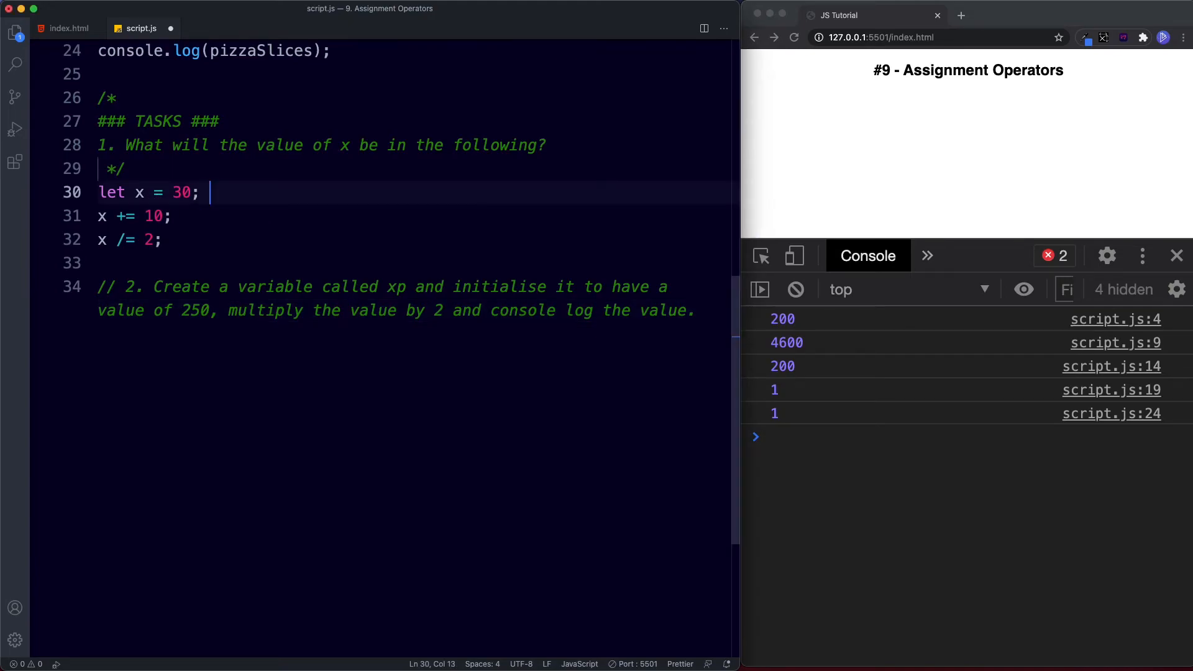
# Step: Annotate the first two x lines with // x = 30 and // x = 40
pyautogui.write('// x =')
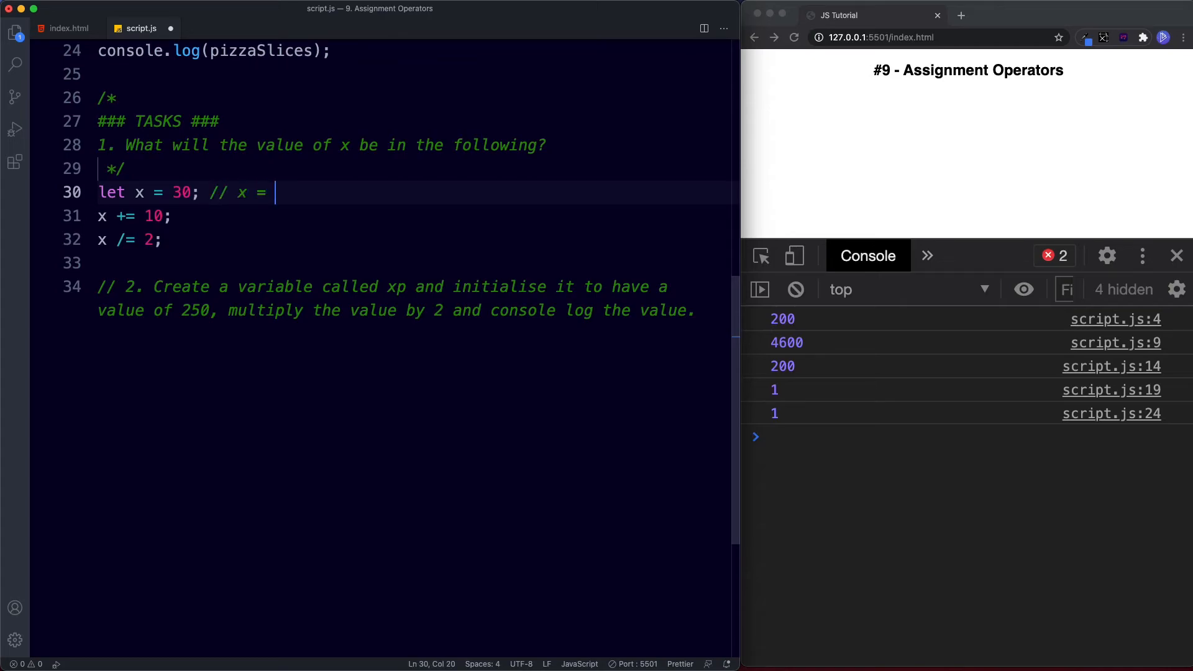
pyautogui.write('30')
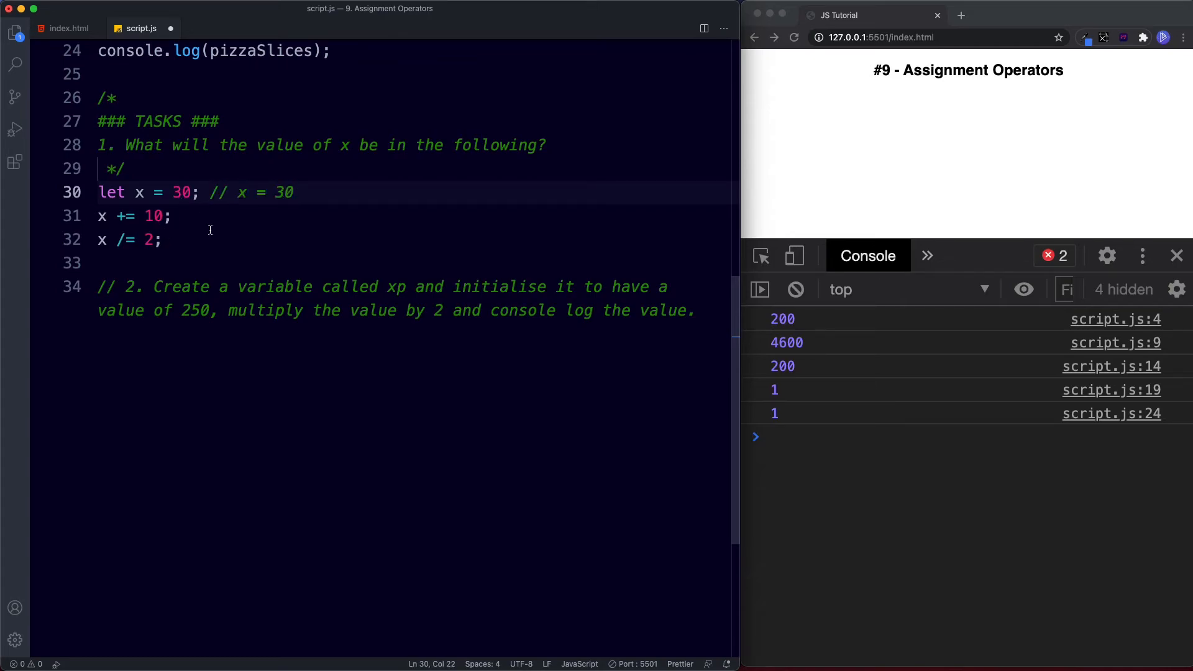
pyautogui.click(180, 216)
pyautogui.write('   // x =')
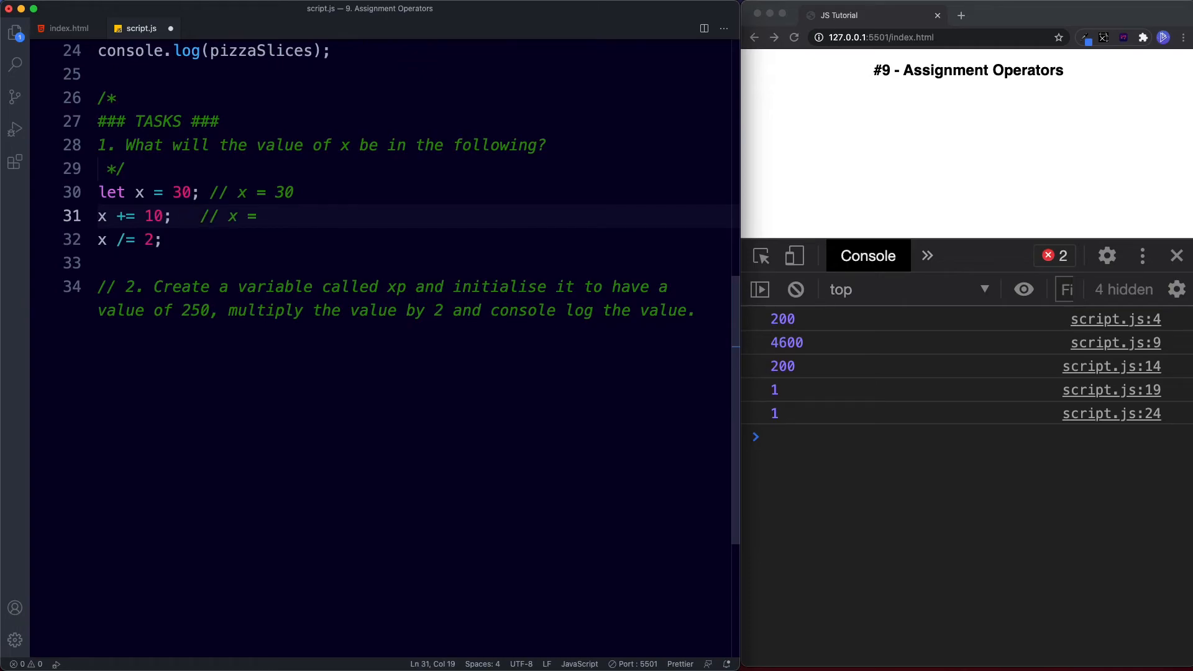
pyautogui.write('x + 10')
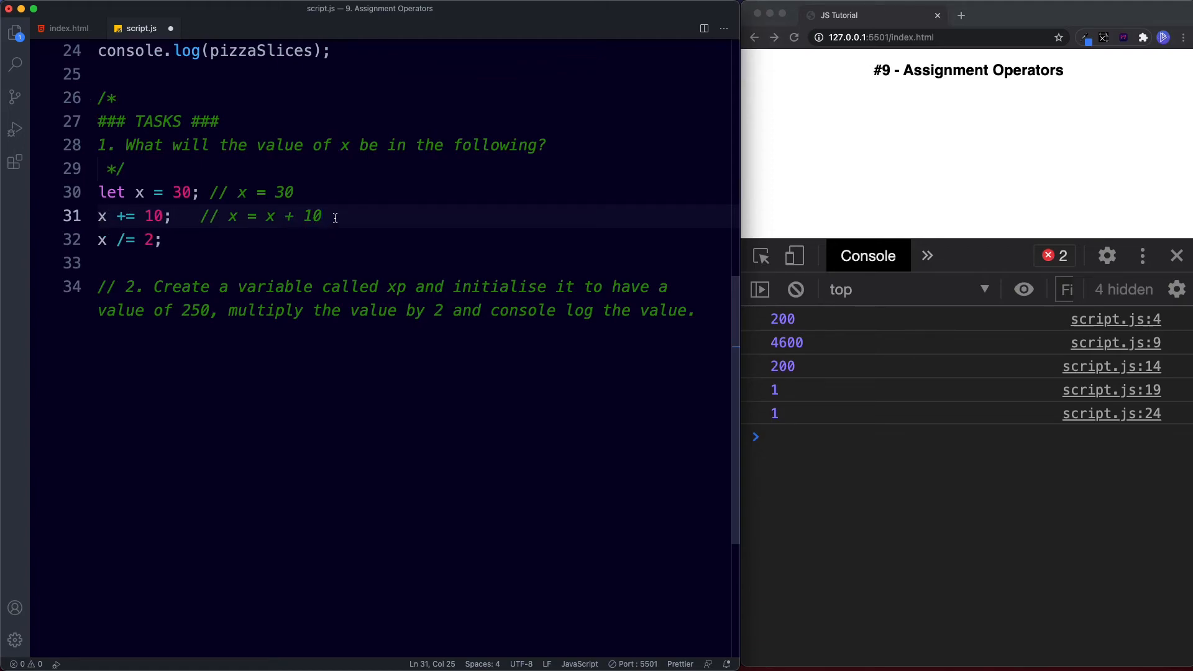
pyautogui.write('40')
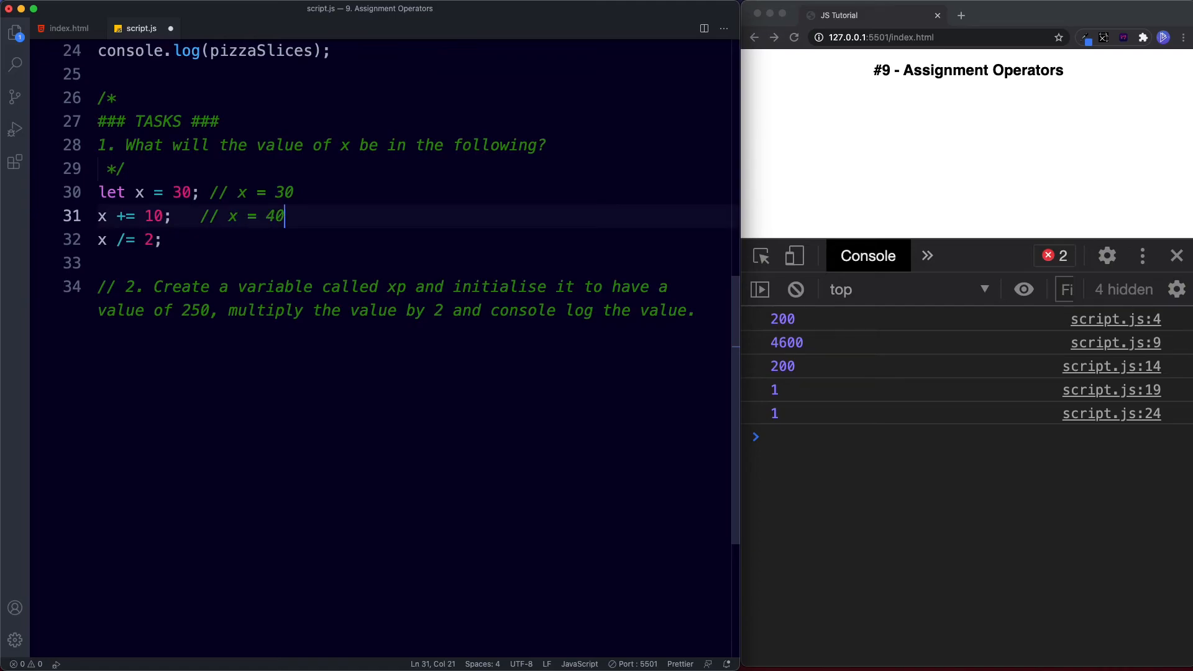
pyautogui.moveTo(130, 250)
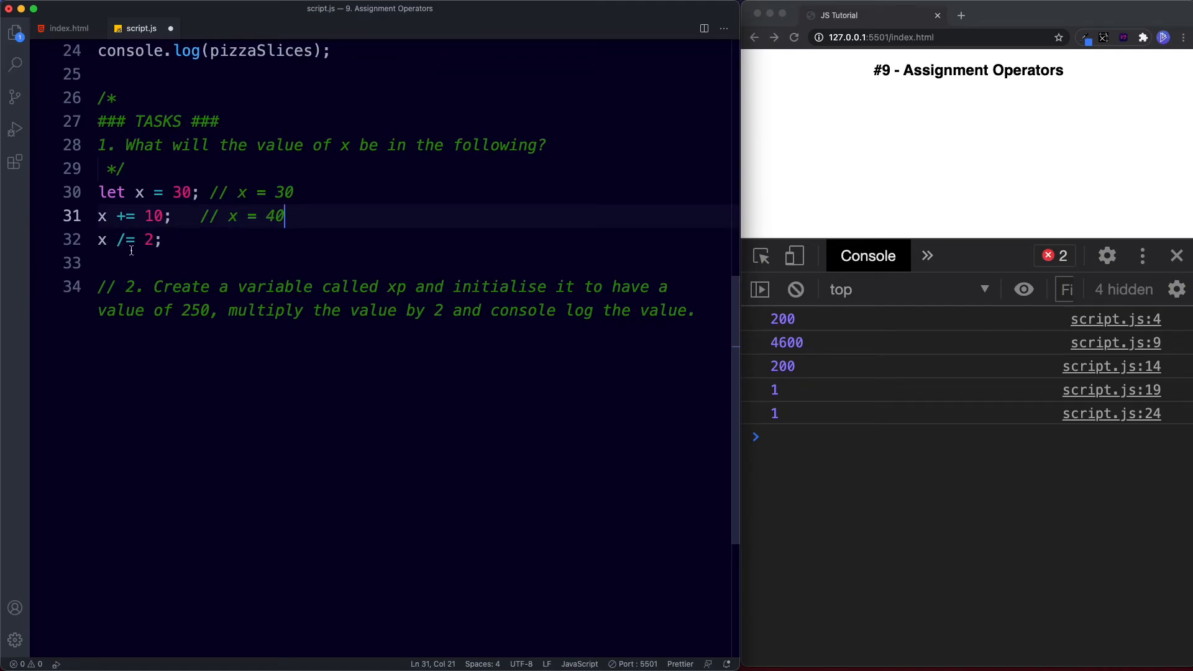
# Step: Annotate the x /= 2 line with // x = 20 and log x so 20 appears
pyautogui.click(160, 240)
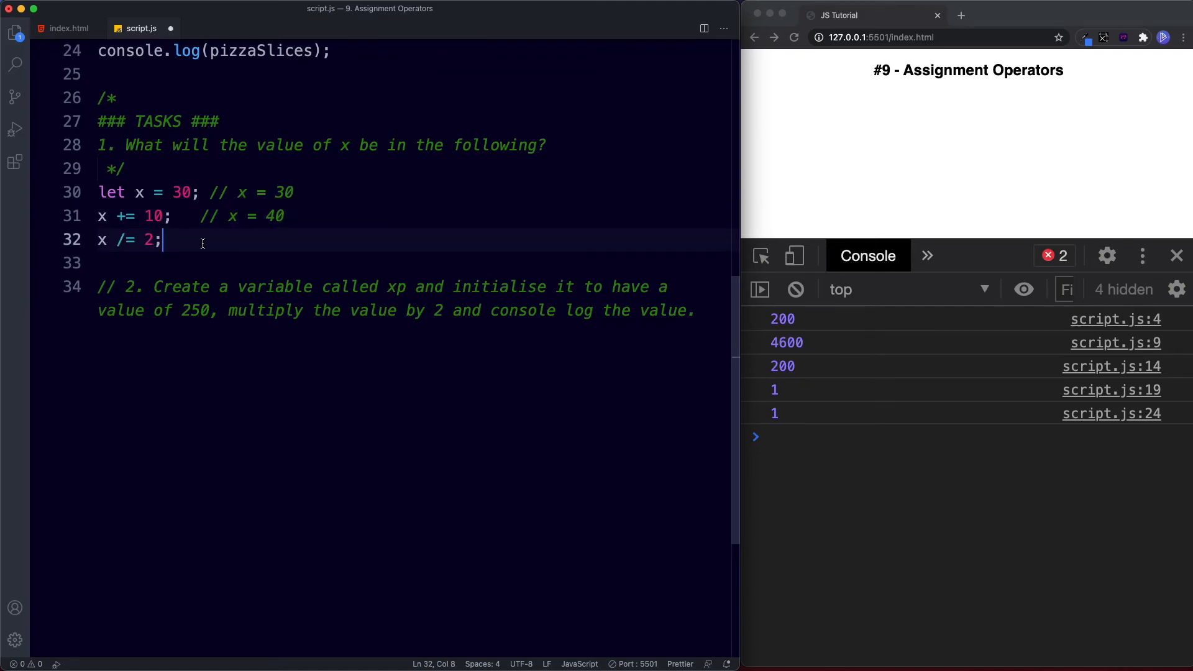
pyautogui.write('//')
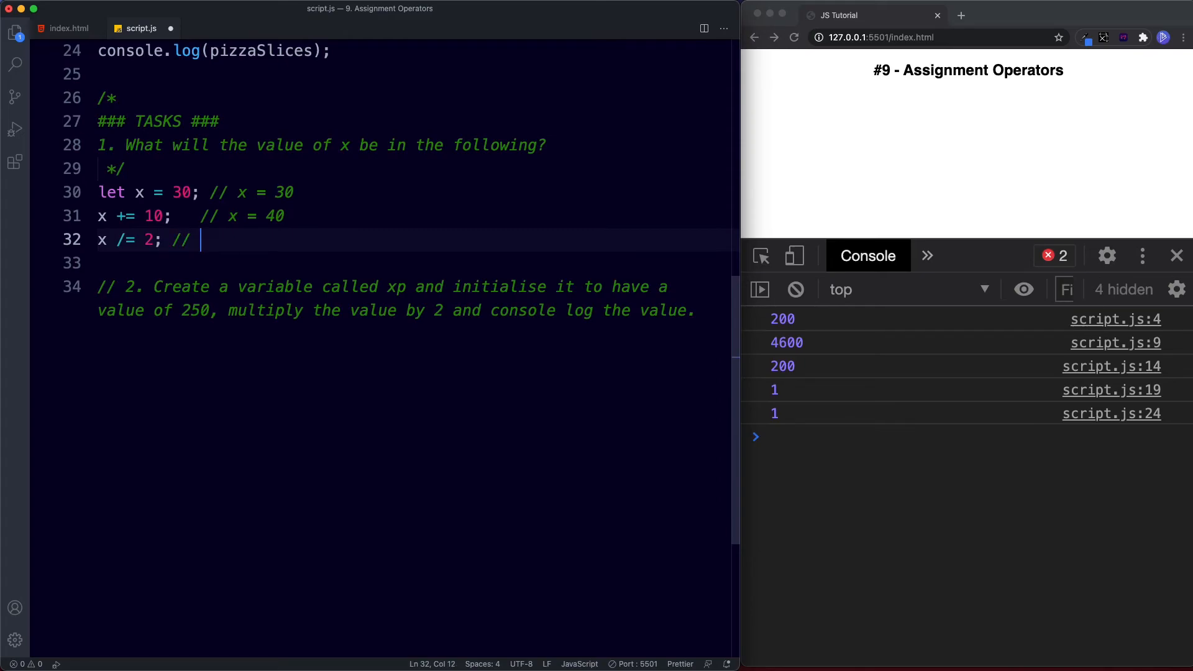
pyautogui.write('x =')
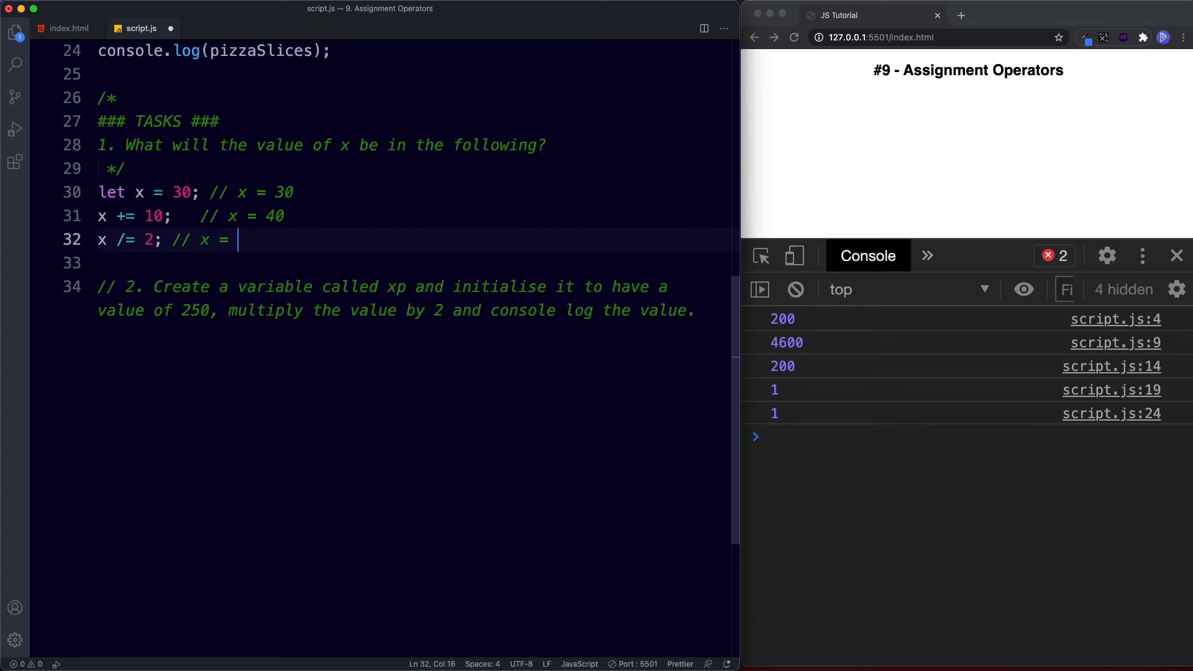
pyautogui.write('x')
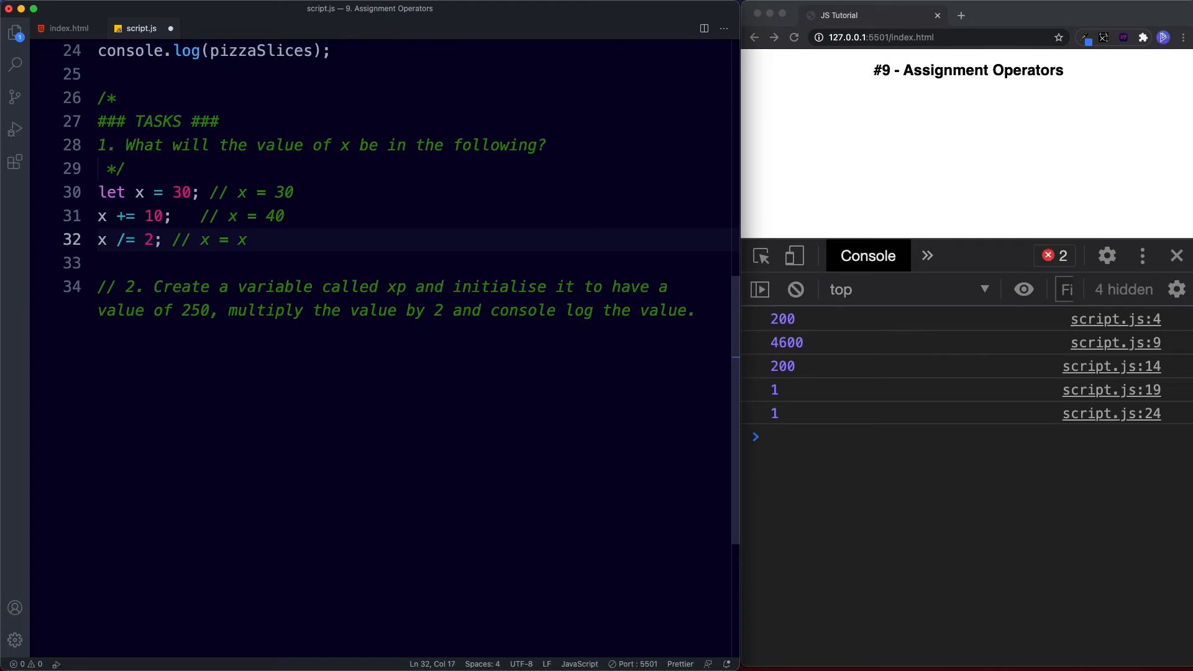
pyautogui.write('/2')
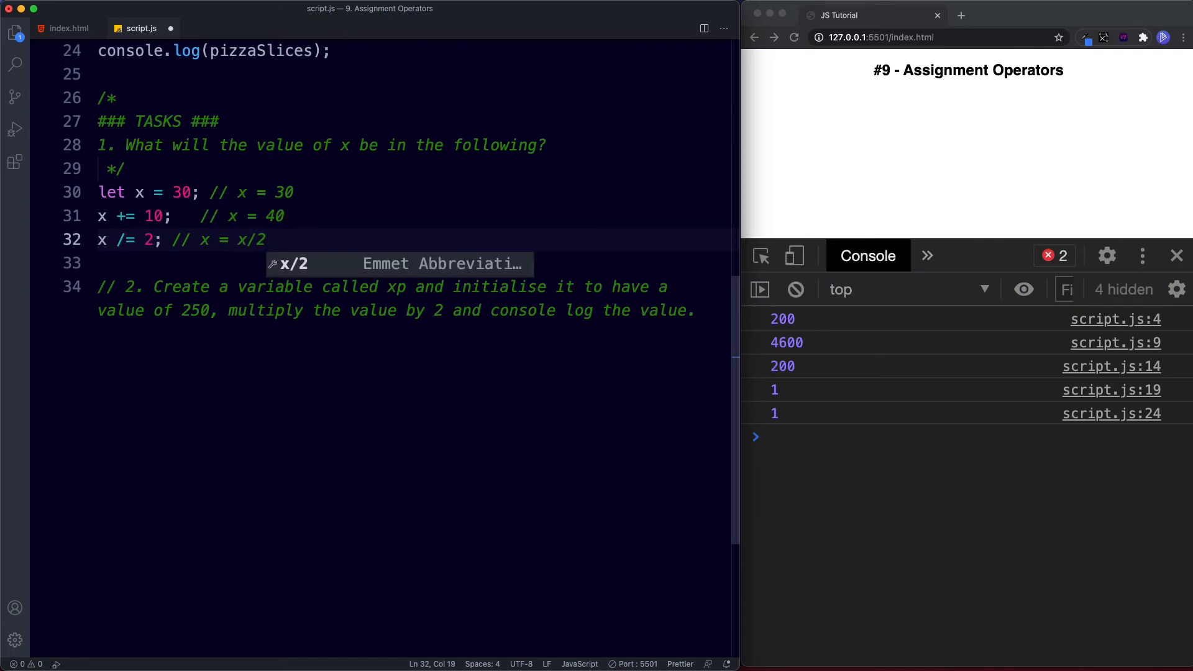
pyautogui.press('Backspace')
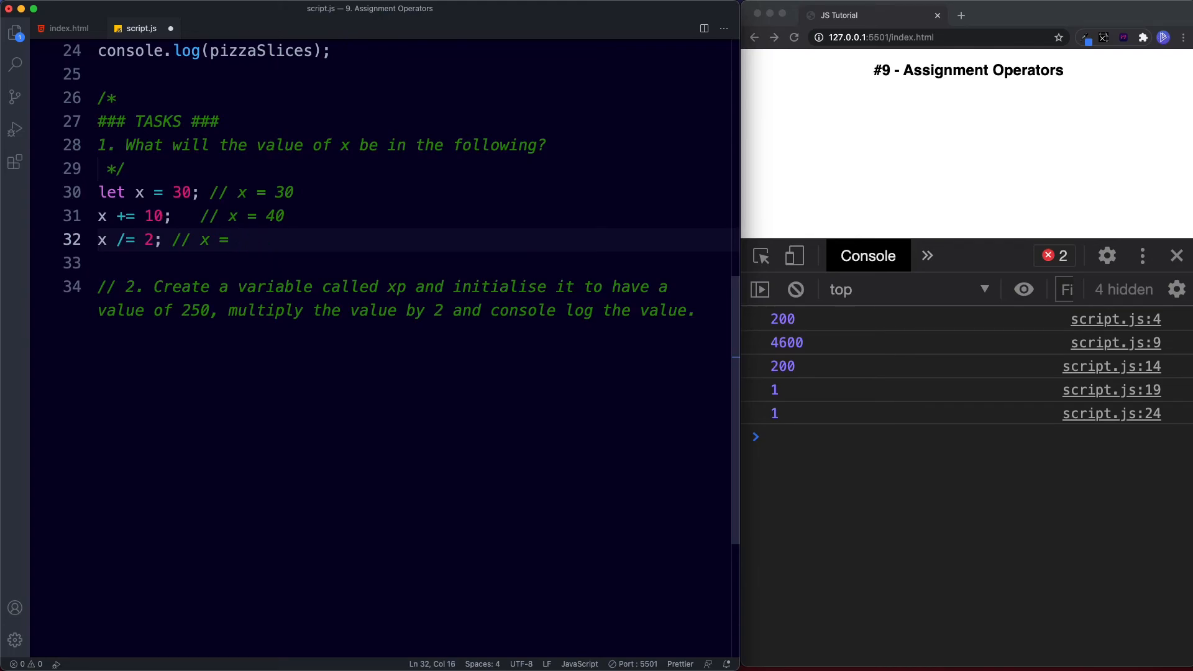
pyautogui.write('20')
pyautogui.click(412, 262)
pyautogui.write('console.log();')
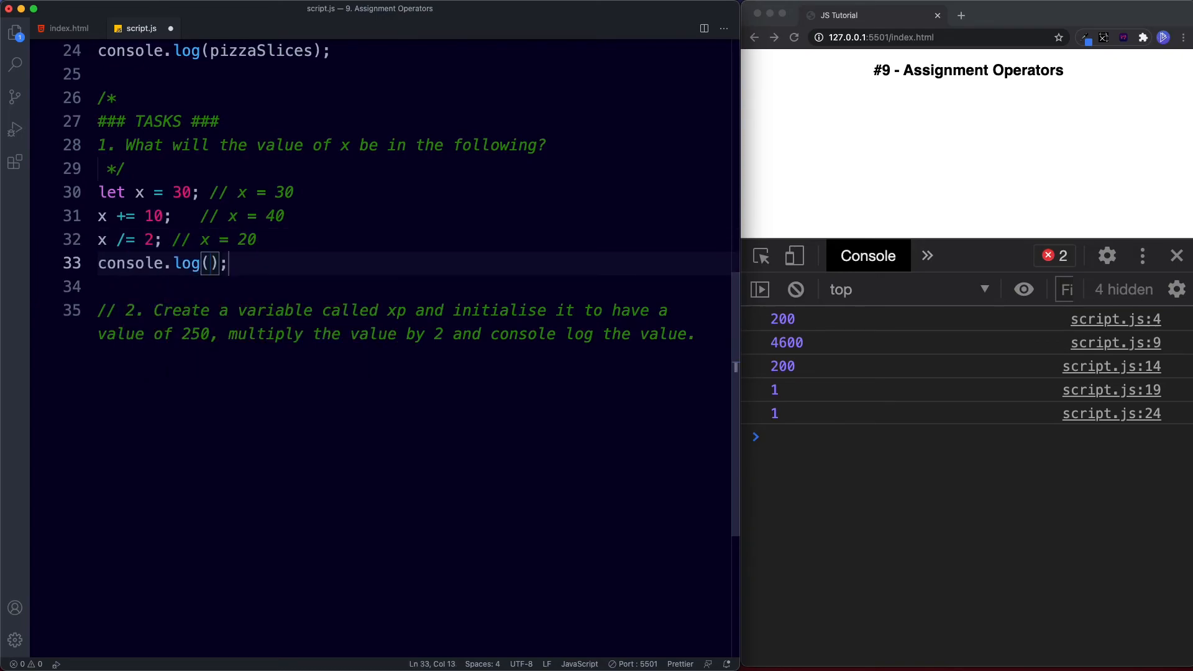
pyautogui.write('x')
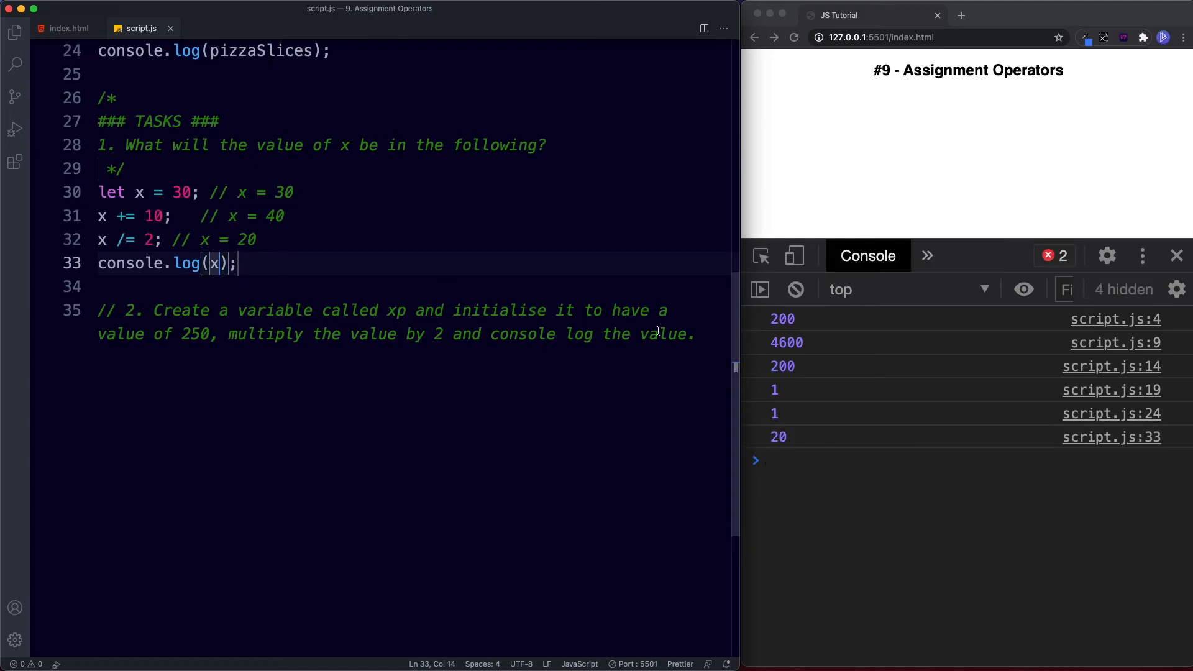
# Step: Declare let xp = 250; for the second task
pyautogui.write('let')
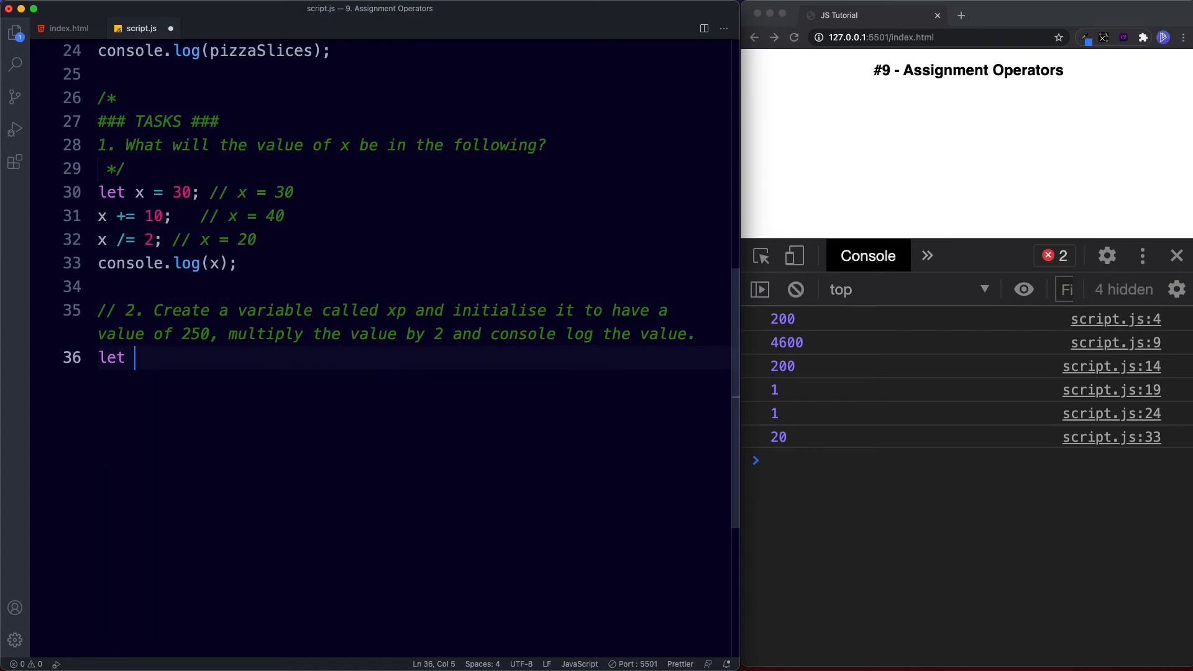
pyautogui.write('xp')
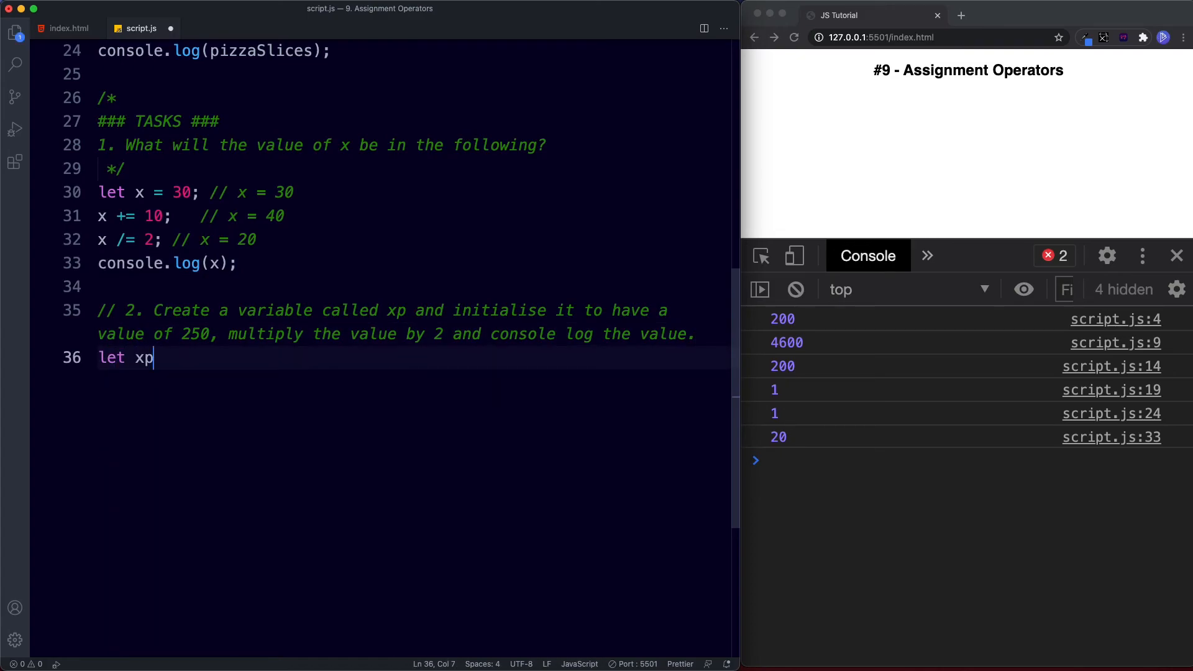
pyautogui.write('= 250')
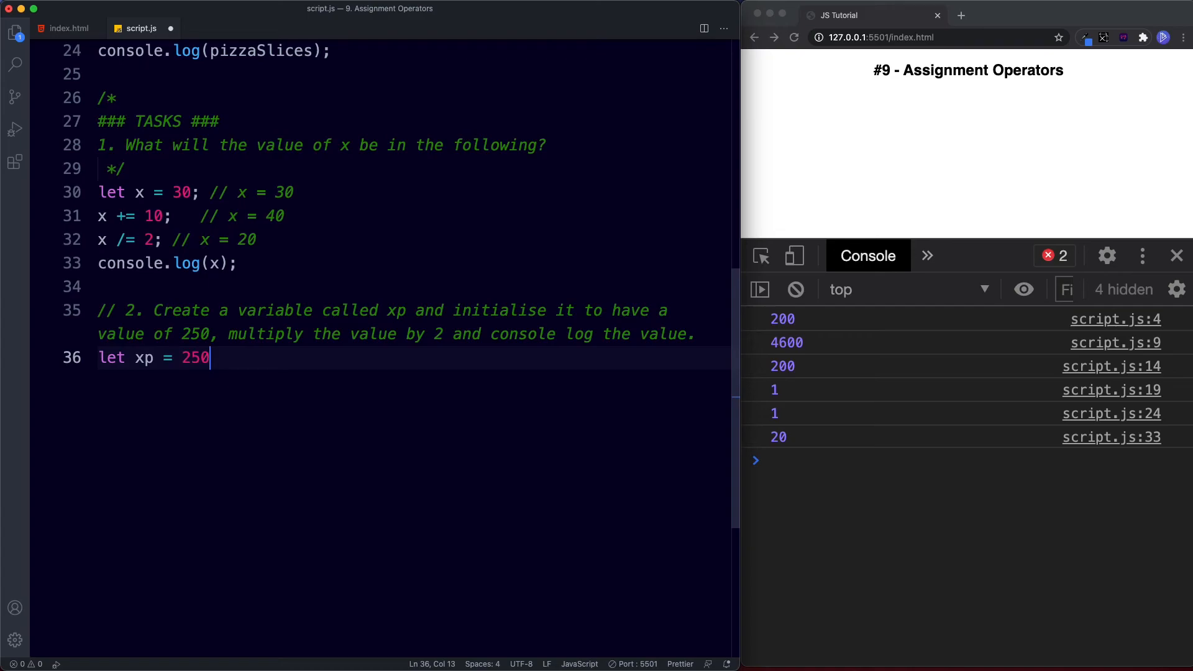
pyautogui.write(';')
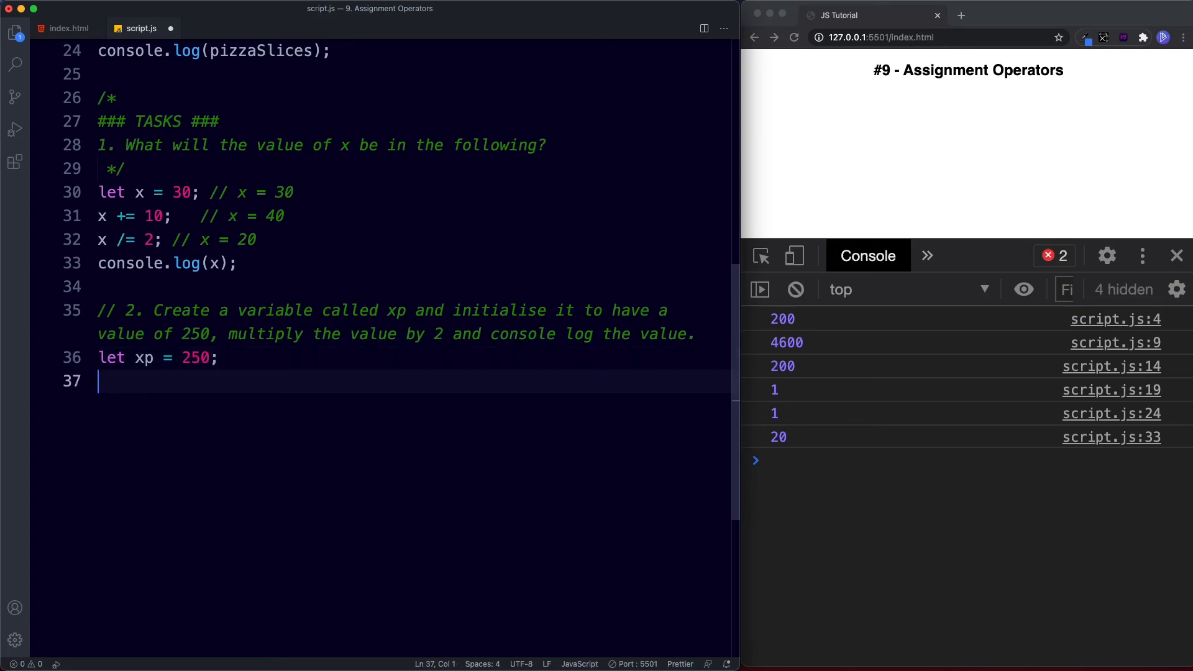
# Step: Double xp with xp *= 2; and log it so 500 appears in the console
pyautogui.write('xp *=')
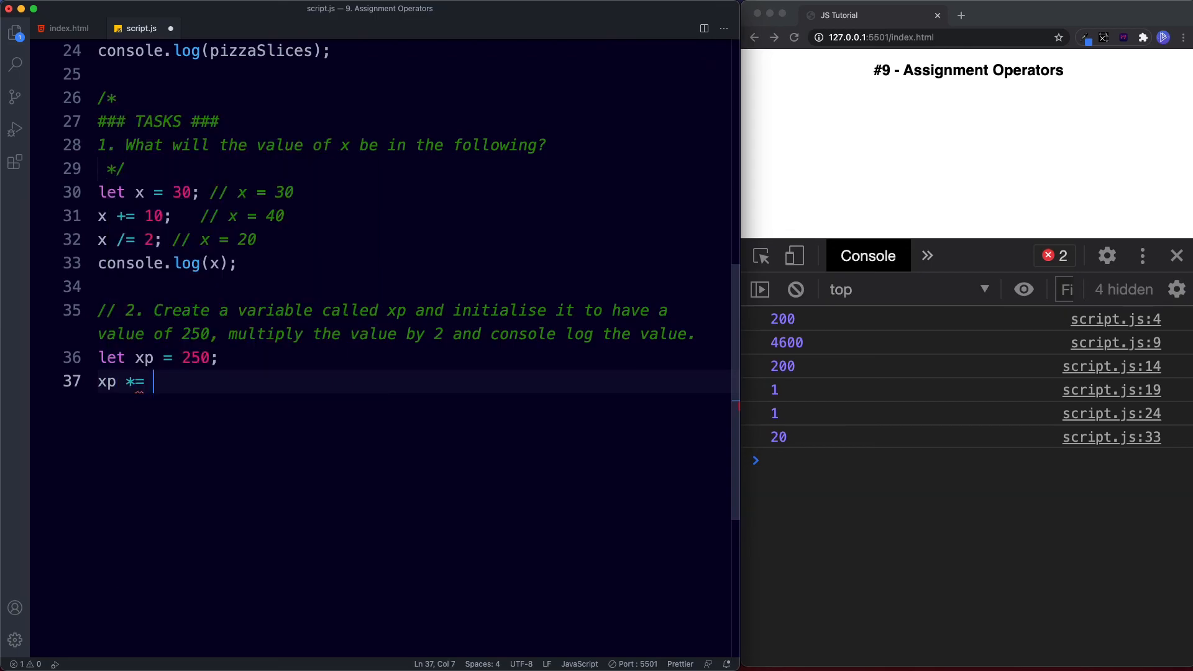
pyautogui.write('2;')
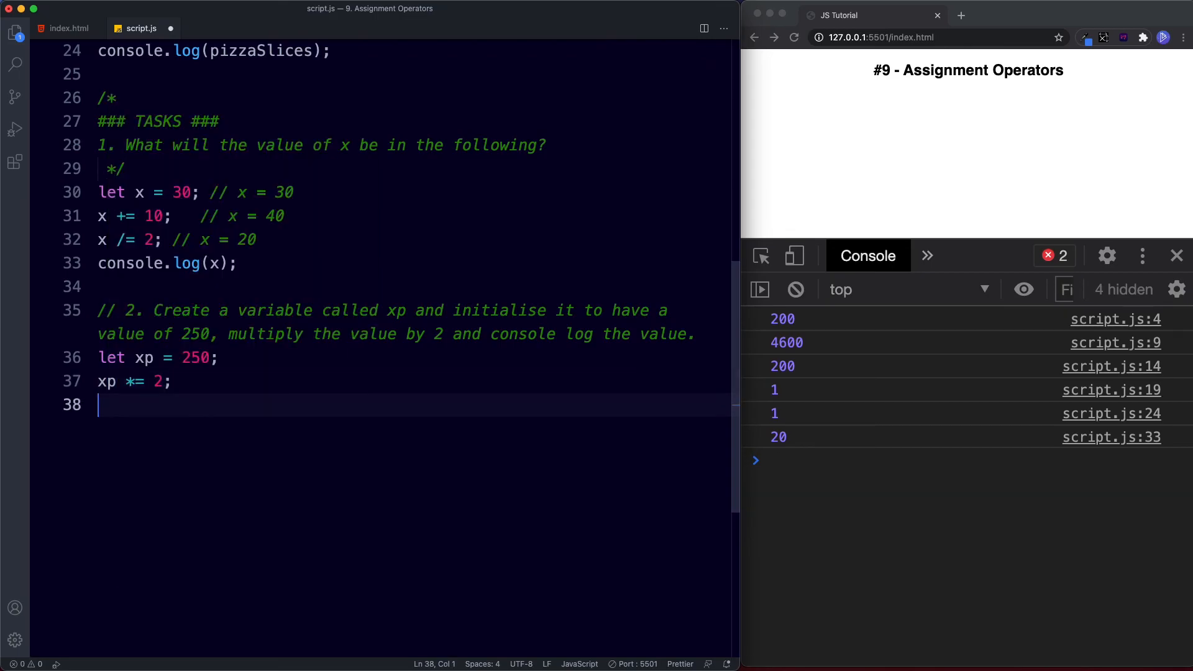
pyautogui.write('console.log(xp);')
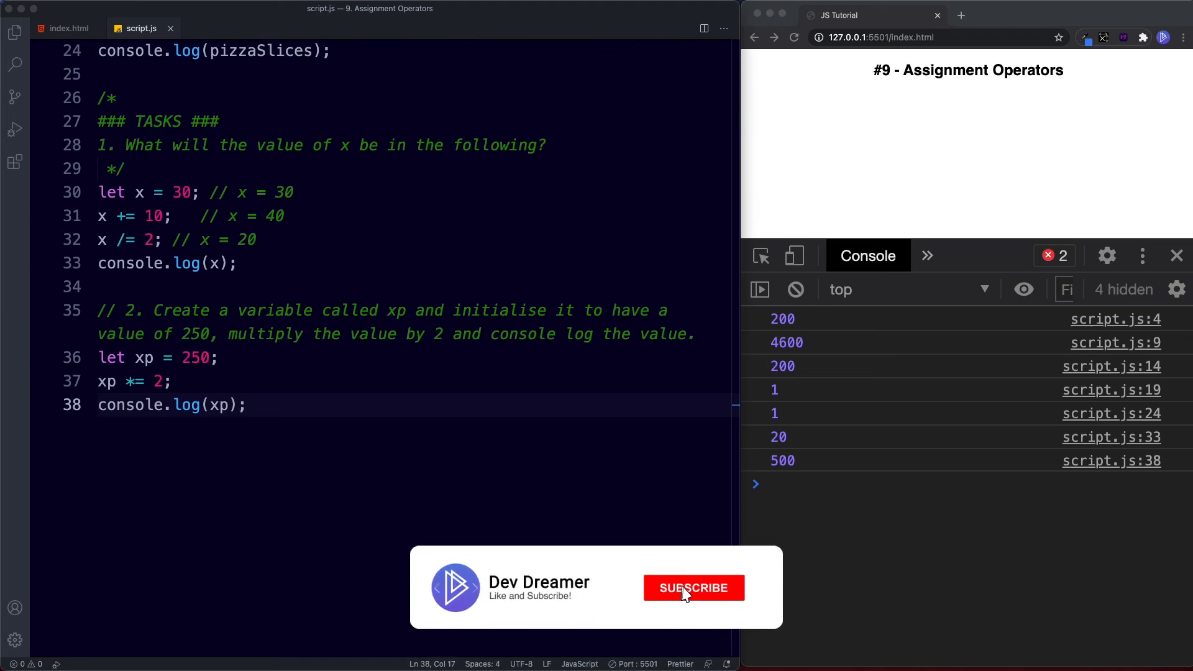
pyautogui.click(693, 588)
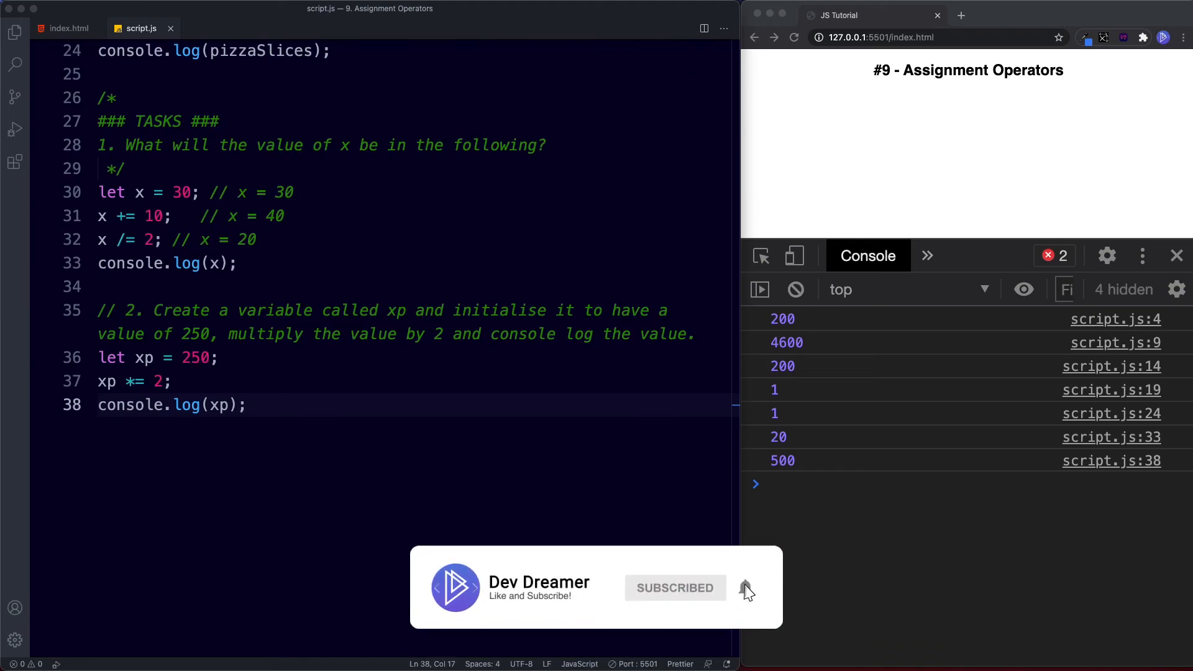